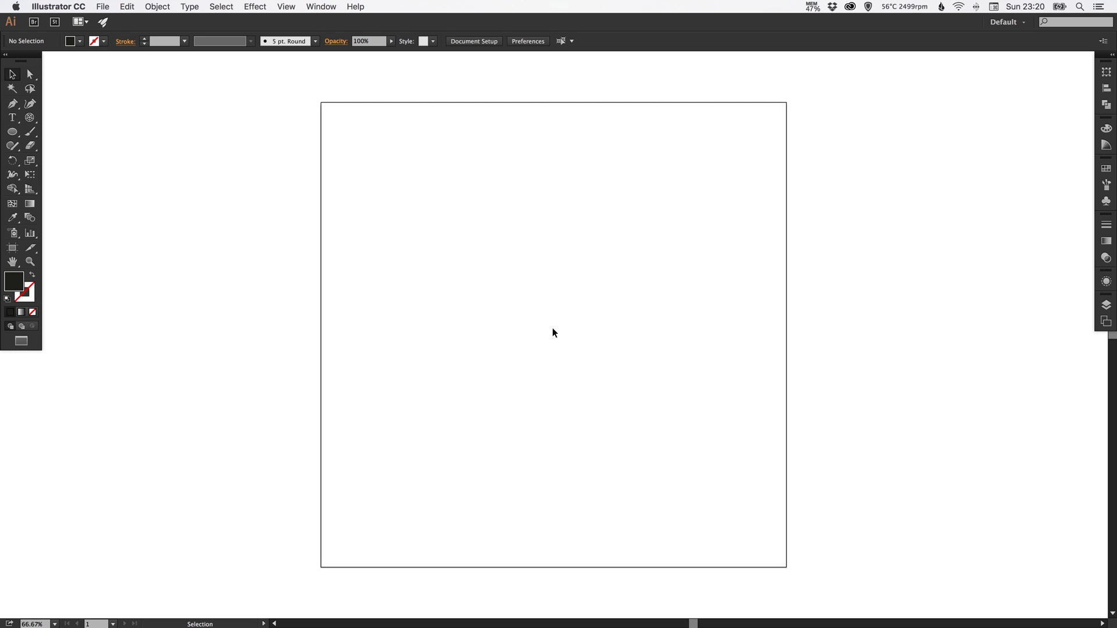
pyautogui.moveTo(689, 251)
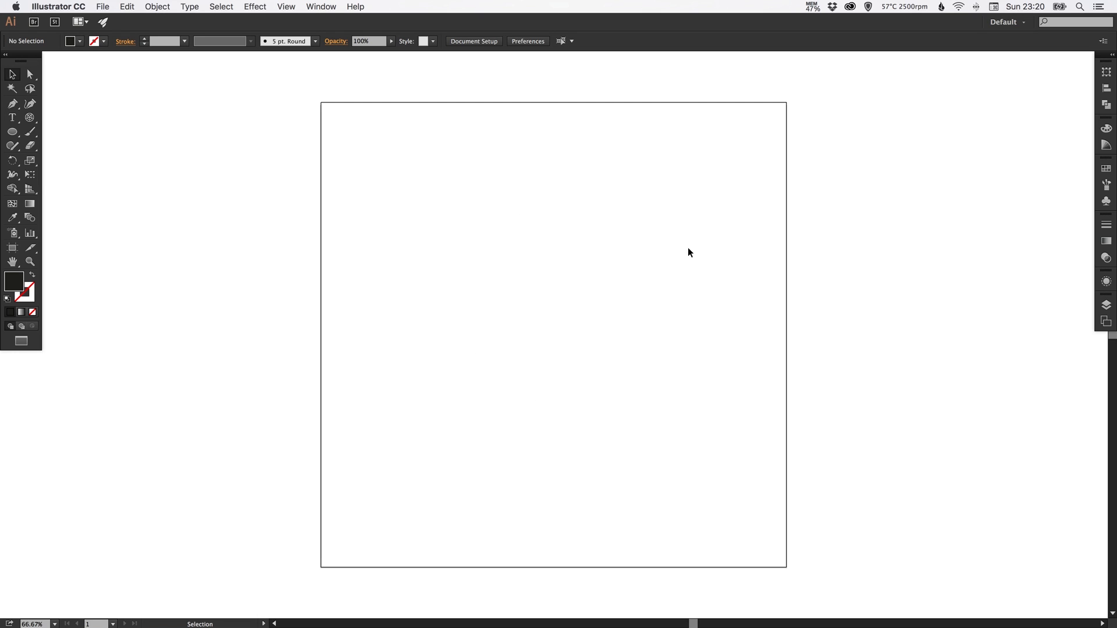
pyautogui.moveTo(102, 122)
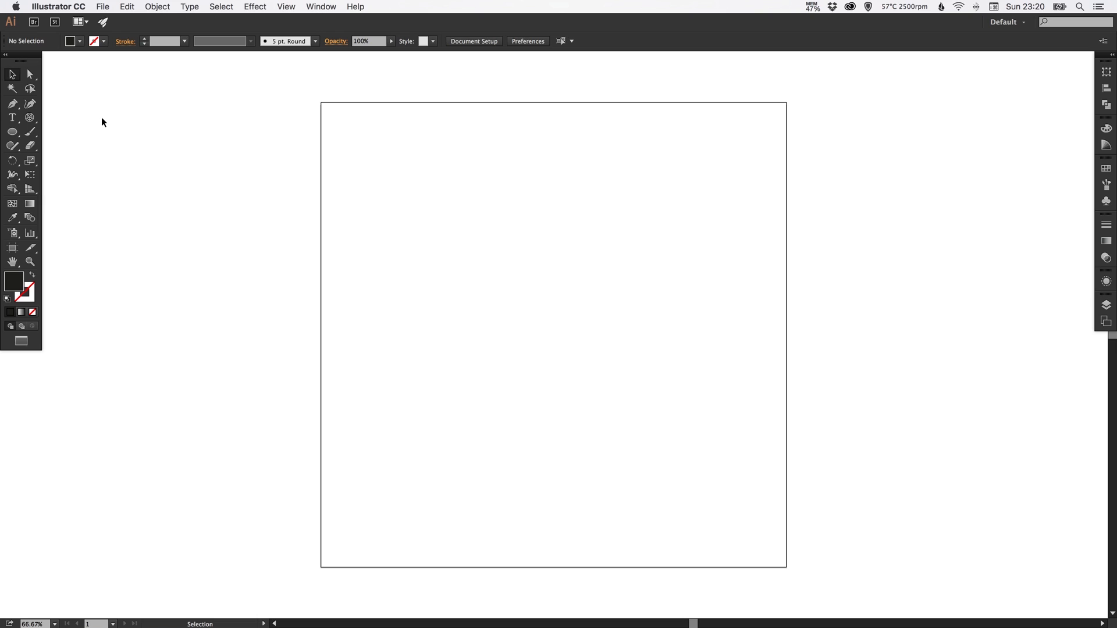
# Draw a circle, make it stroke-only at 30 pt, and centre it on the artboard
pyautogui.click(13, 132)
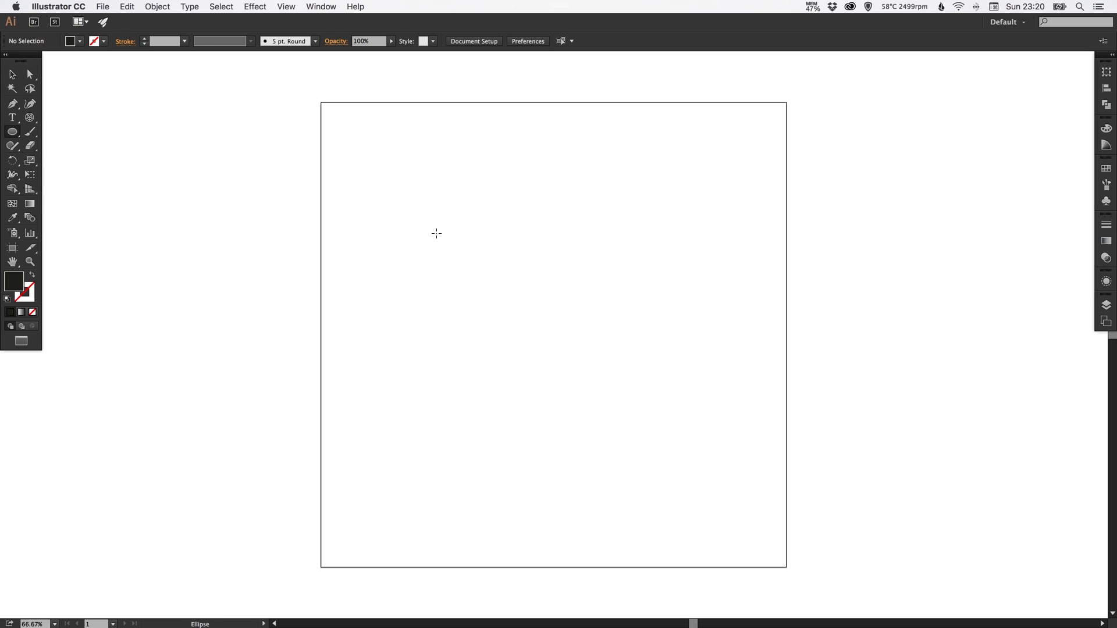
pyautogui.moveTo(422, 216)
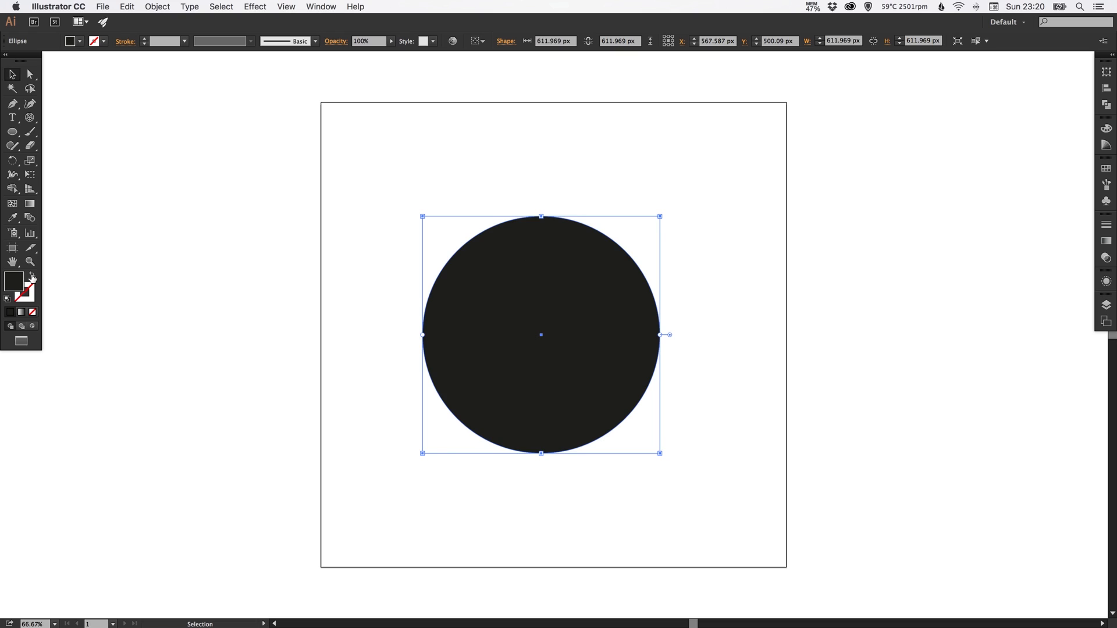
pyautogui.click(29, 293)
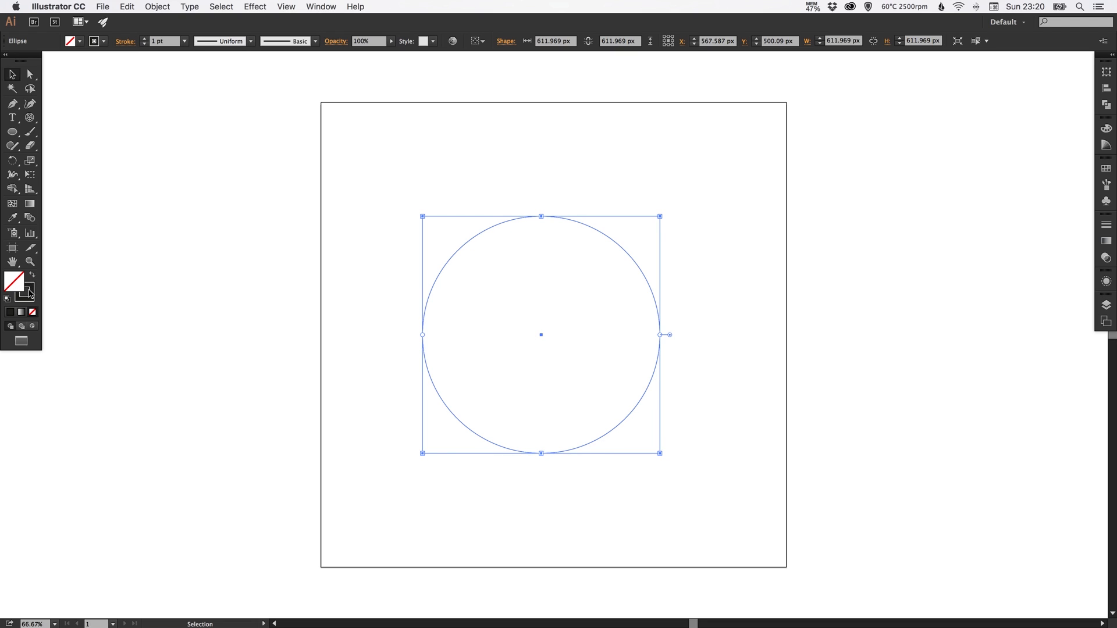
pyautogui.click(1105, 225)
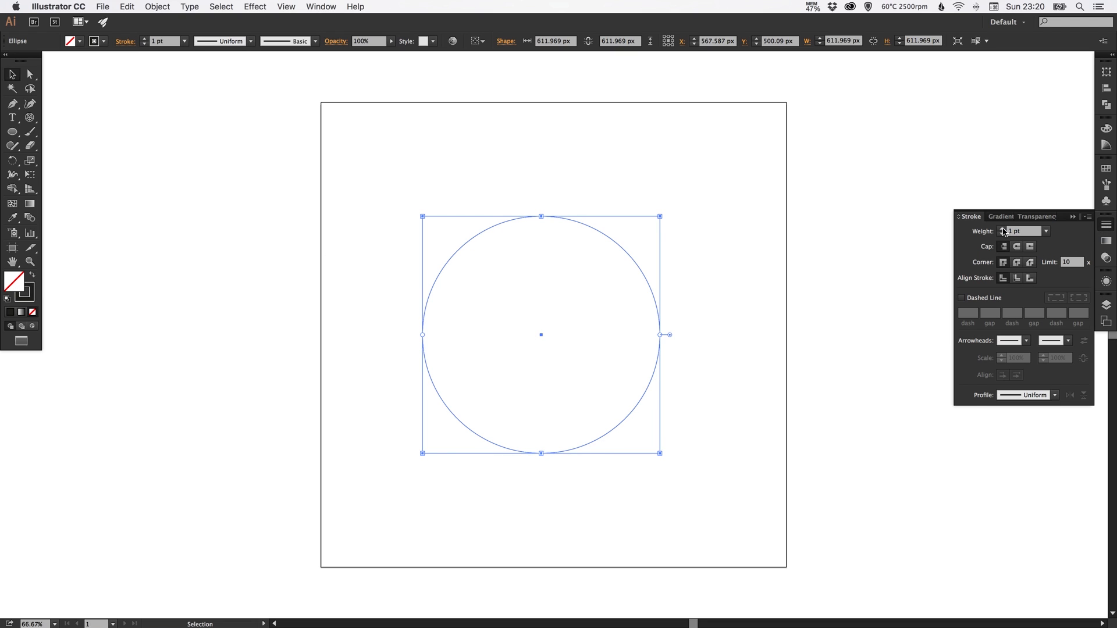
pyautogui.click(1003, 228)
pyautogui.write('25')
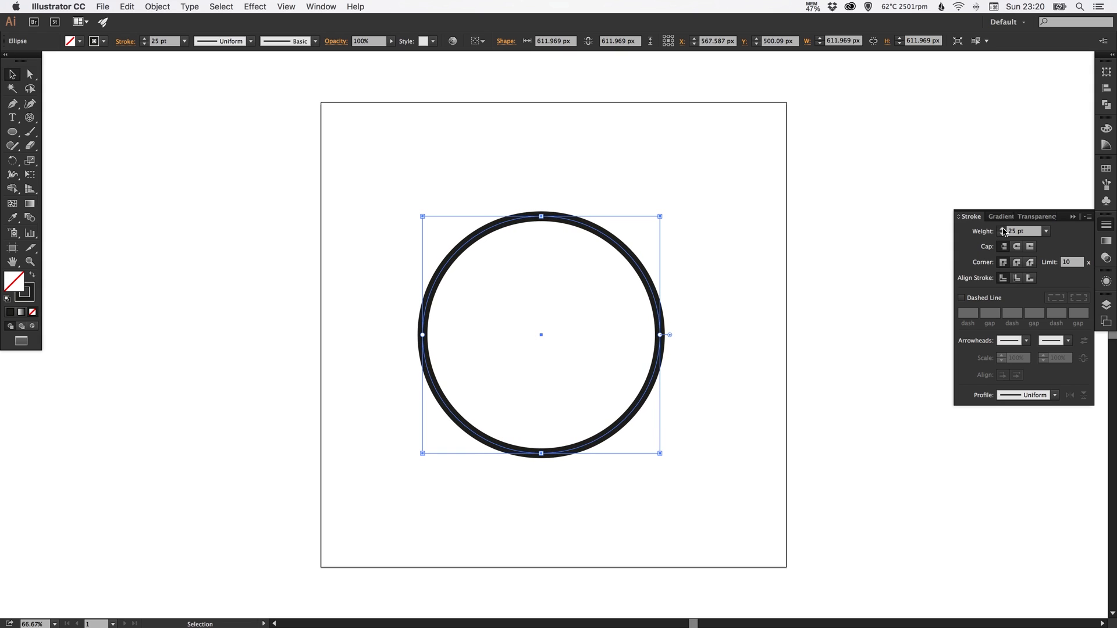
pyautogui.click(1002, 228)
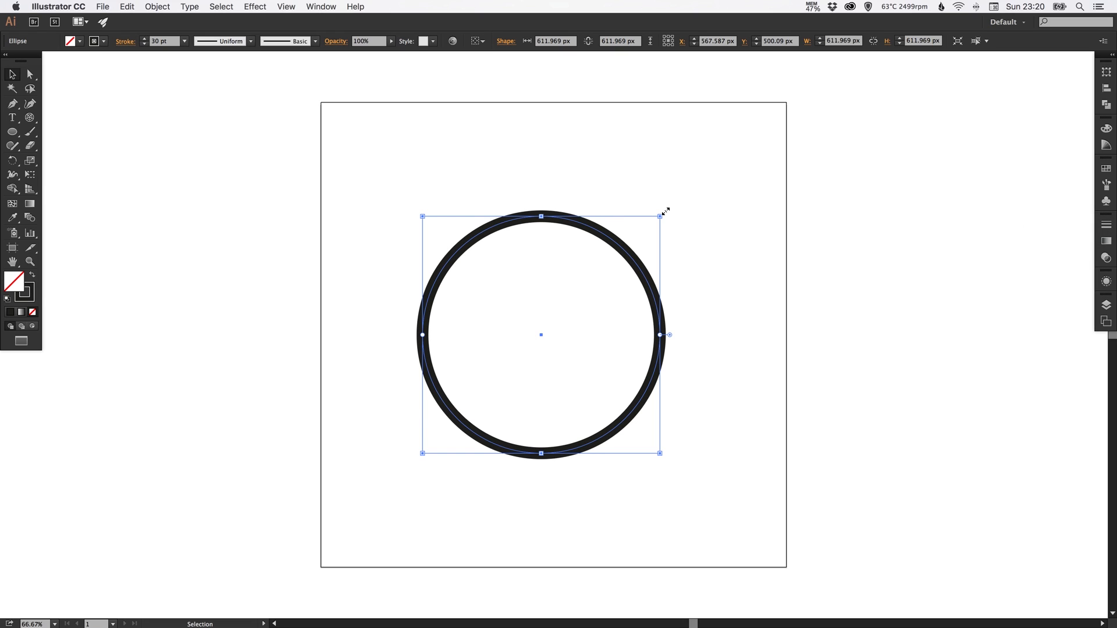
pyautogui.moveTo(675, 196)
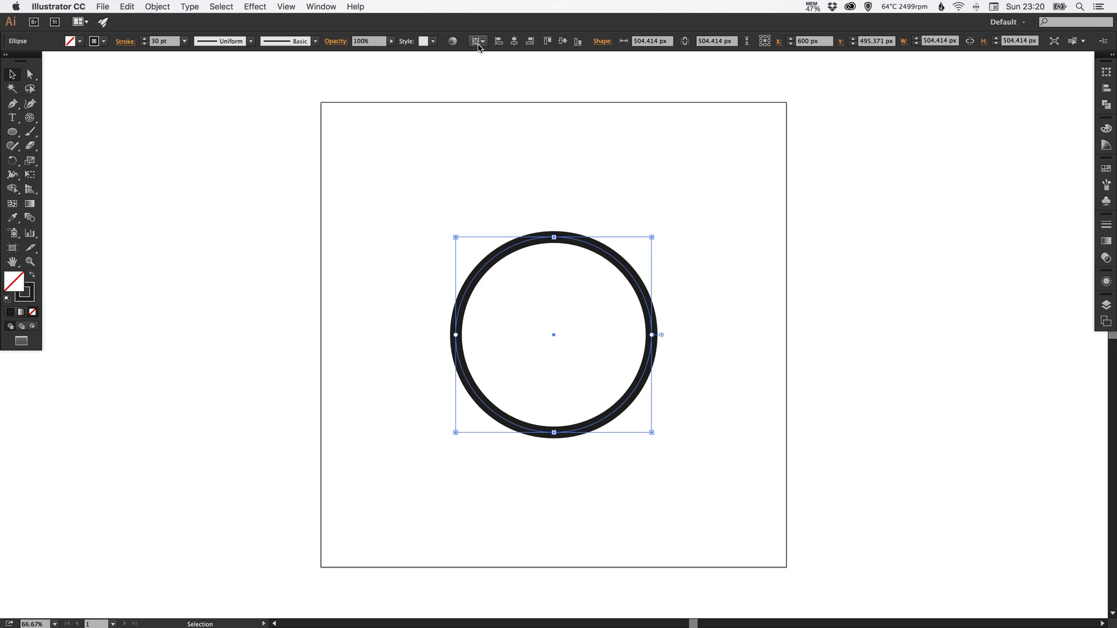
pyautogui.click(543, 221)
pyautogui.write('500')
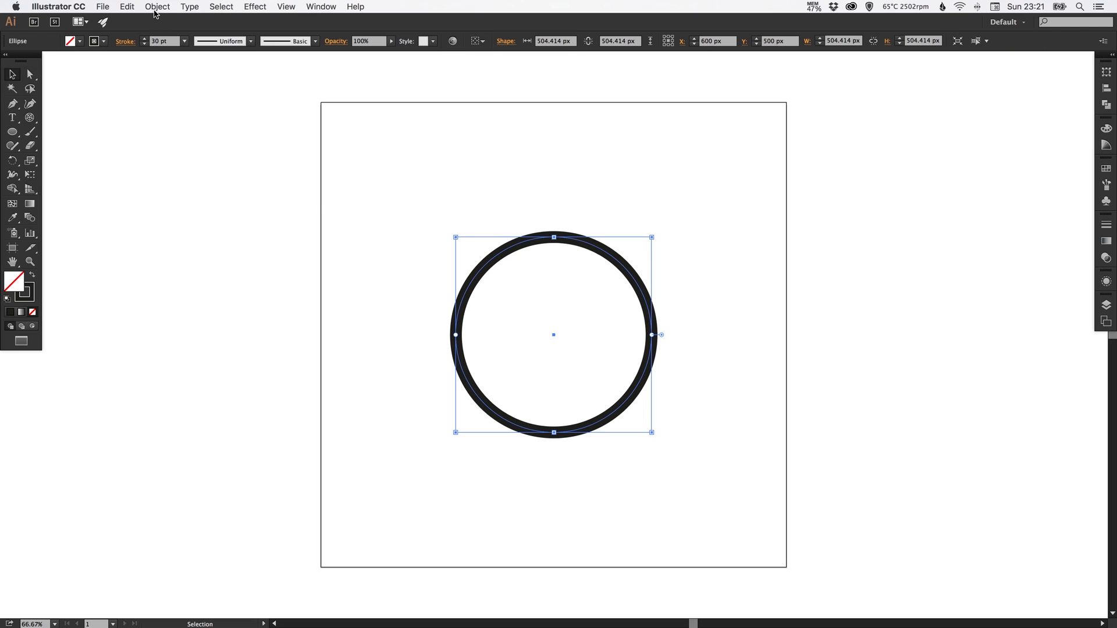
# Apply Object > Path > Offset Path with a 59 px offset to the circle
pyautogui.click(157, 6)
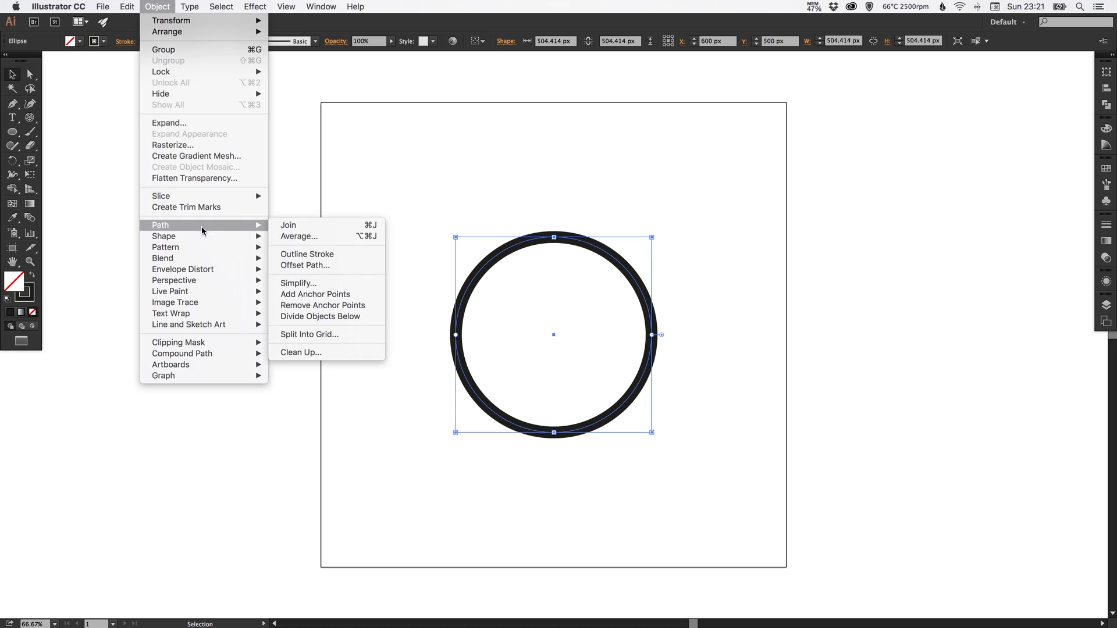
pyautogui.click(304, 265)
pyautogui.write('40')
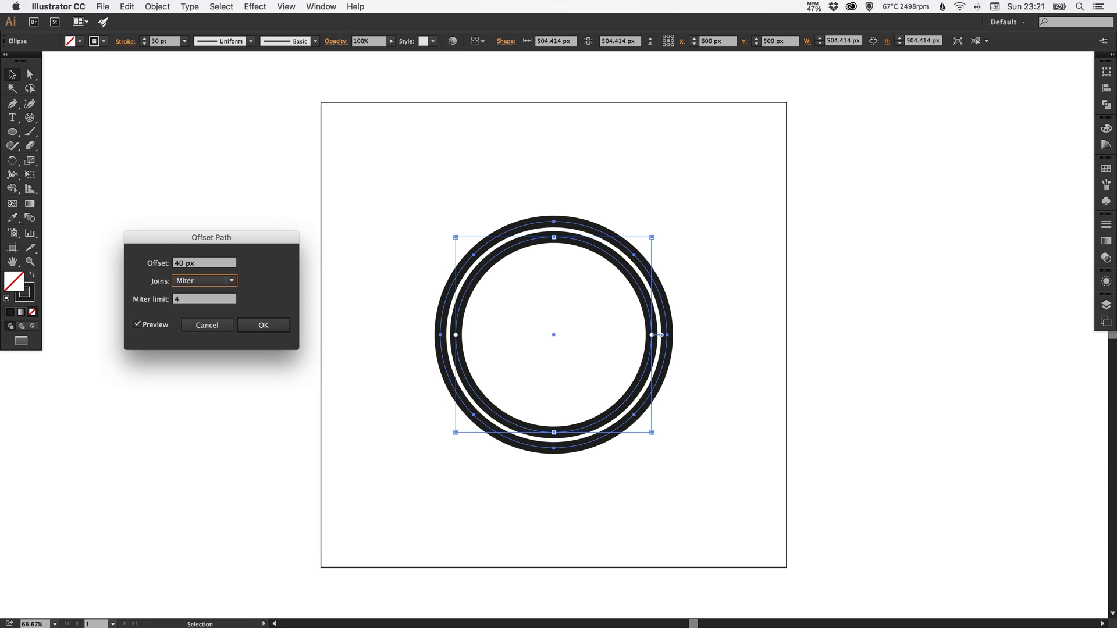
pyautogui.moveTo(458, 316)
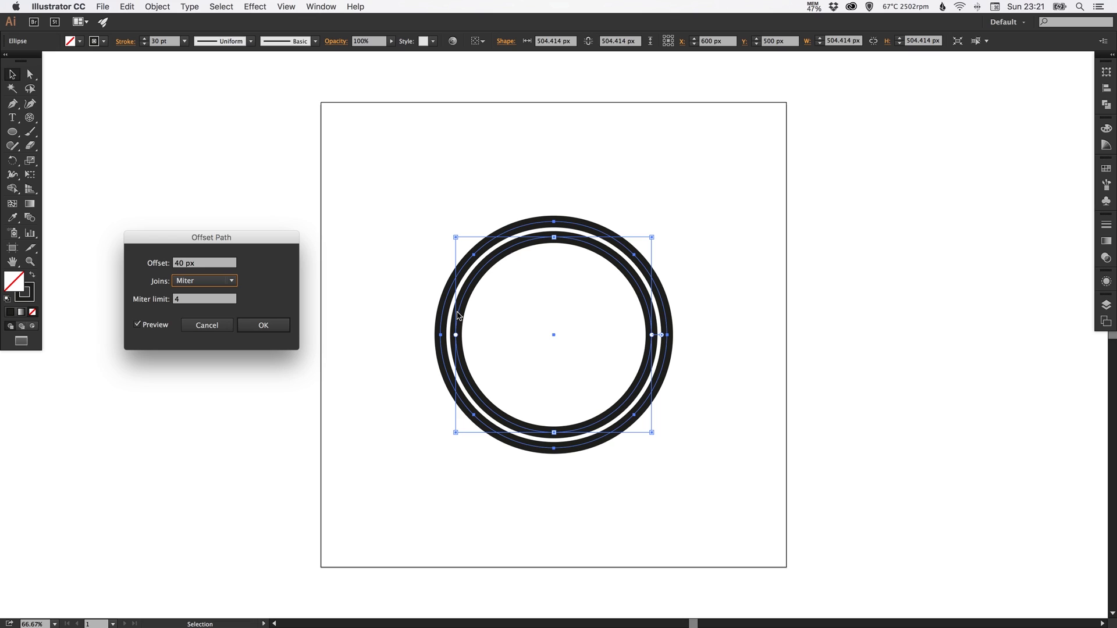
pyautogui.moveTo(480, 277)
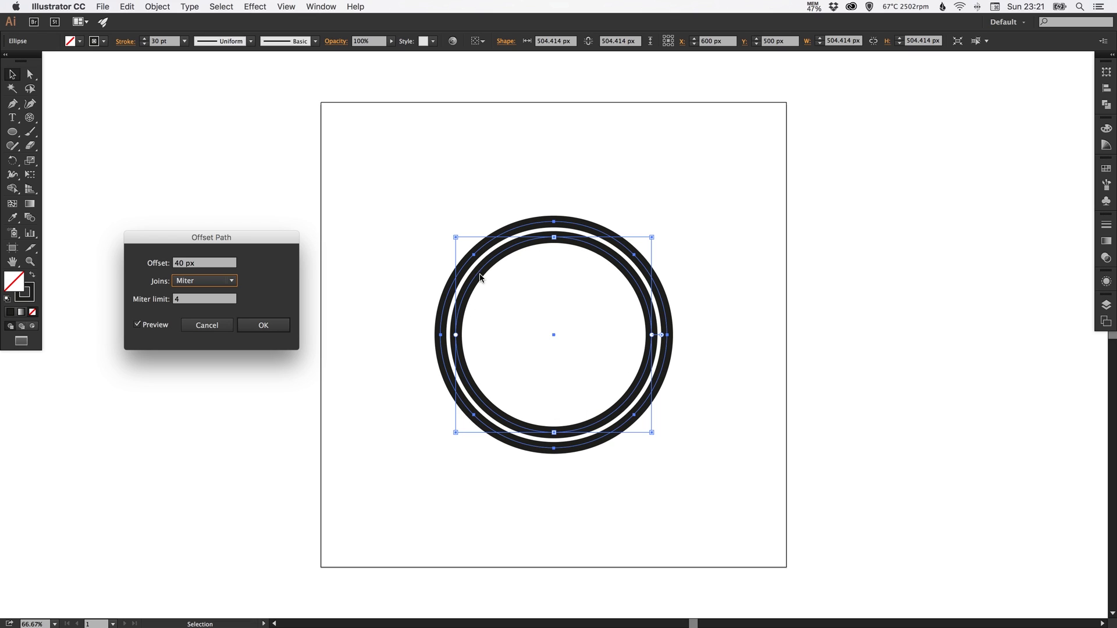
pyautogui.moveTo(448, 310)
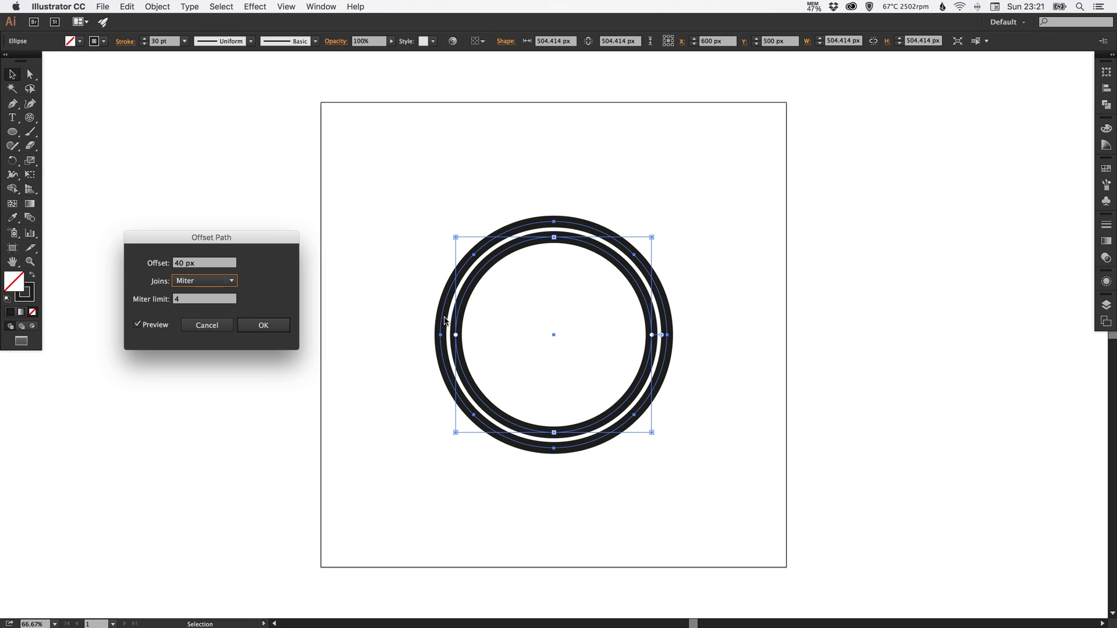
pyautogui.moveTo(451, 285)
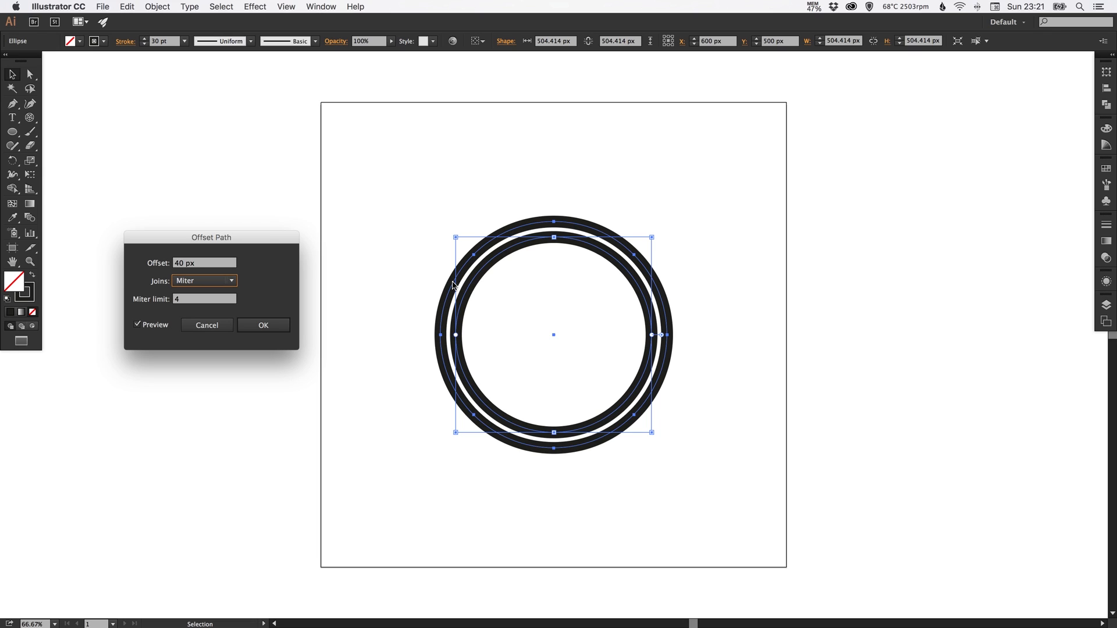
pyautogui.moveTo(217, 271)
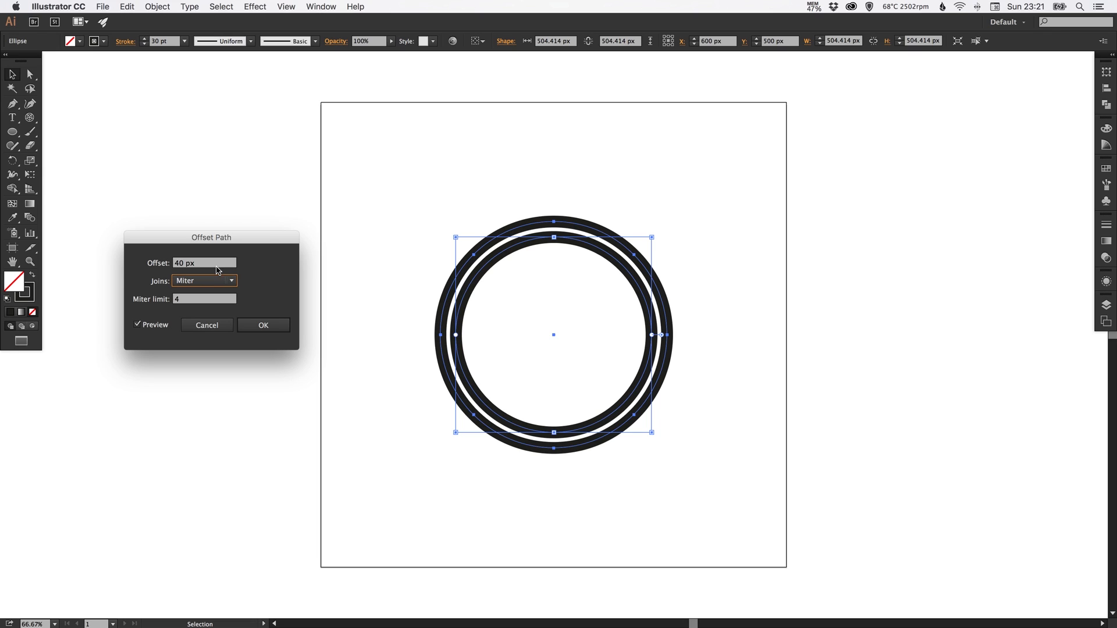
pyautogui.write('80 px')
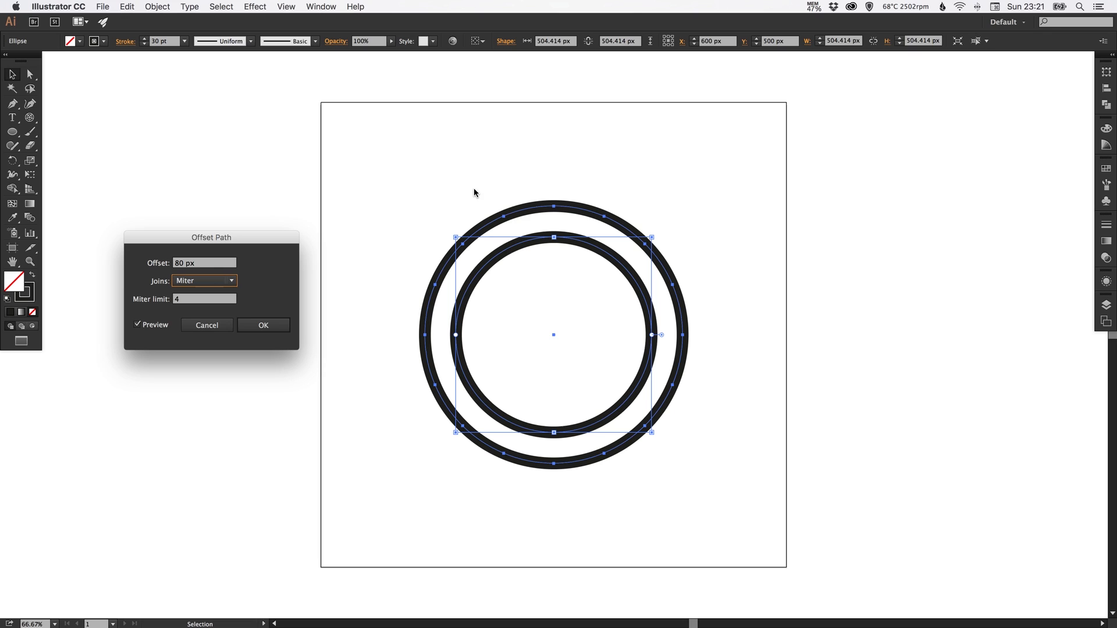
pyautogui.moveTo(456, 288)
pyautogui.write('60')
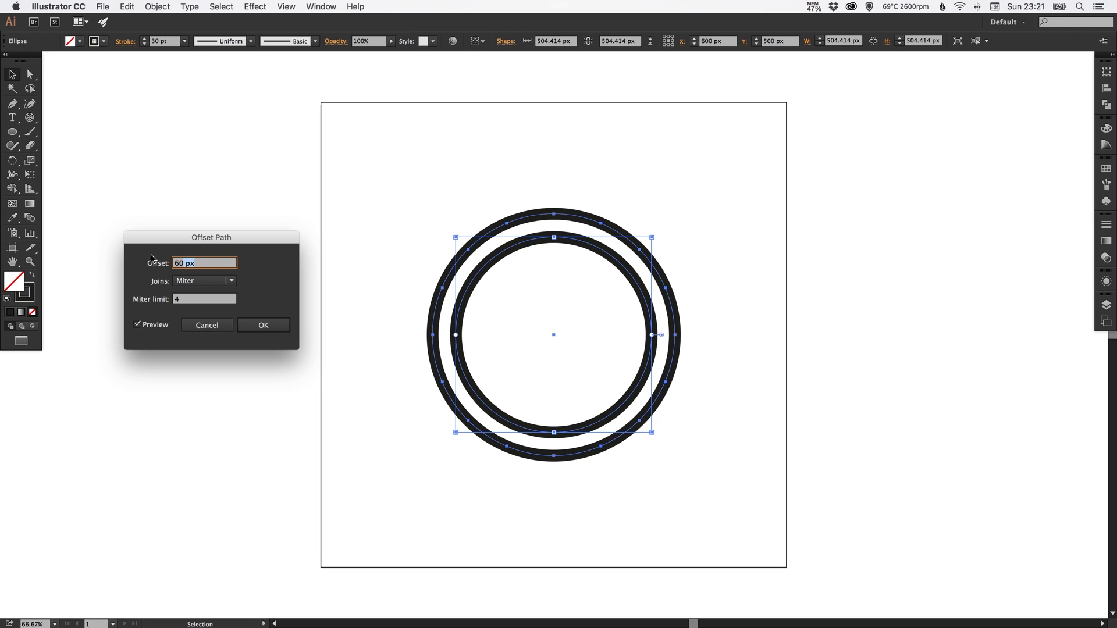
pyautogui.write('58')
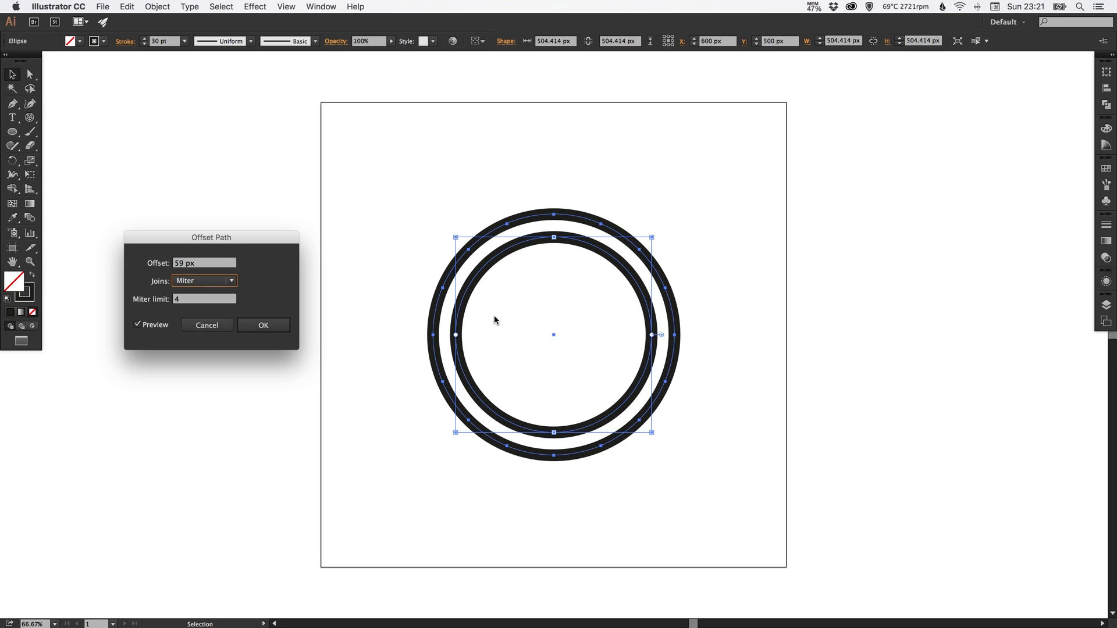
pyautogui.moveTo(483, 348)
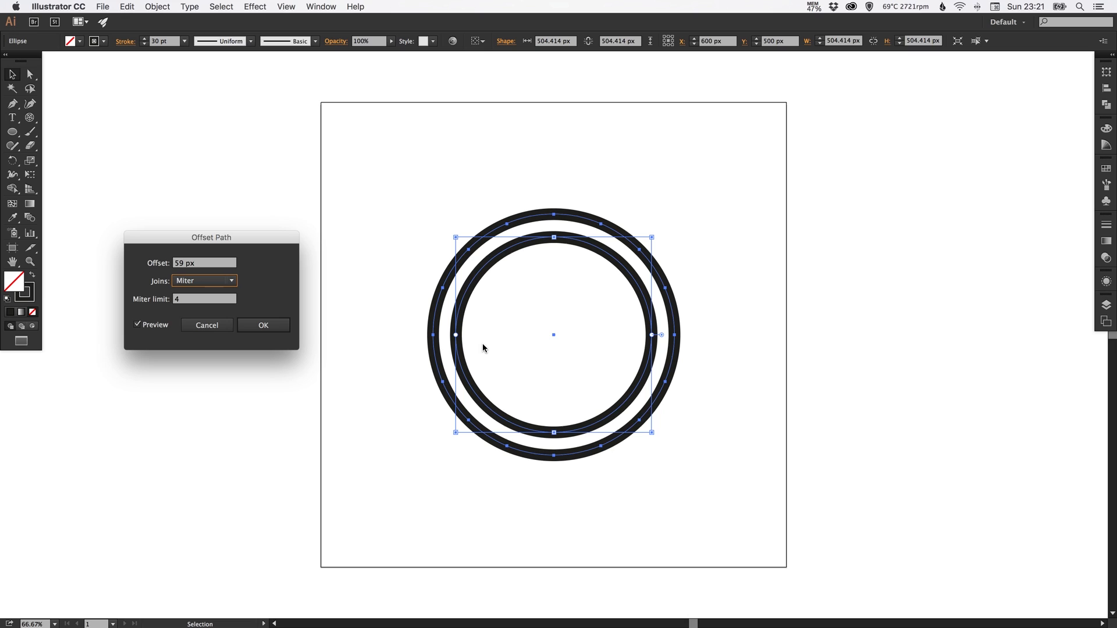
pyautogui.moveTo(512, 331)
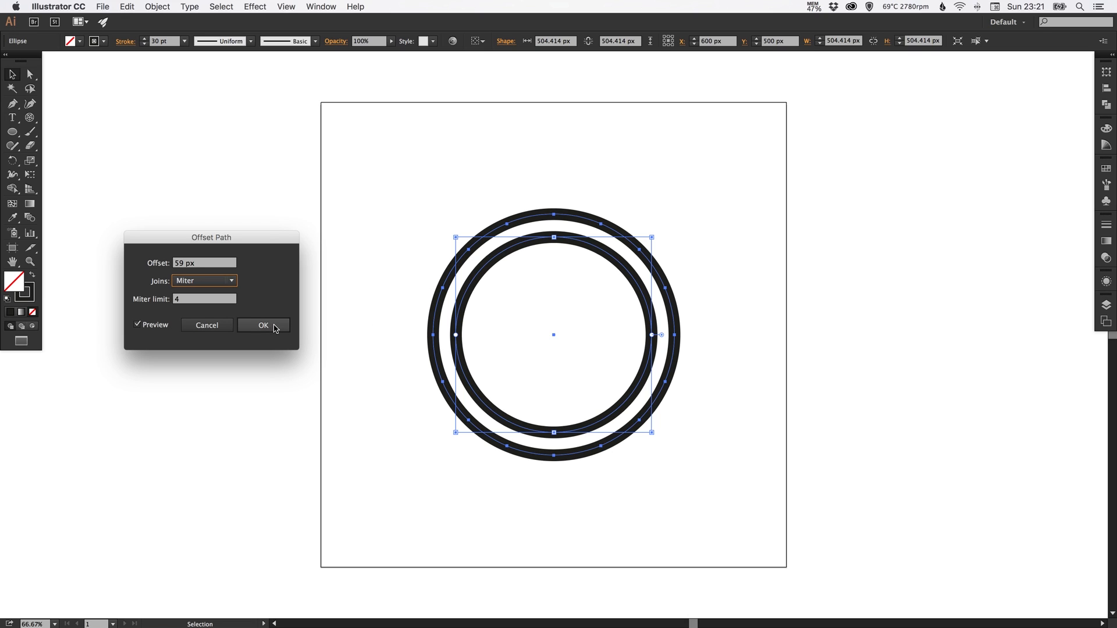
pyautogui.click(263, 325)
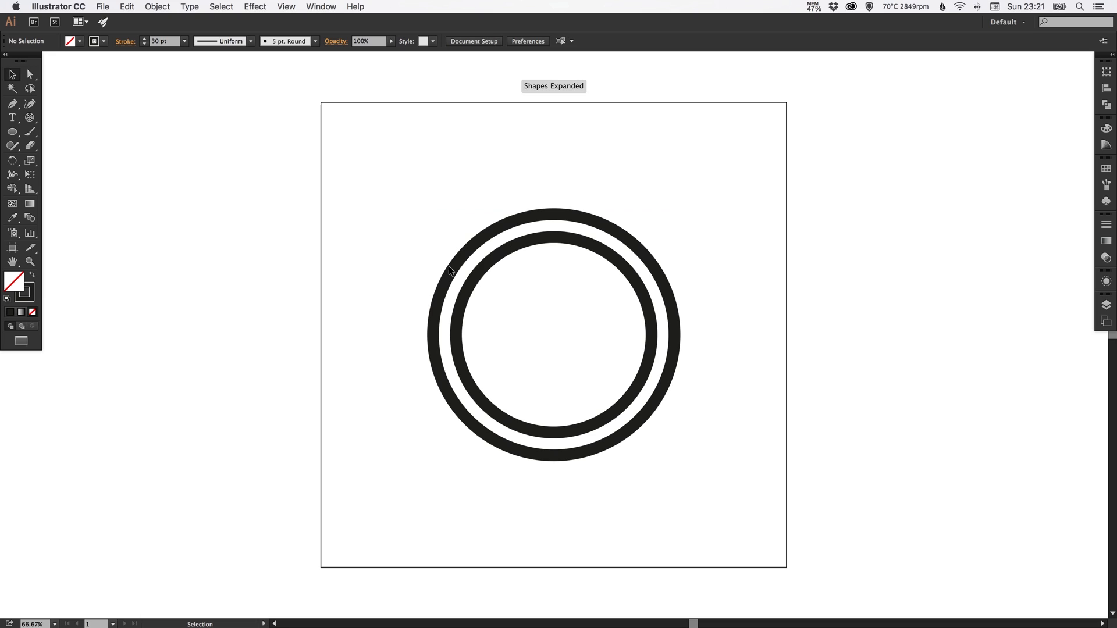
pyautogui.moveTo(458, 288)
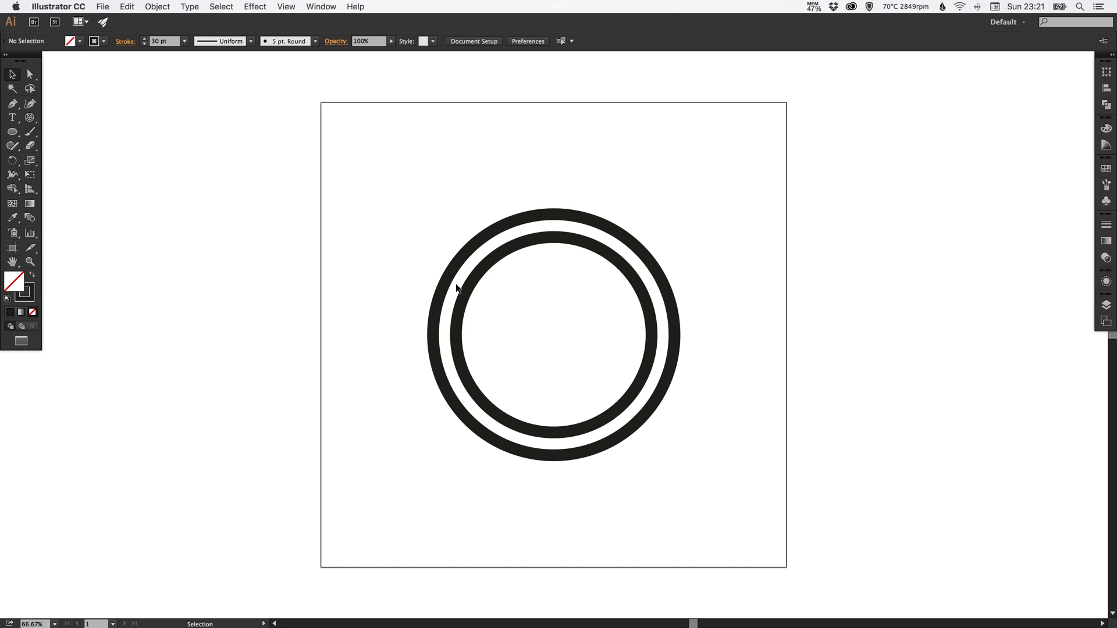
pyautogui.moveTo(435, 328)
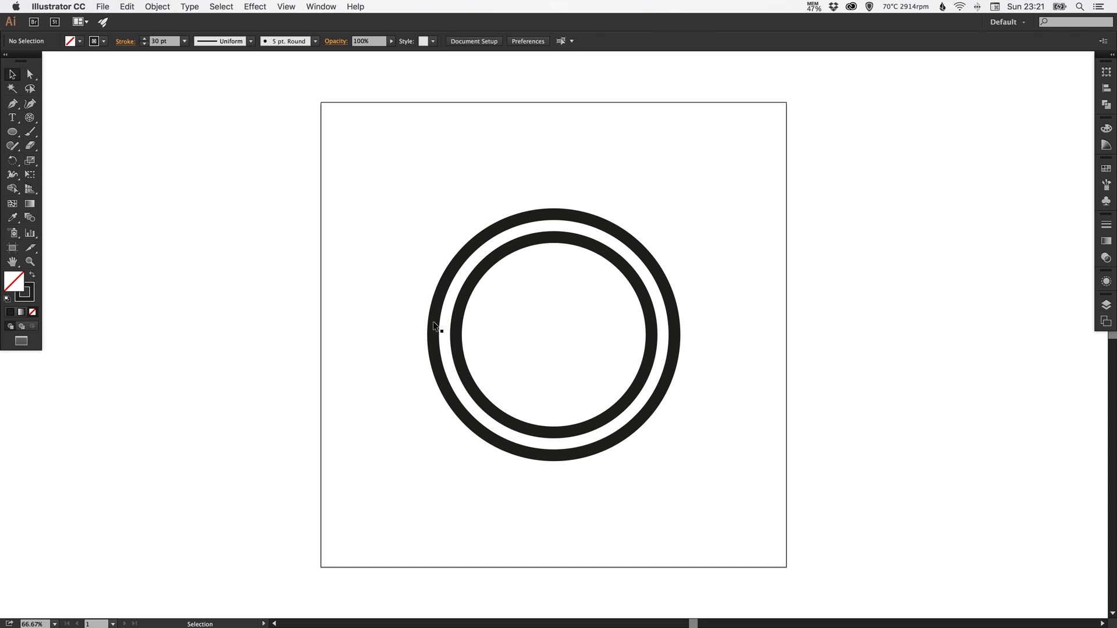
# Offset the outer ring by 59 px to add a third ring
pyautogui.click(432, 326)
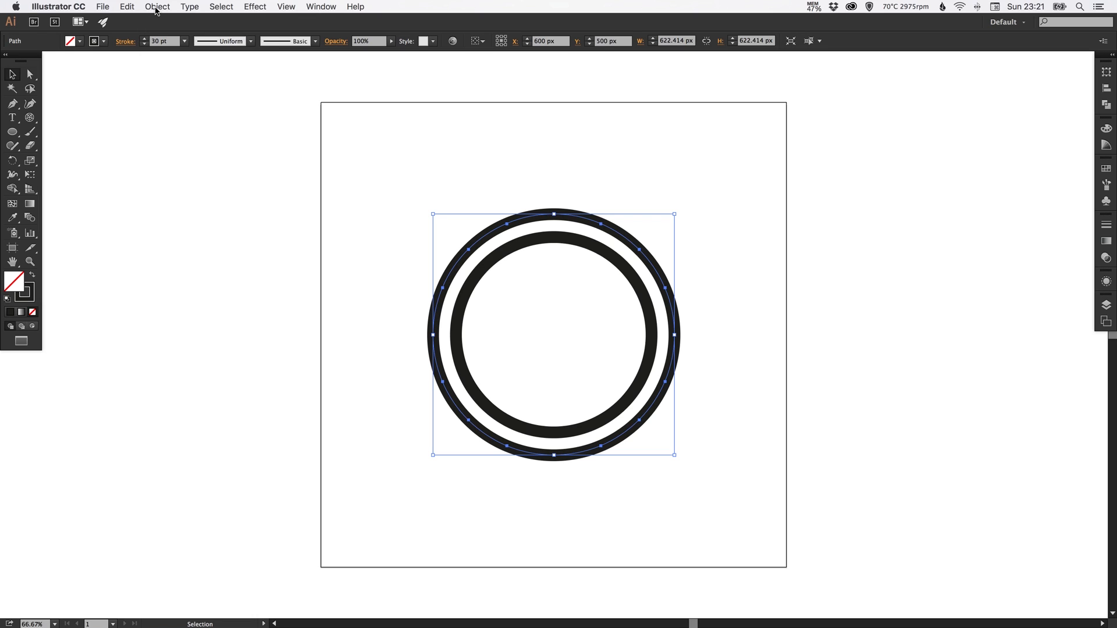
pyautogui.click(157, 6)
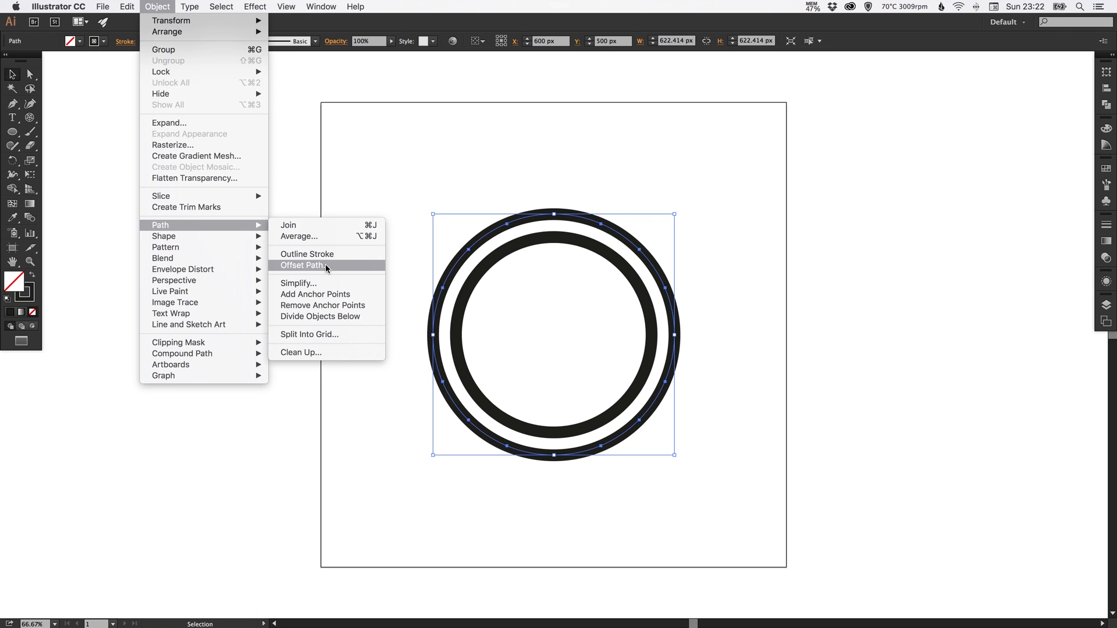
pyautogui.click(302, 266)
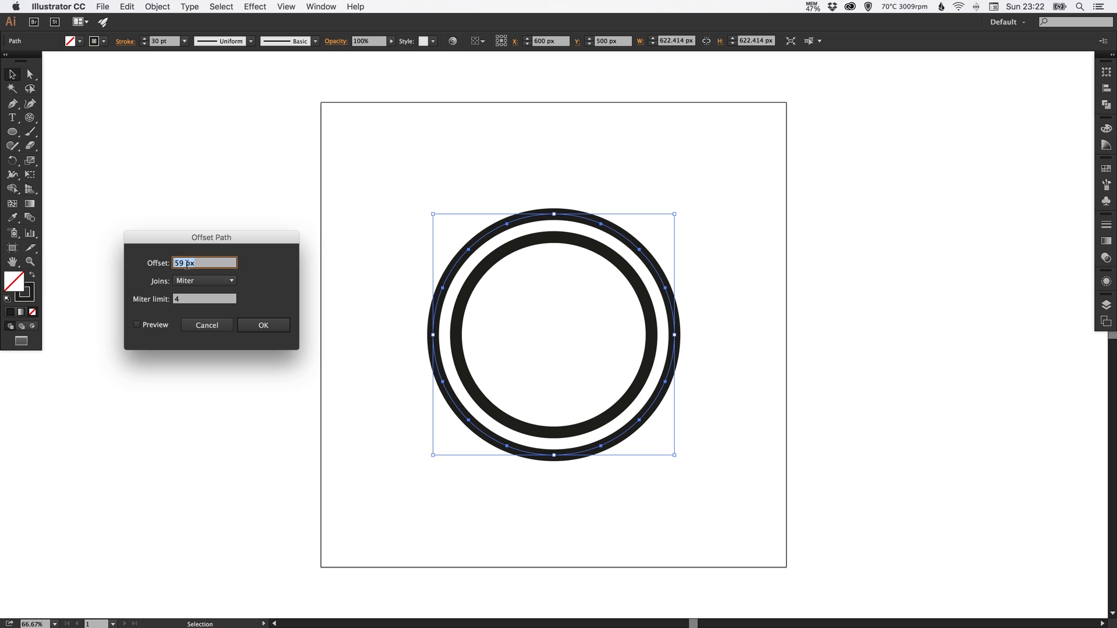
pyautogui.moveTo(250, 337)
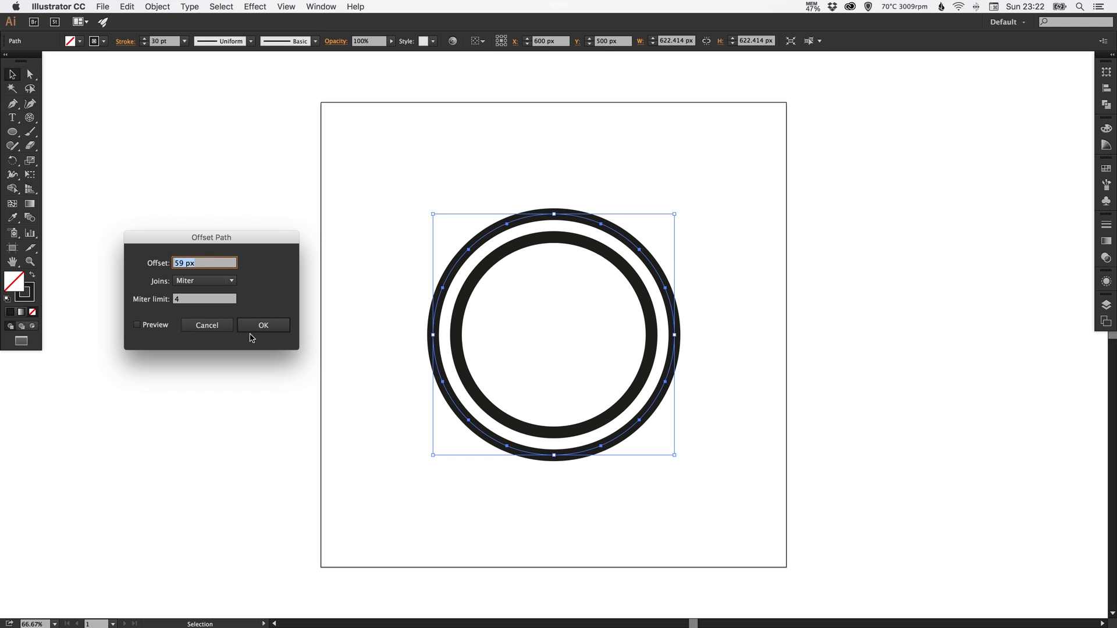
pyautogui.click(263, 324)
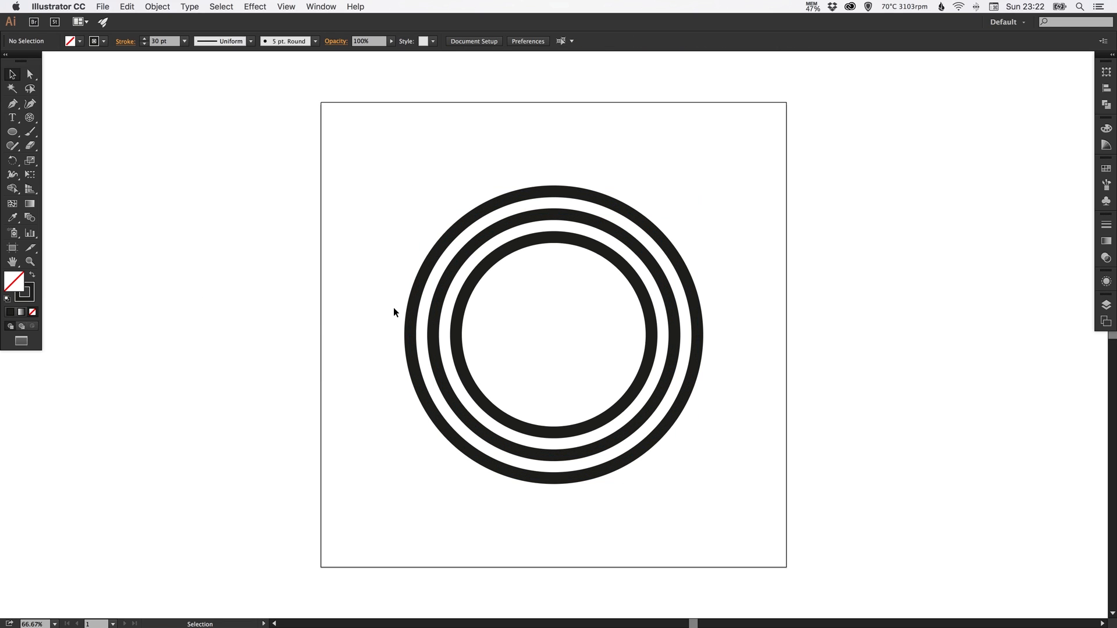
# Offset the new outermost ring by 59 px to add a fourth ring
pyautogui.click(157, 7)
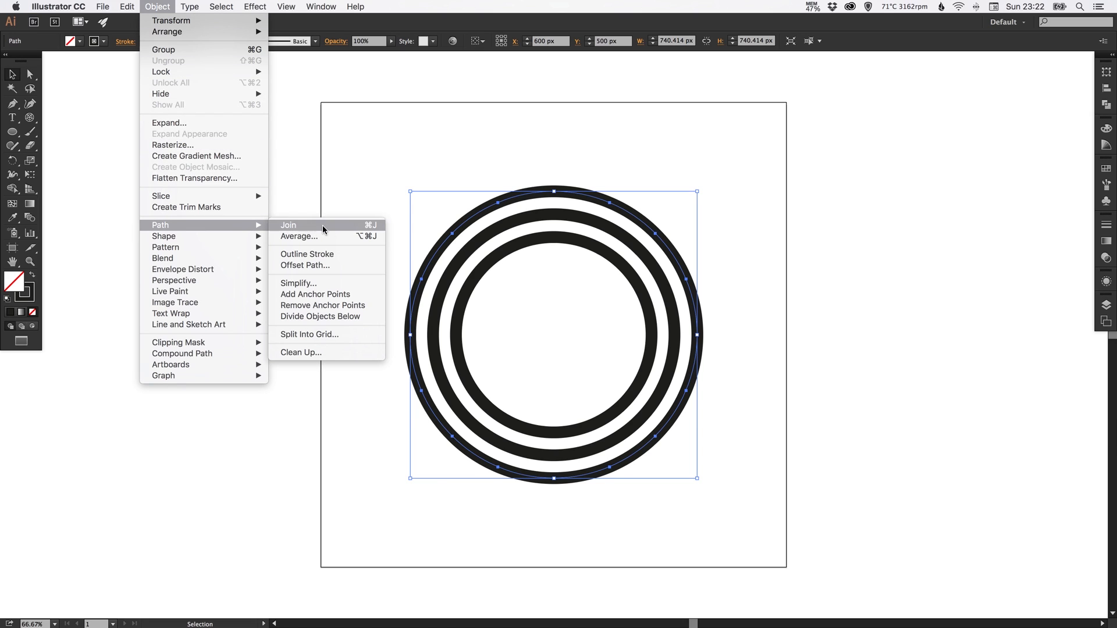
pyautogui.click(305, 266)
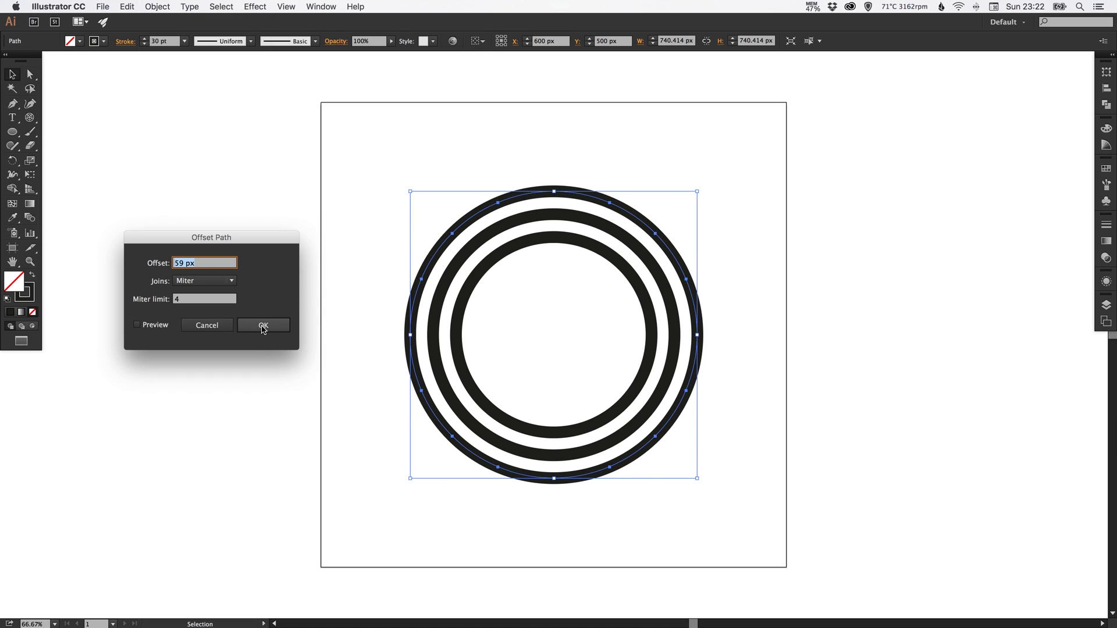
pyautogui.click(263, 325)
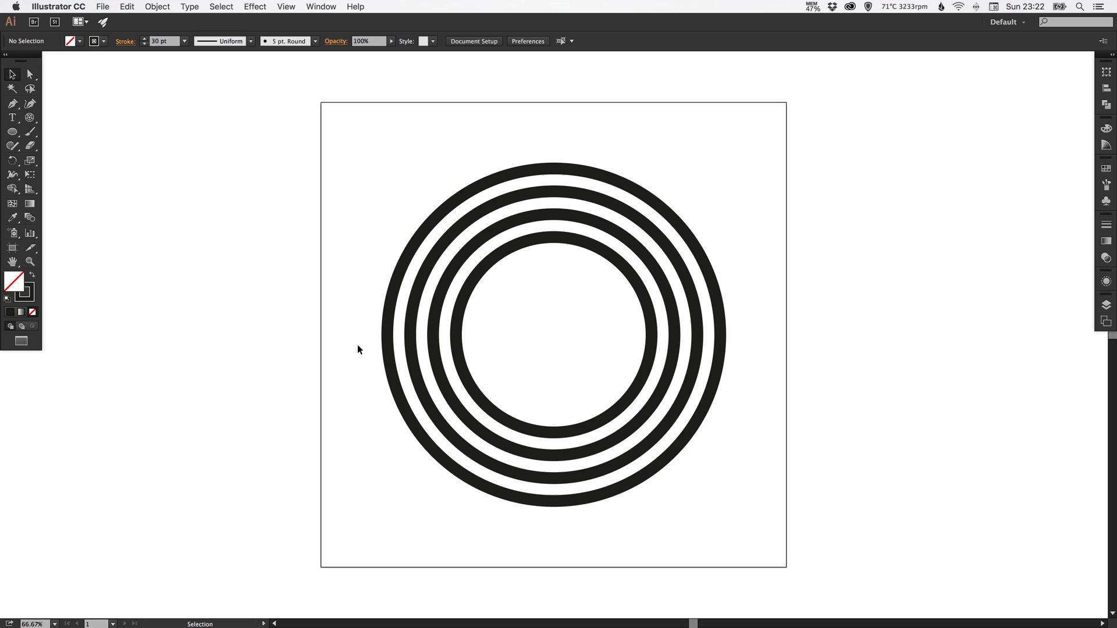
pyautogui.moveTo(324, 278)
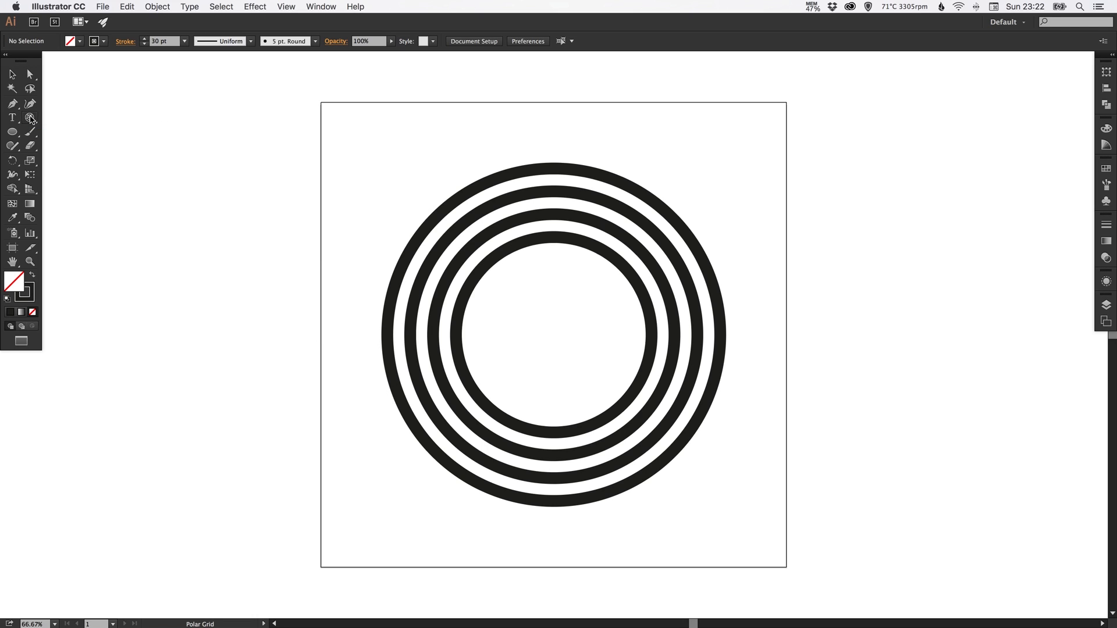
# Draw a short horizontal line with the Line Segment tool and align it to artboard centre
pyautogui.click(30, 117)
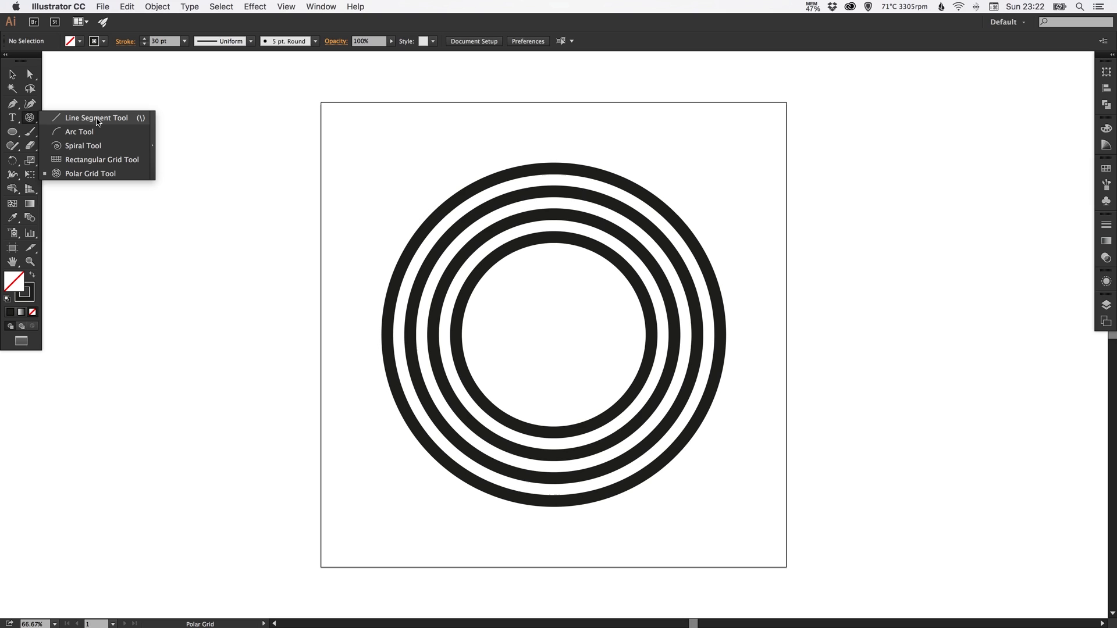
pyautogui.click(97, 118)
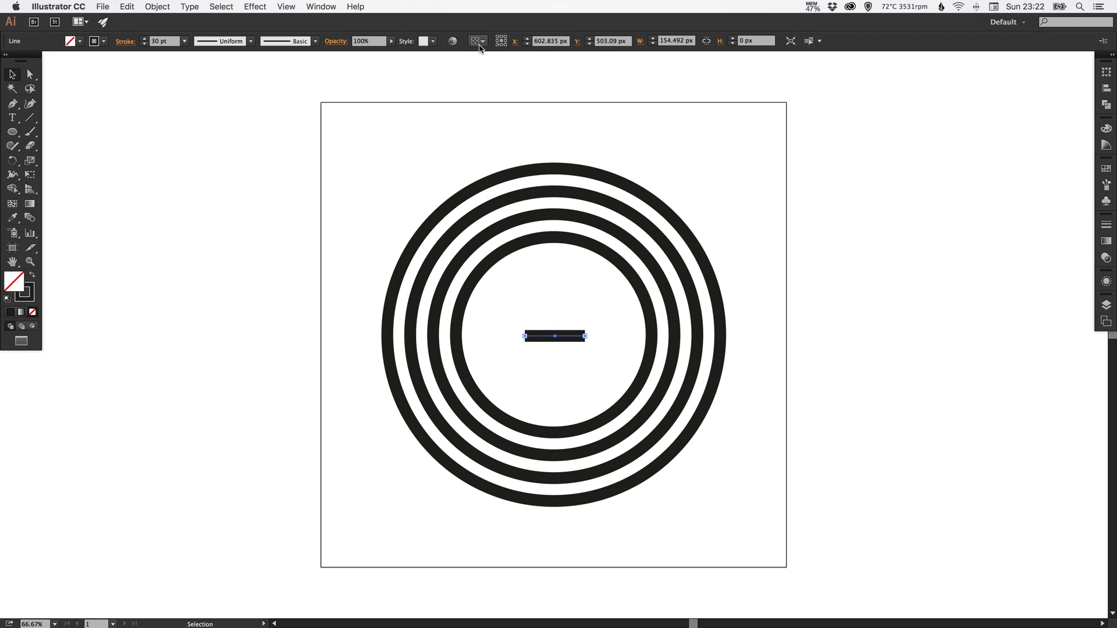
pyautogui.click(476, 41)
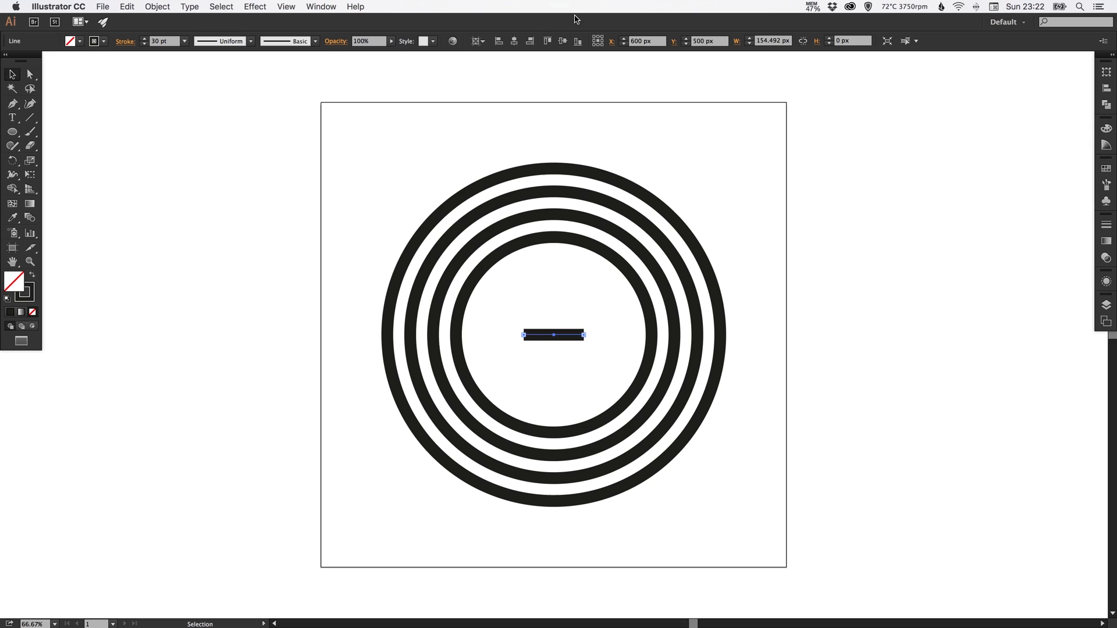
pyautogui.click(678, 172)
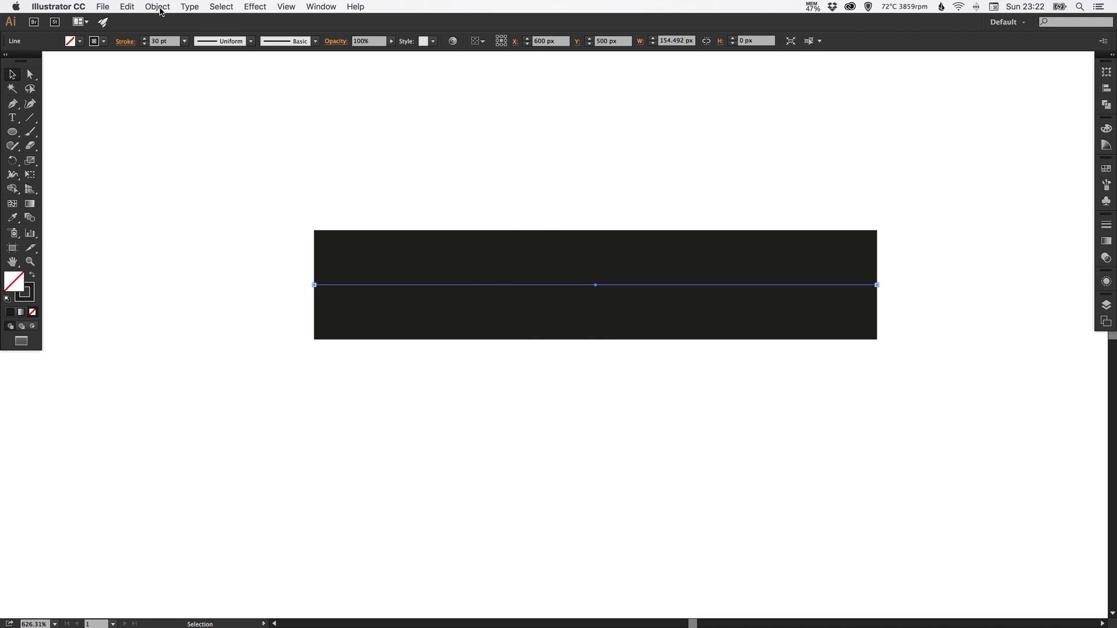
# Expand the line into a solid 30 px bar and place a copy above it
pyautogui.click(158, 7)
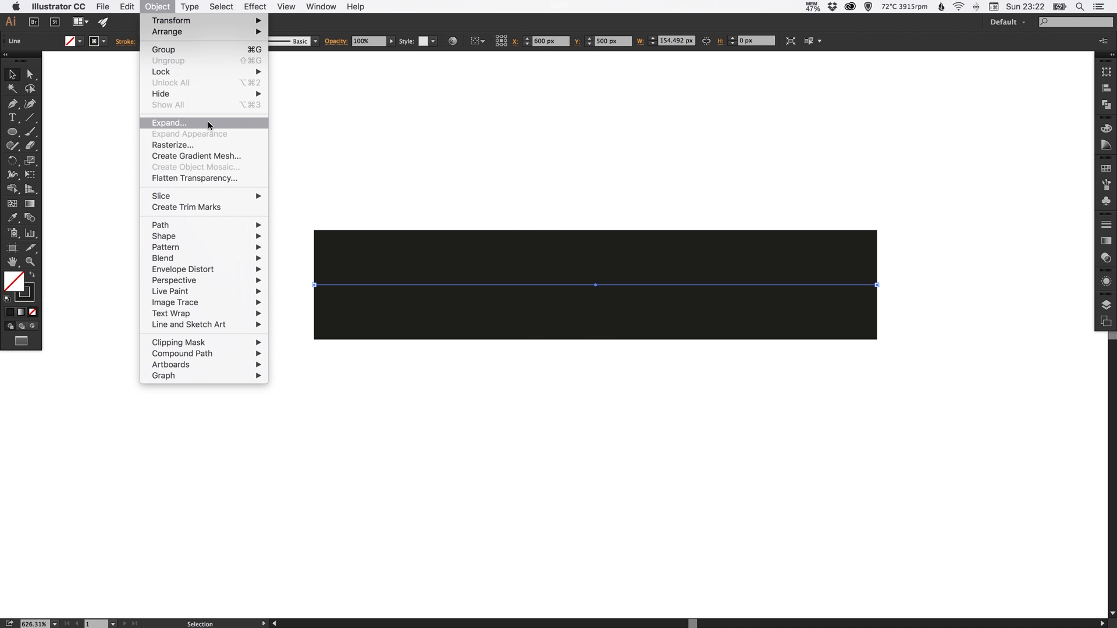
pyautogui.click(169, 123)
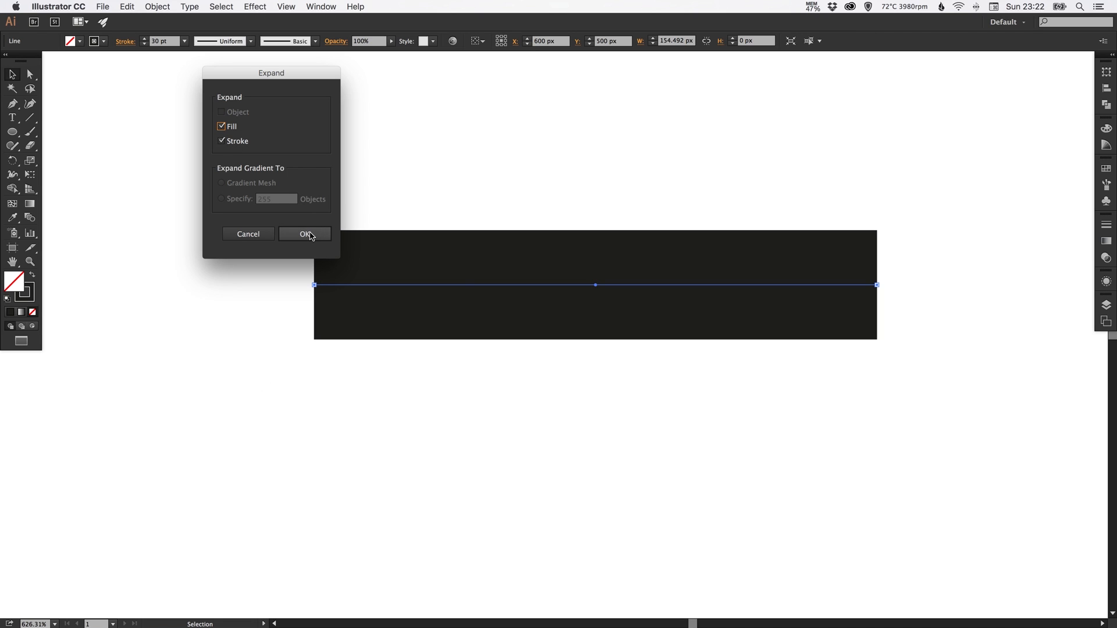
pyautogui.click(304, 234)
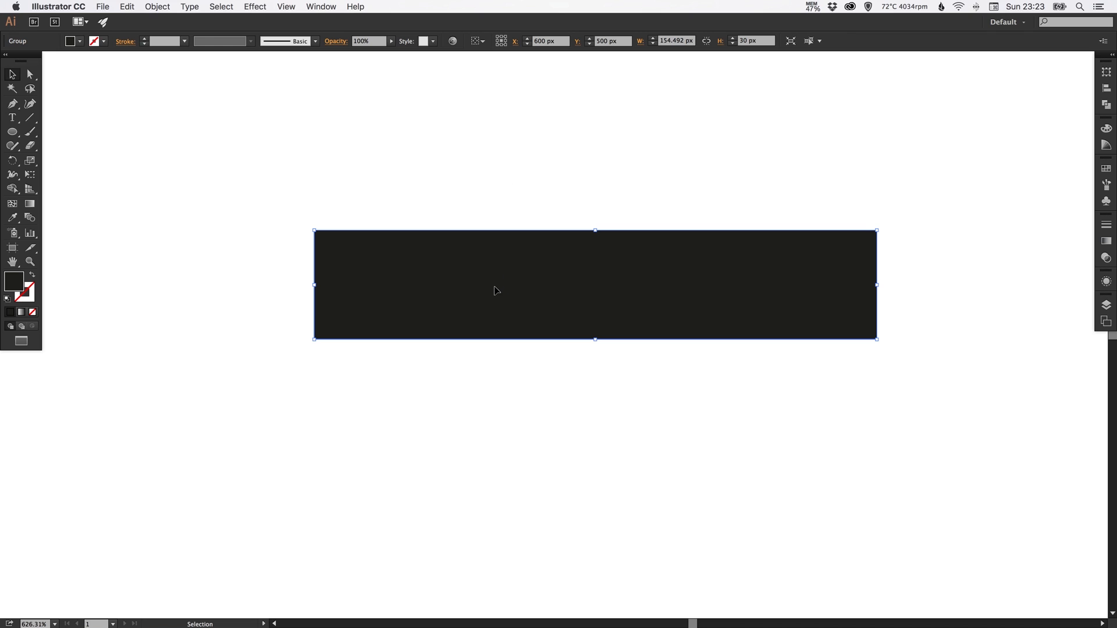
pyautogui.moveTo(501, 295)
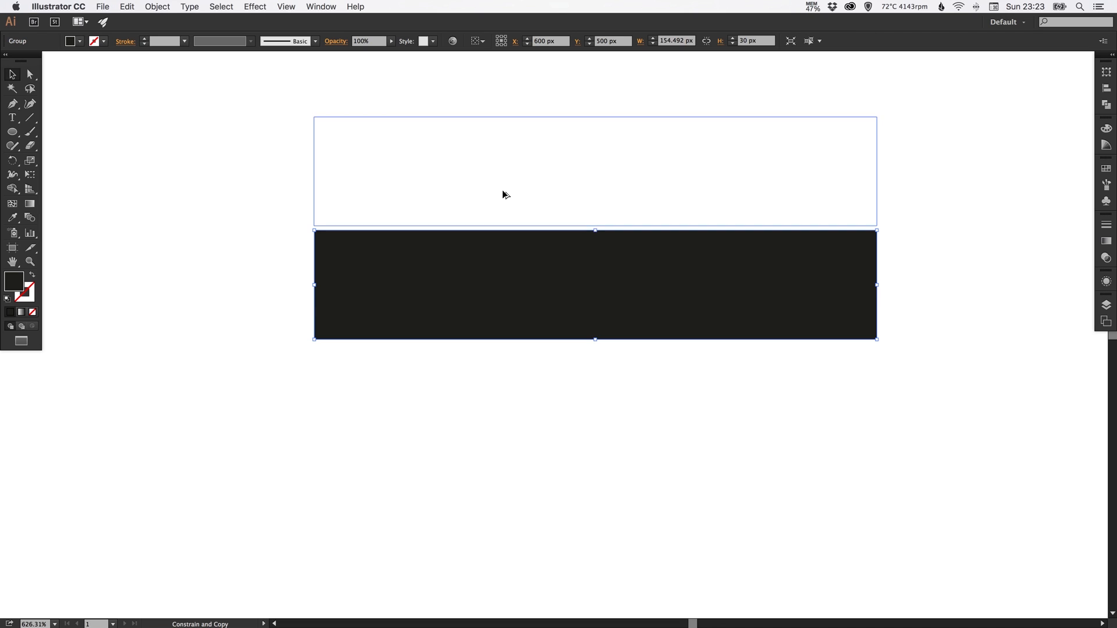
pyautogui.click(492, 175)
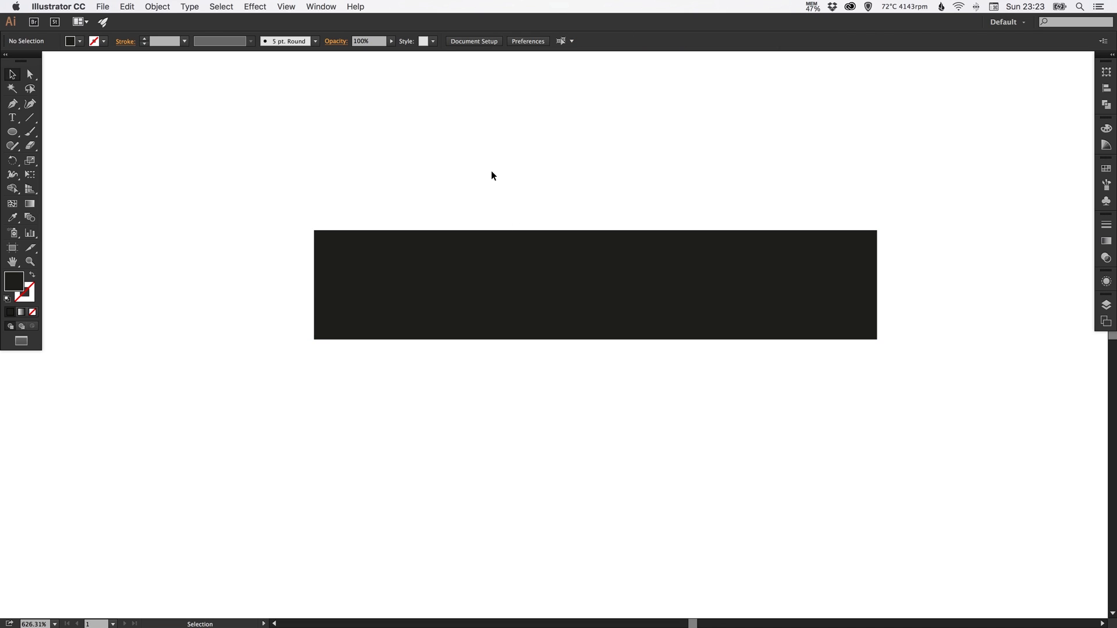
pyautogui.click(285, 6)
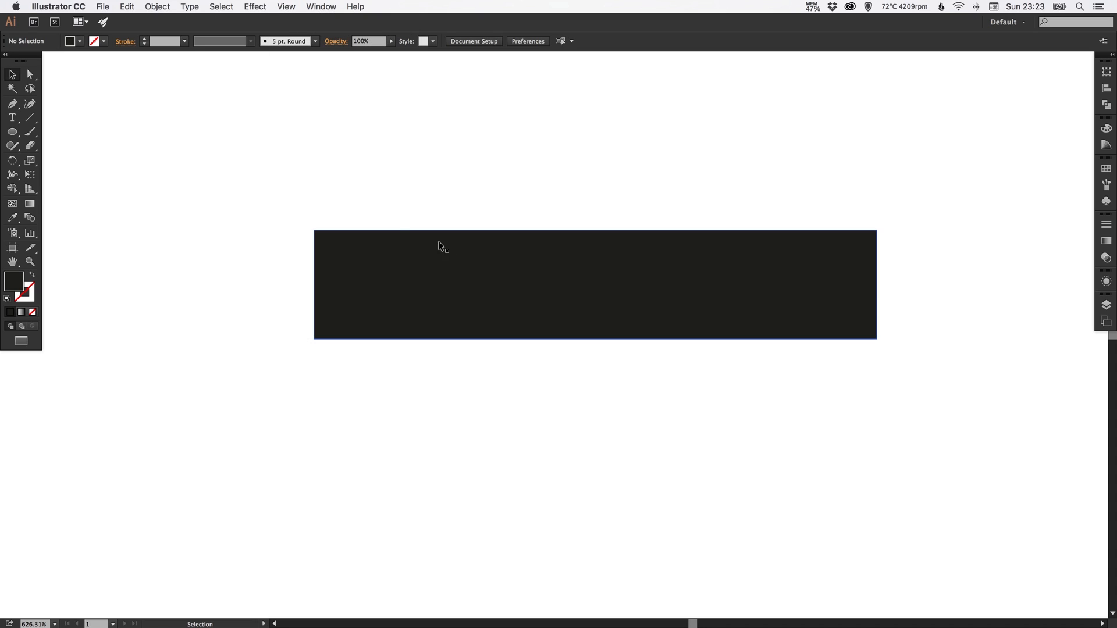
pyautogui.moveTo(640, 258)
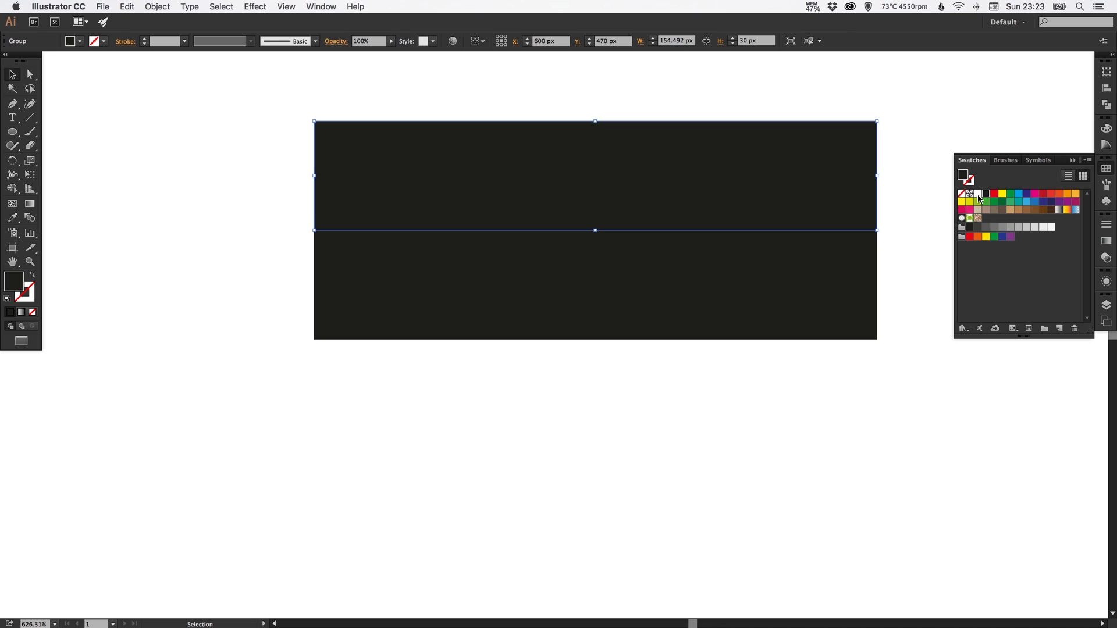
# Fill the bar copies above and below with CMYK Red, set as a global swatch
pyautogui.click(984, 193)
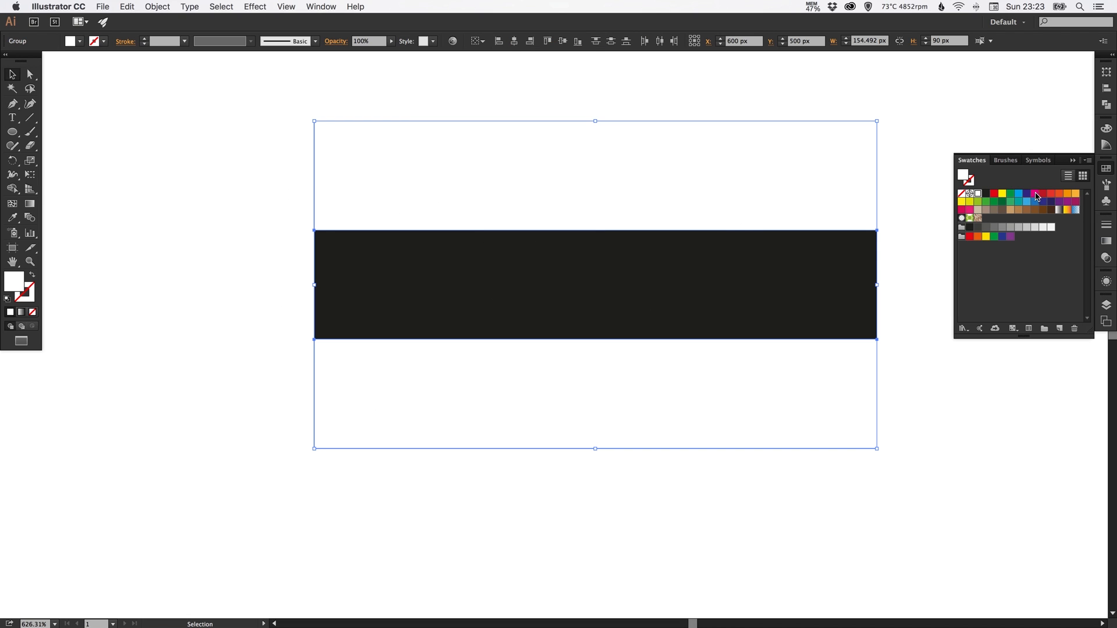
pyautogui.doubleClick(993, 201)
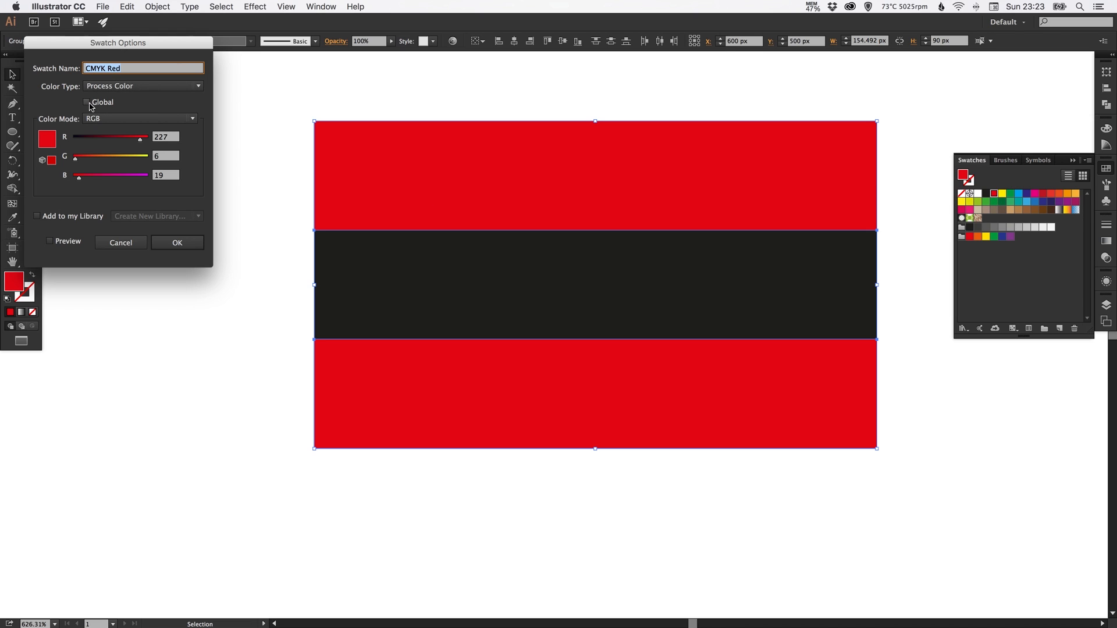
pyautogui.click(86, 102)
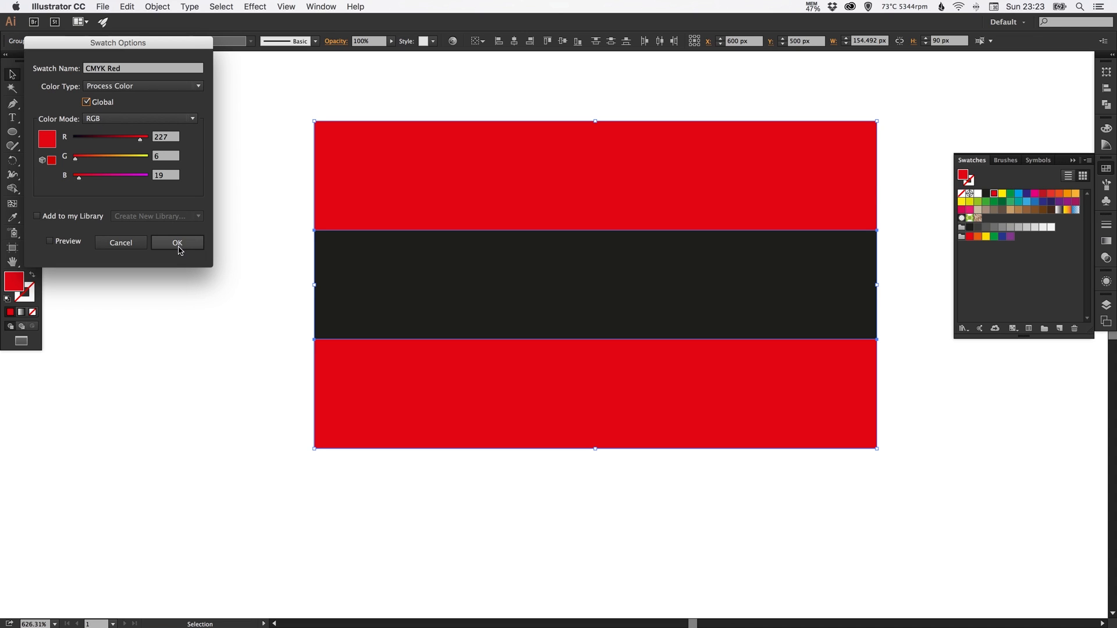
pyautogui.click(177, 242)
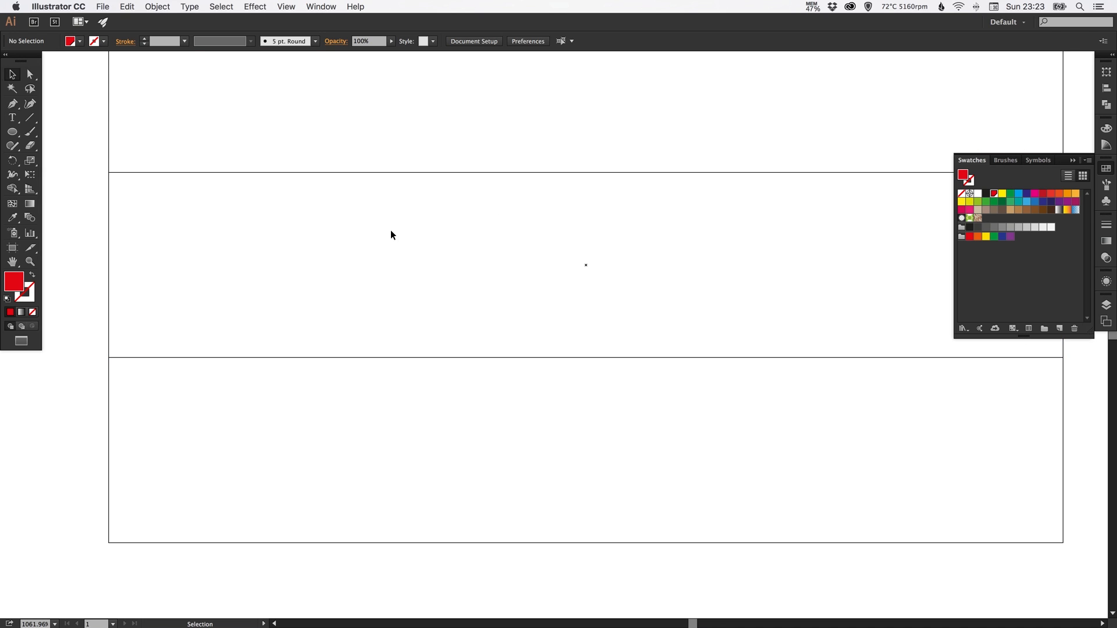
pyautogui.moveTo(291, 112)
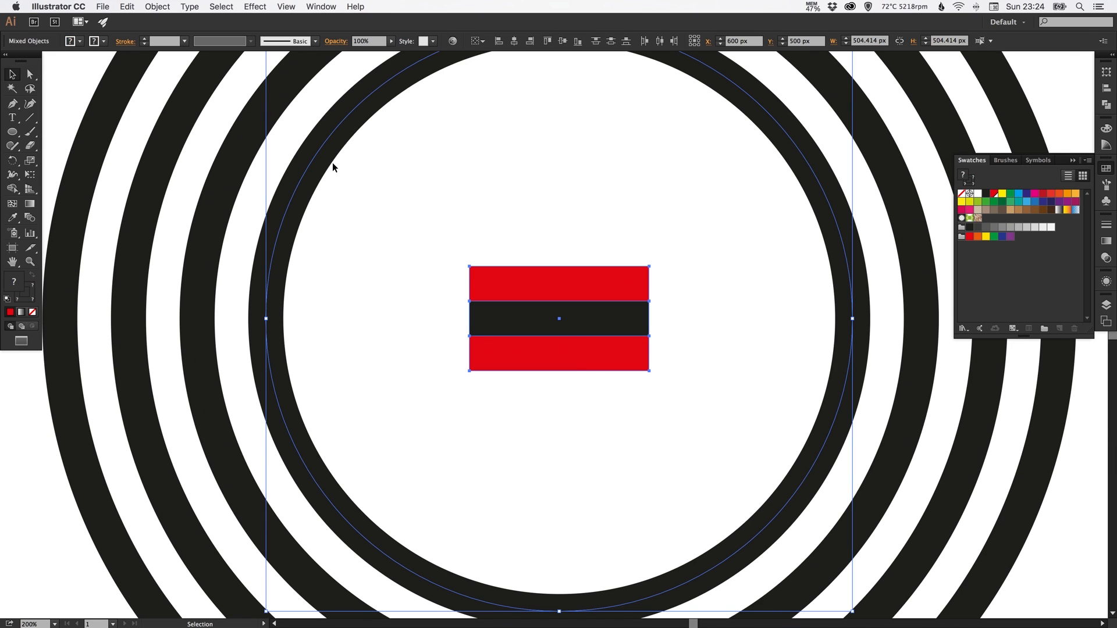
# Clear the selection and reselect the red-and-black bar group after aligning it
pyautogui.click(497, 241)
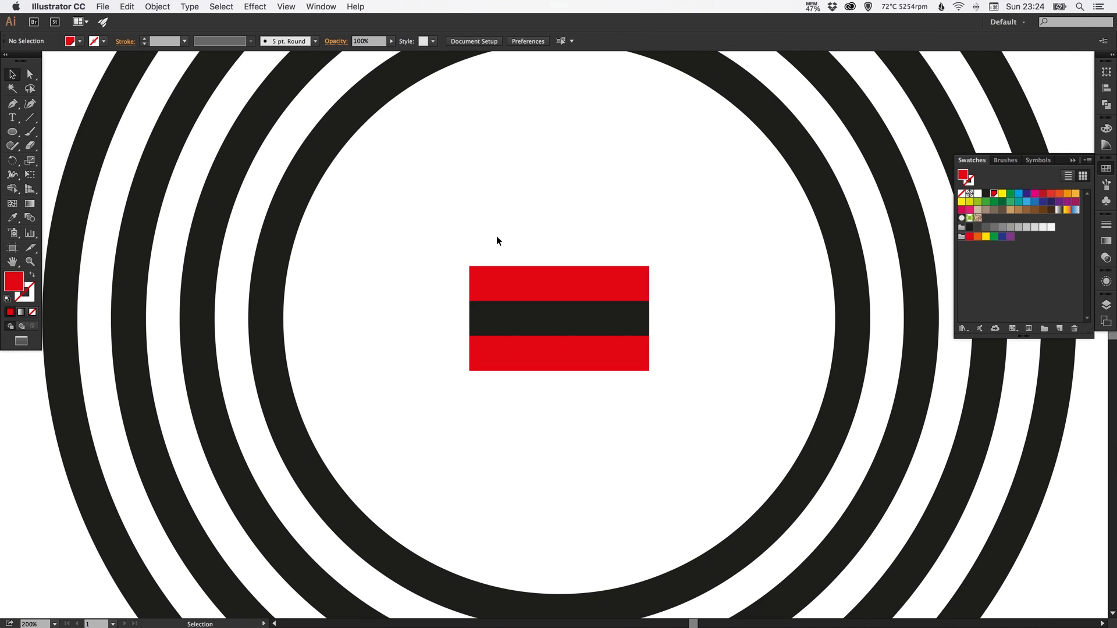
pyautogui.click(558, 320)
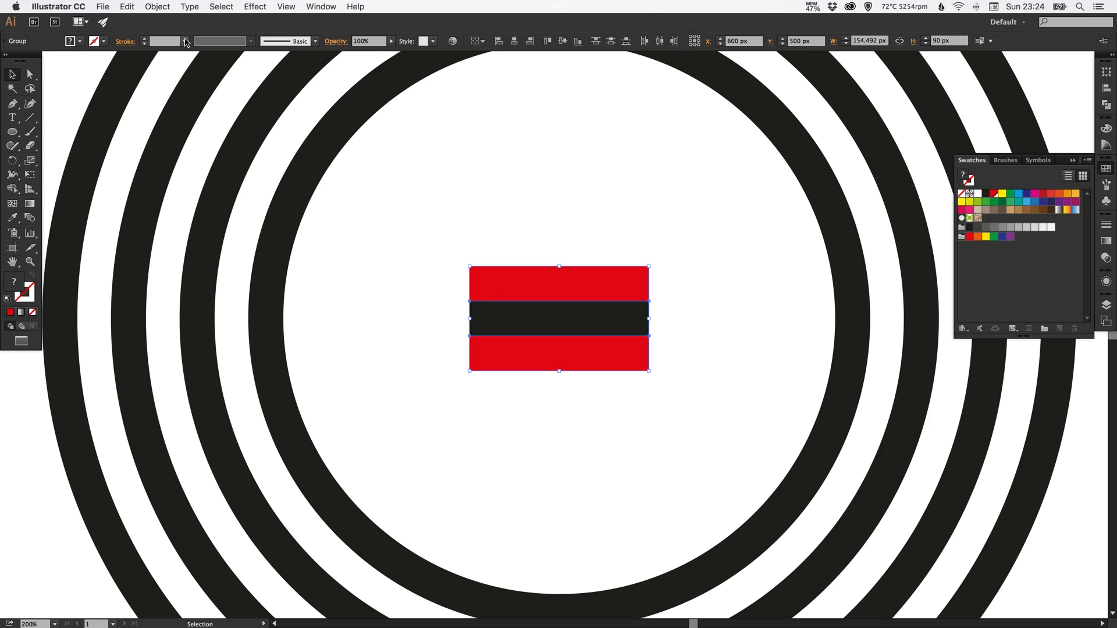
pyautogui.click(156, 6)
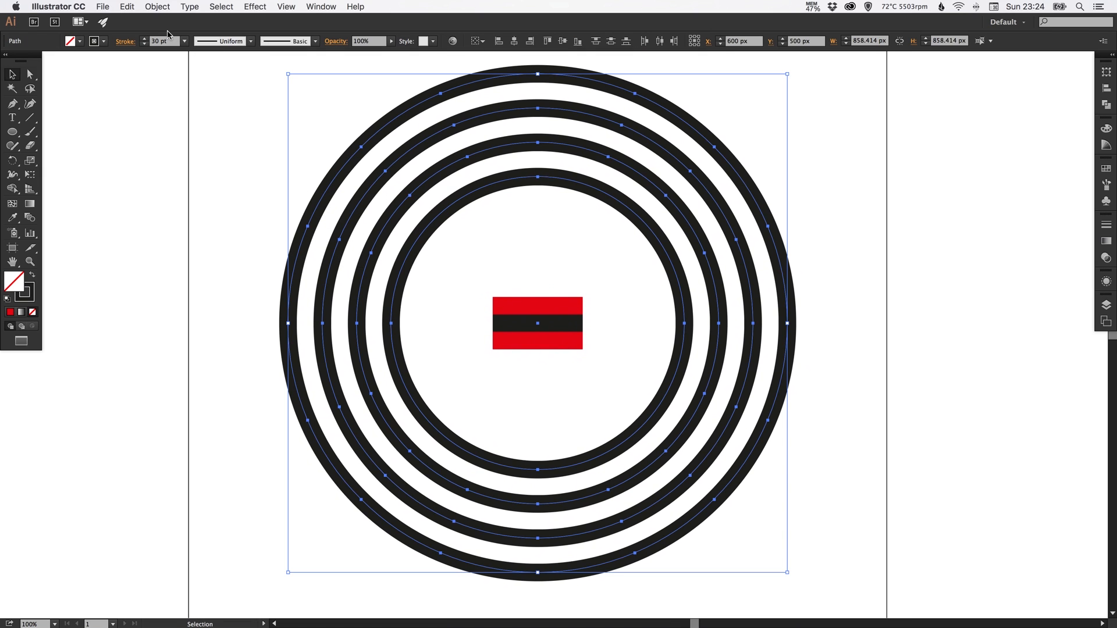
# Expand the four ring strokes into filled shapes and switch to full-colour preview
pyautogui.click(157, 7)
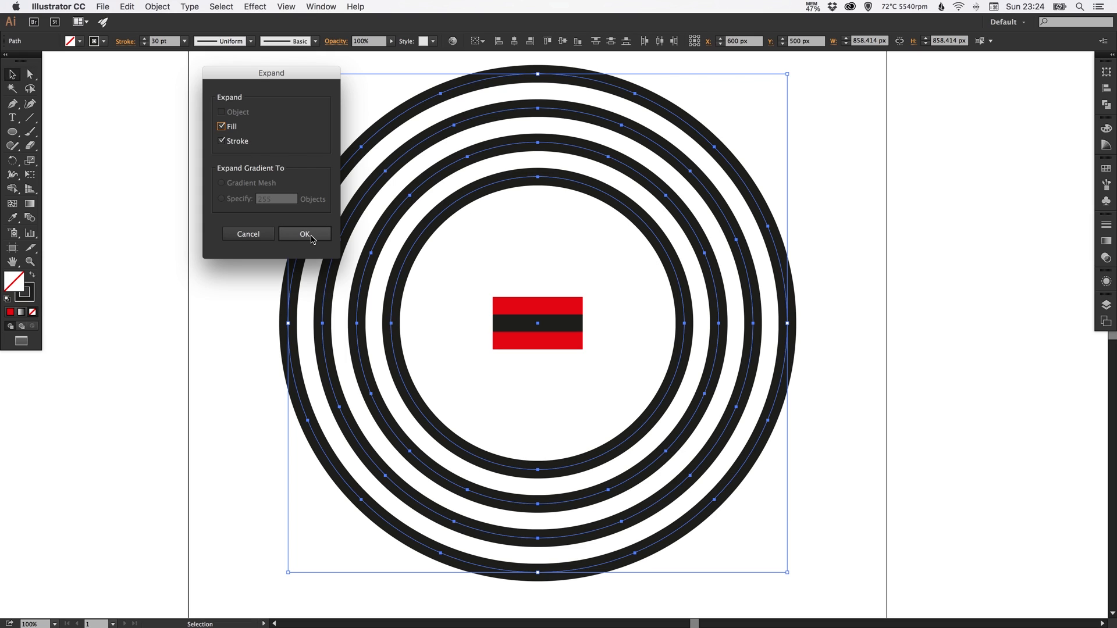
pyautogui.click(305, 233)
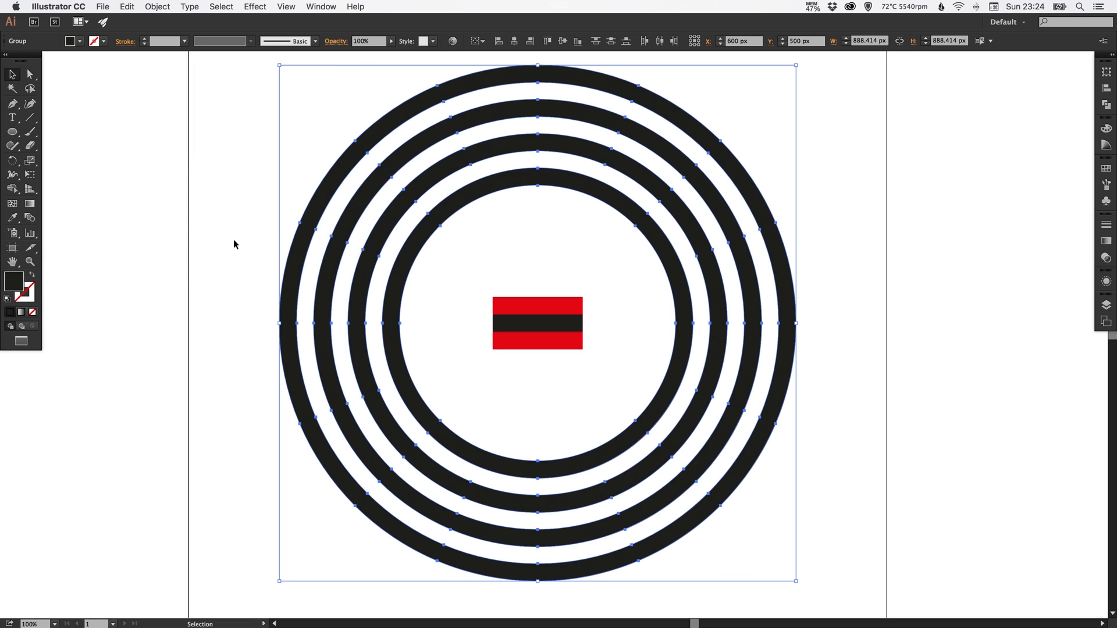
pyautogui.click(239, 253)
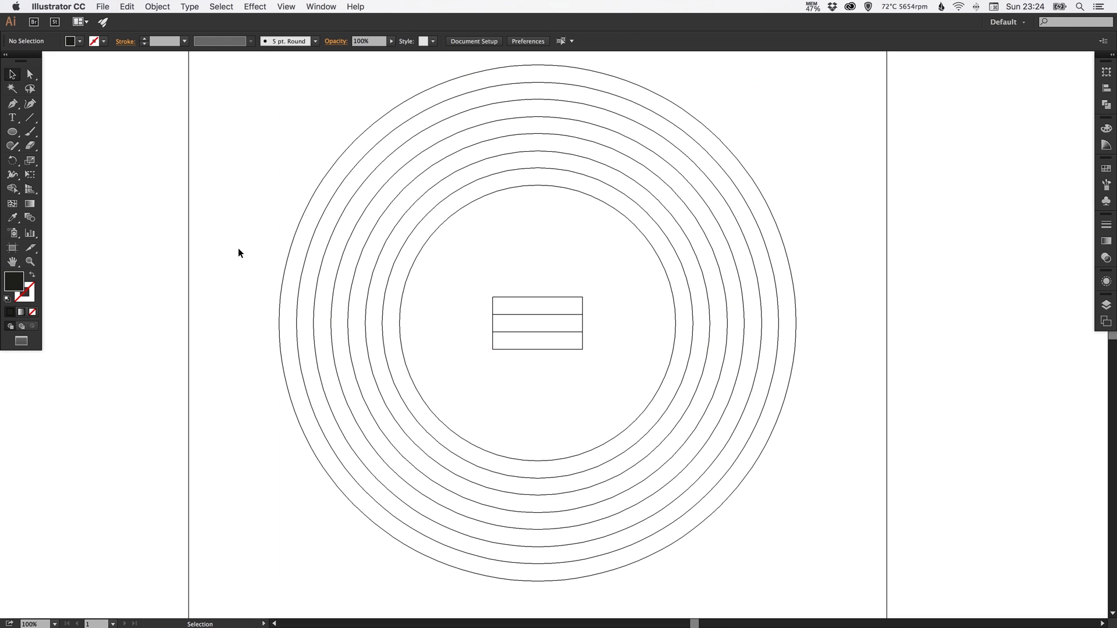
pyautogui.click(11, 89)
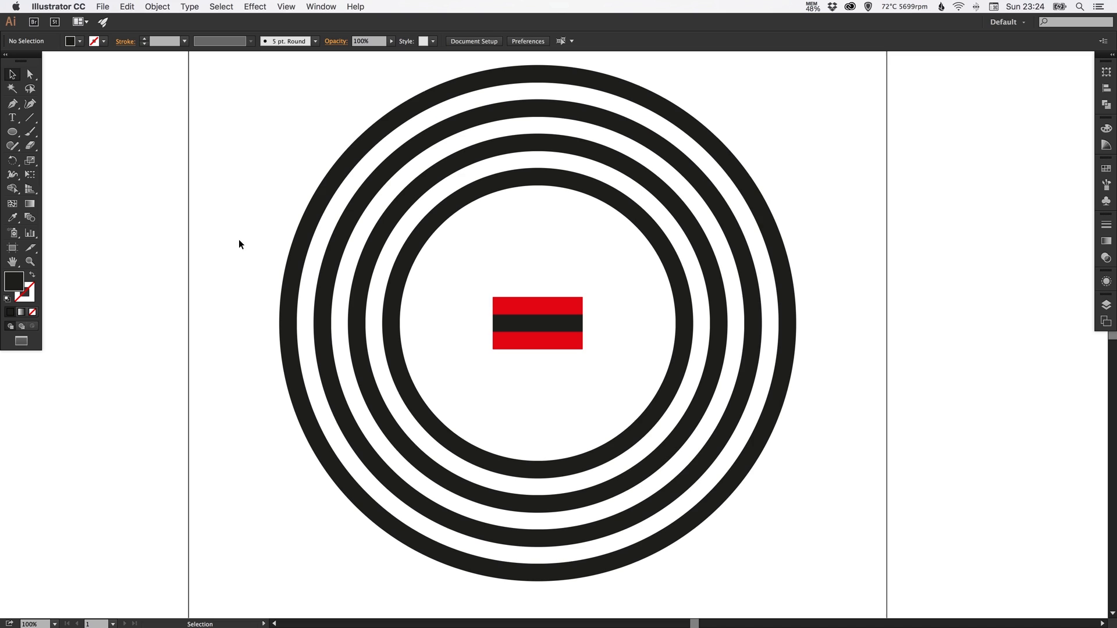
pyautogui.moveTo(531, 244)
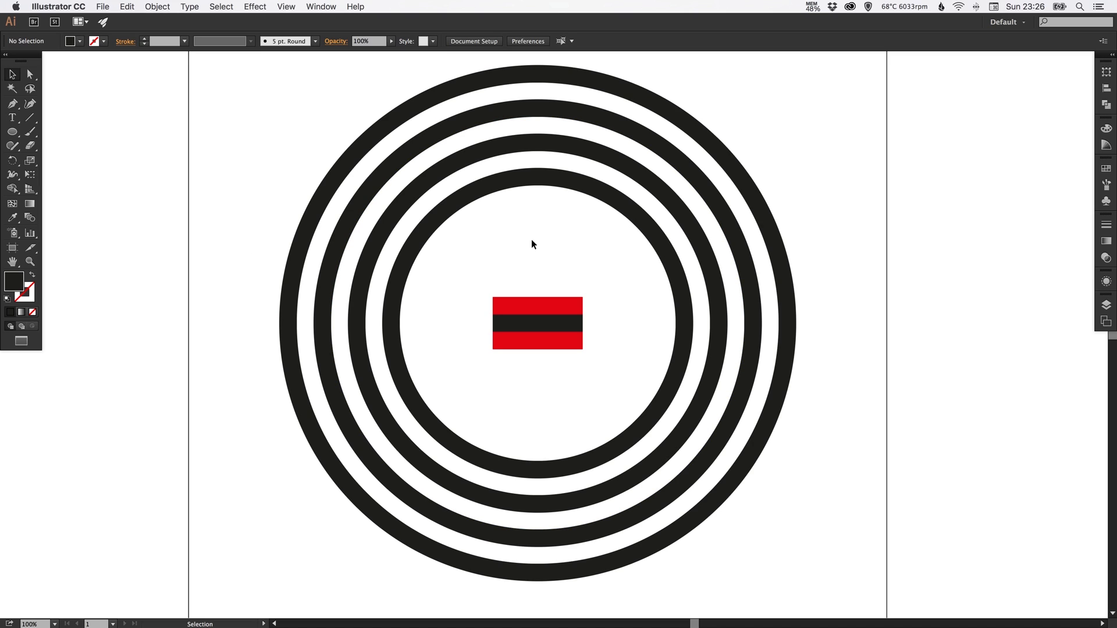
# Paste a copy of the red-and-black bar group in place over the original
pyautogui.click(536, 324)
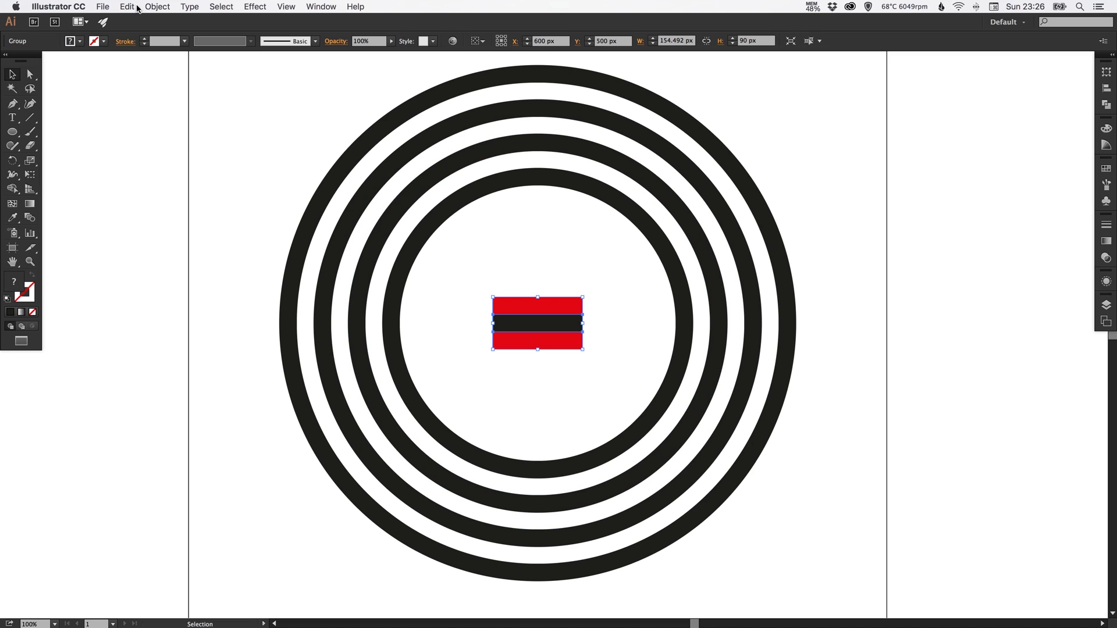
pyautogui.moveTo(127, 6)
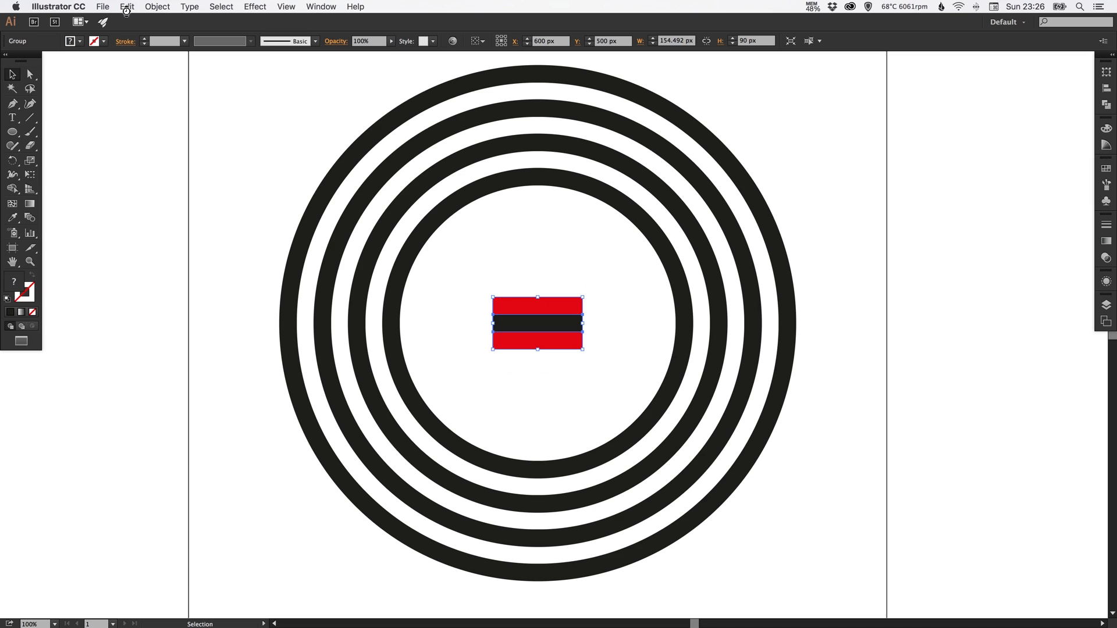
pyautogui.click(126, 6)
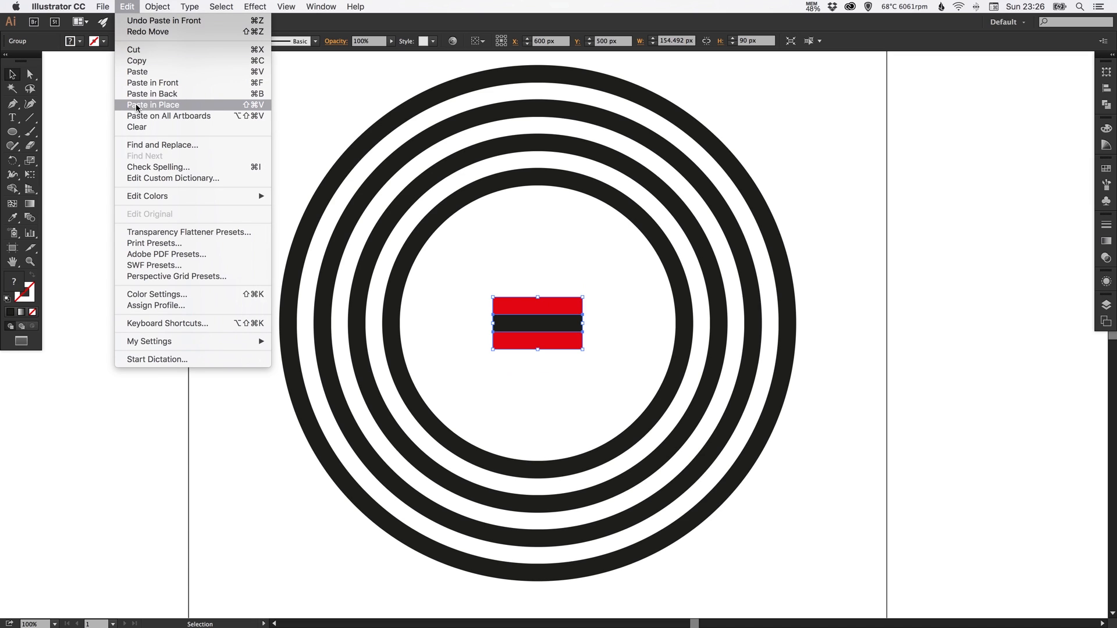
pyautogui.click(152, 105)
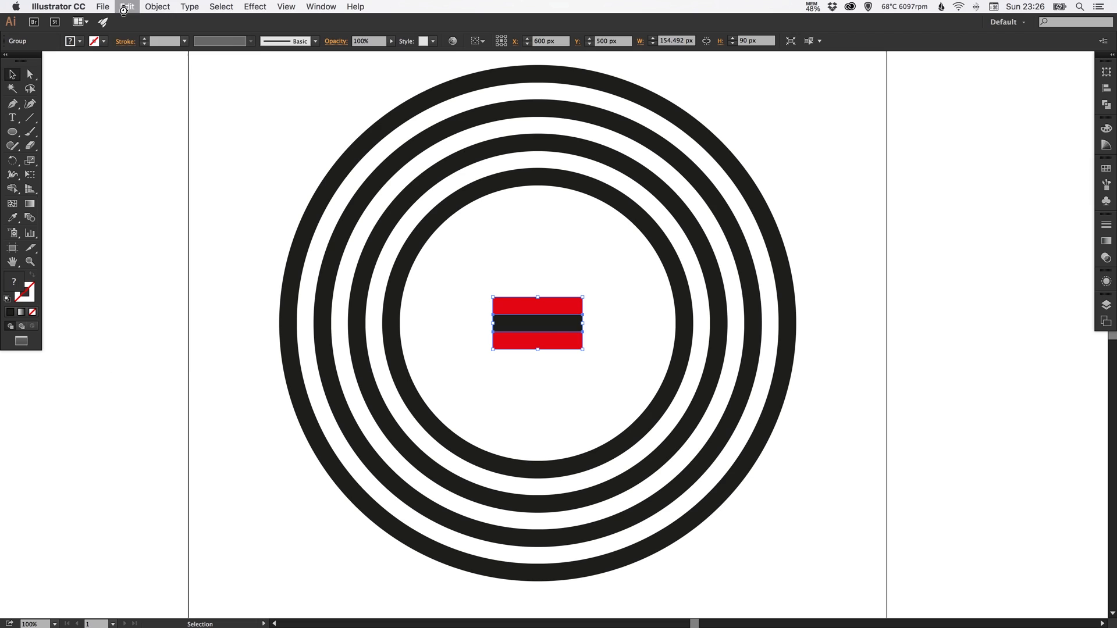
pyautogui.click(127, 6)
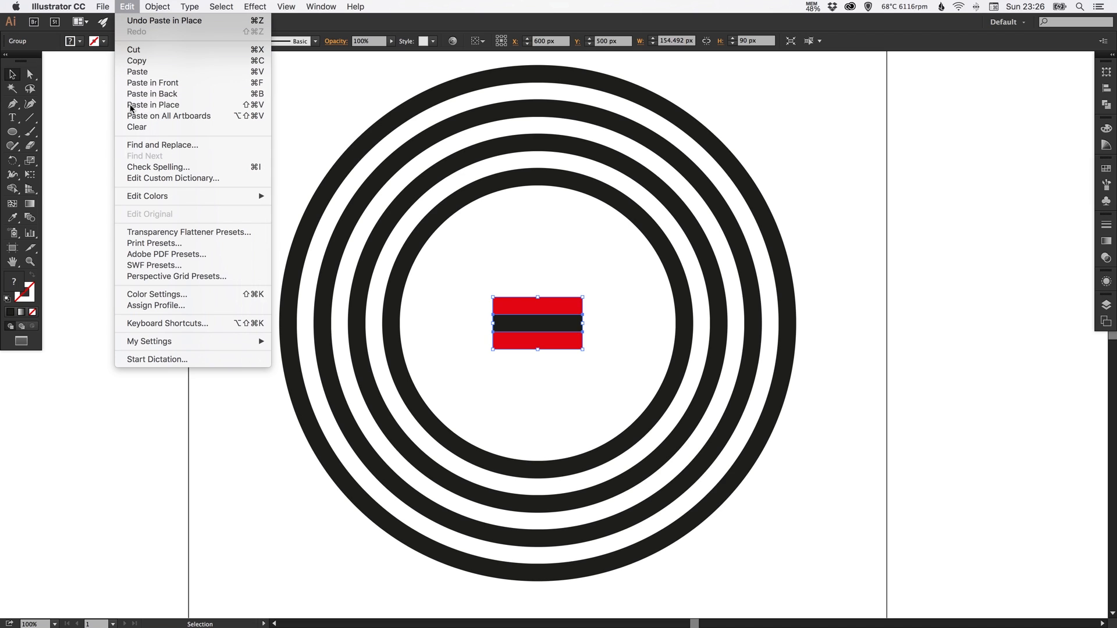
pyautogui.moveTo(153, 105)
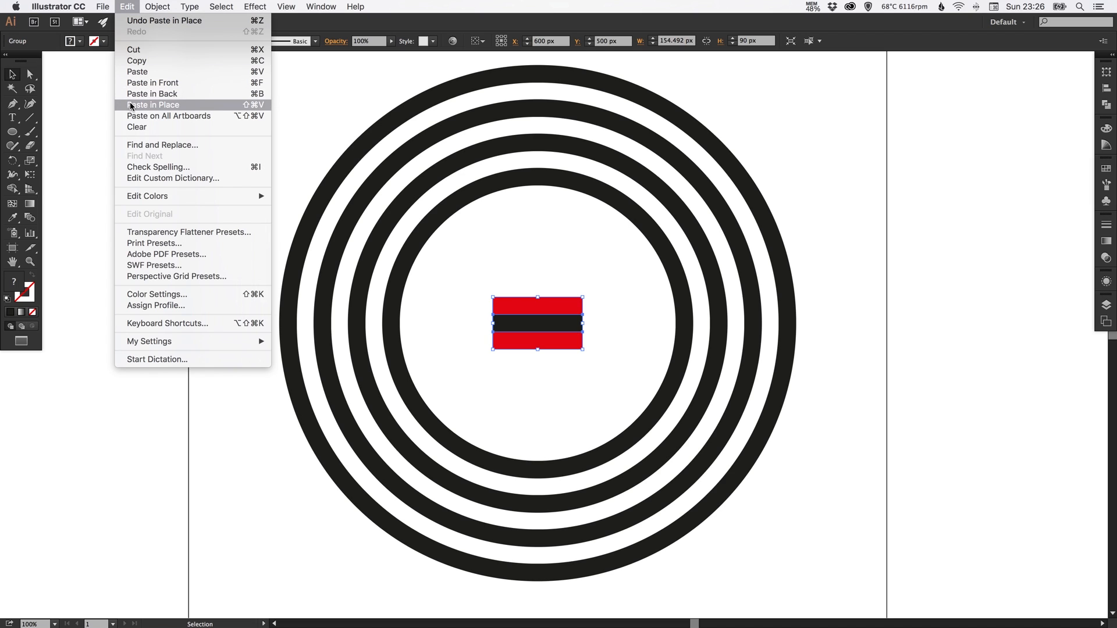
pyautogui.moveTo(152, 93)
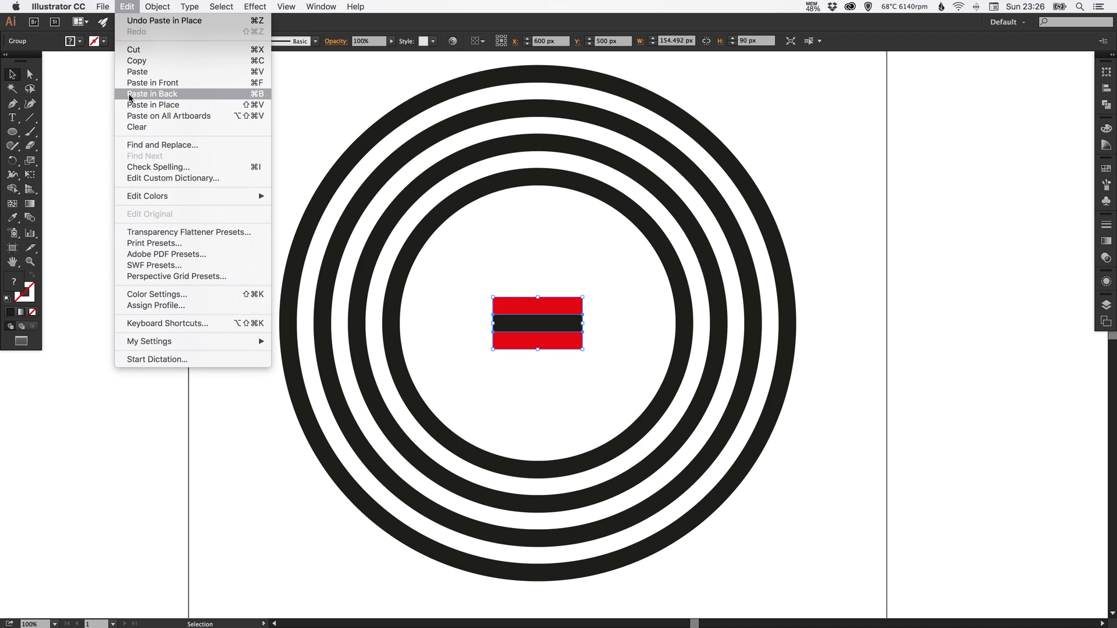
pyautogui.moveTo(153, 104)
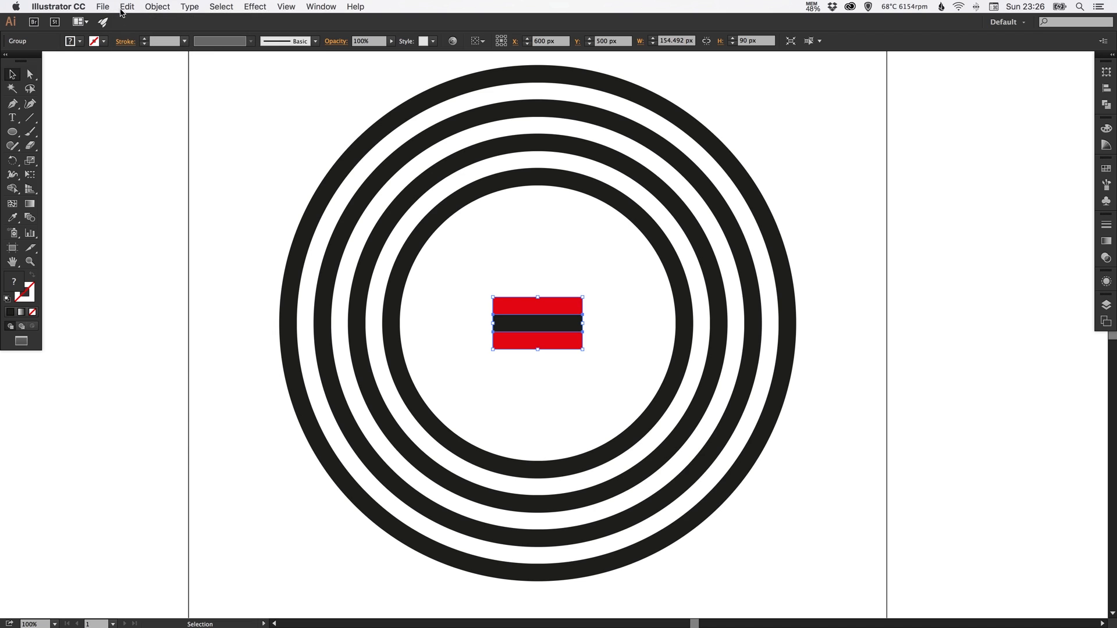
pyautogui.click(127, 6)
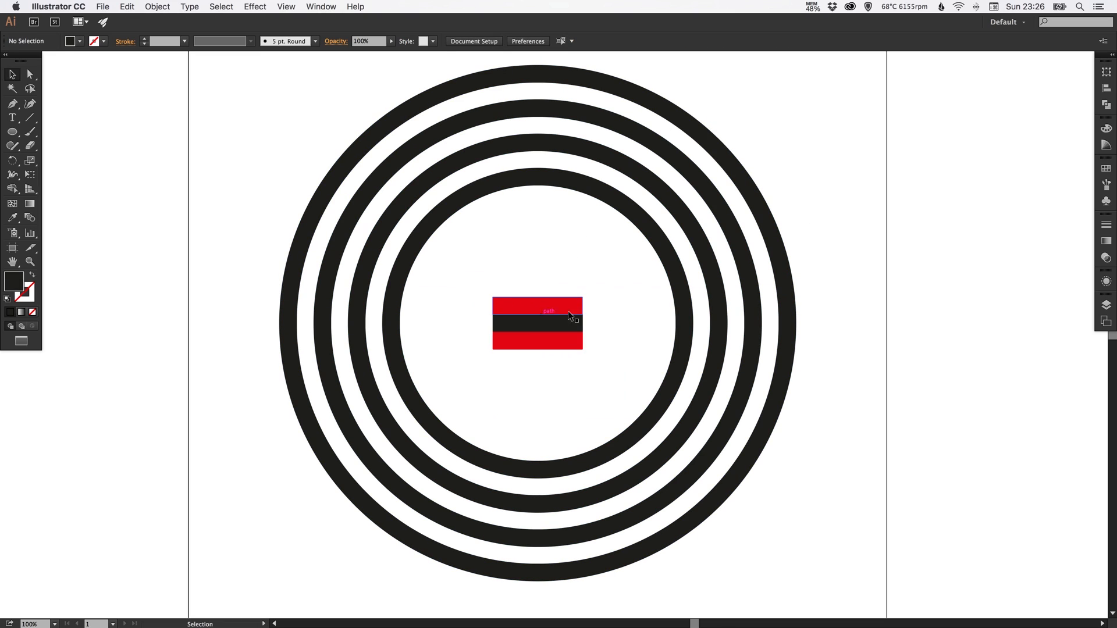
pyautogui.moveTo(541, 328)
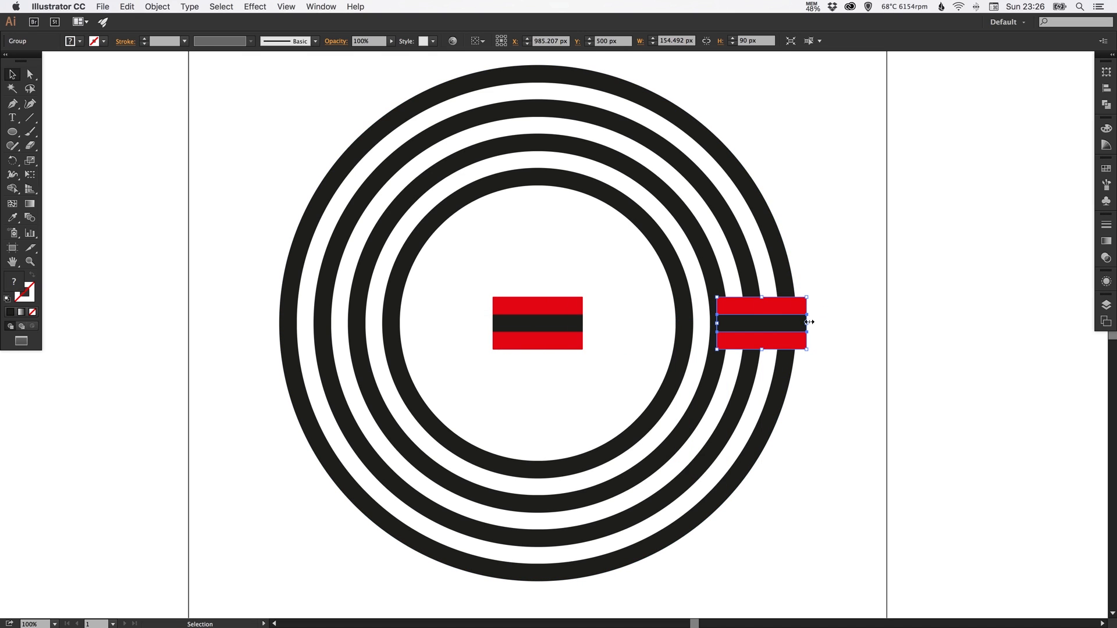
pyautogui.moveTo(809, 321)
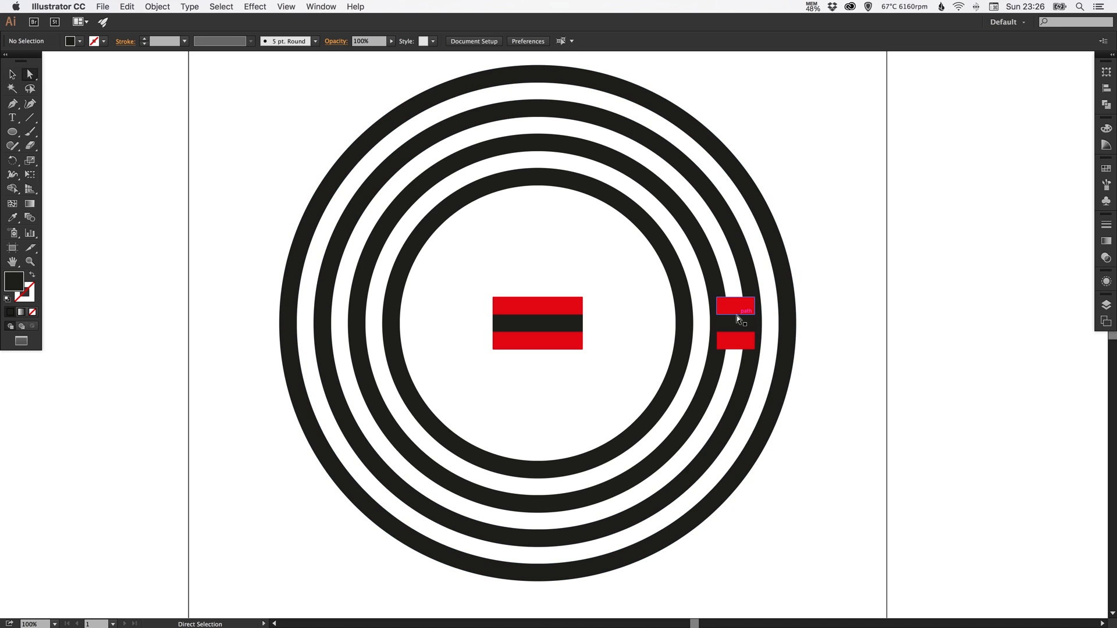
pyautogui.moveTo(752, 305)
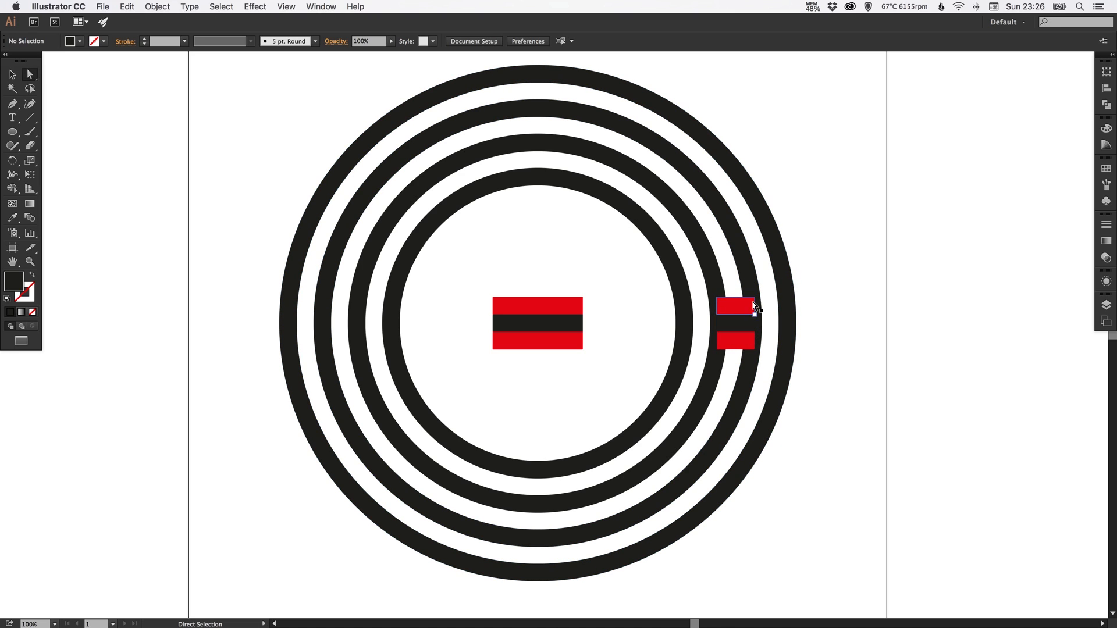
pyautogui.moveTo(741, 308)
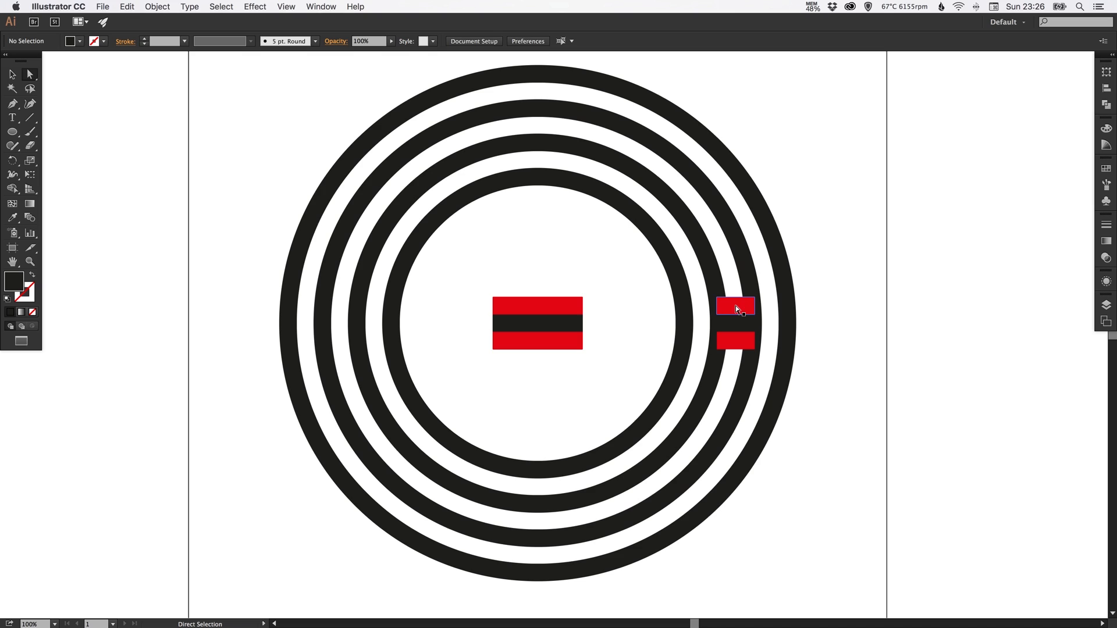
pyautogui.moveTo(714, 296)
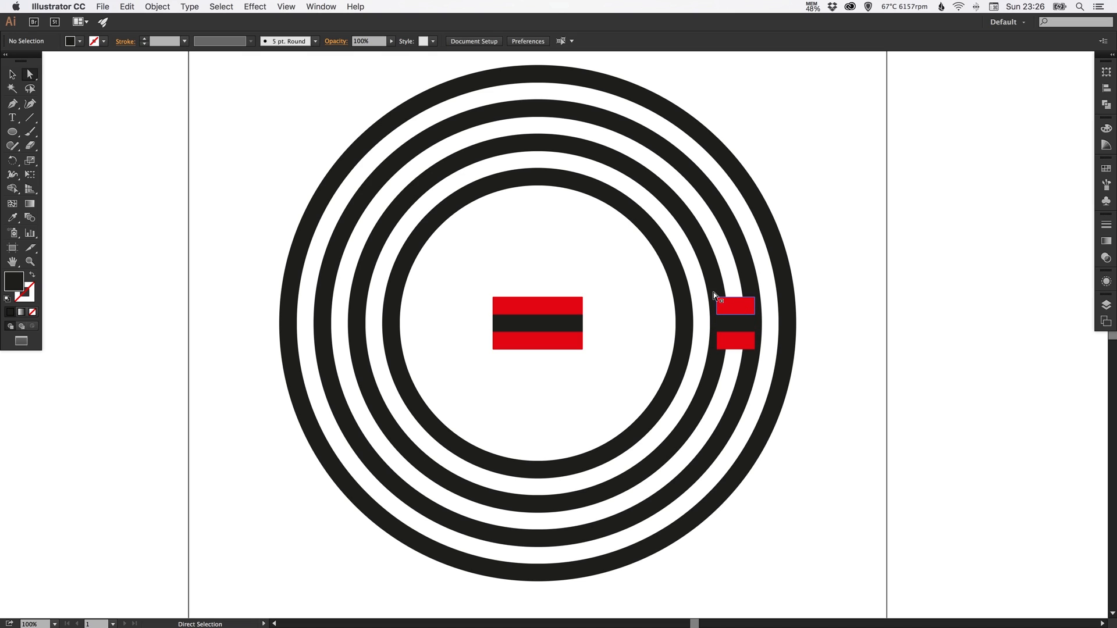
pyautogui.moveTo(31, 77)
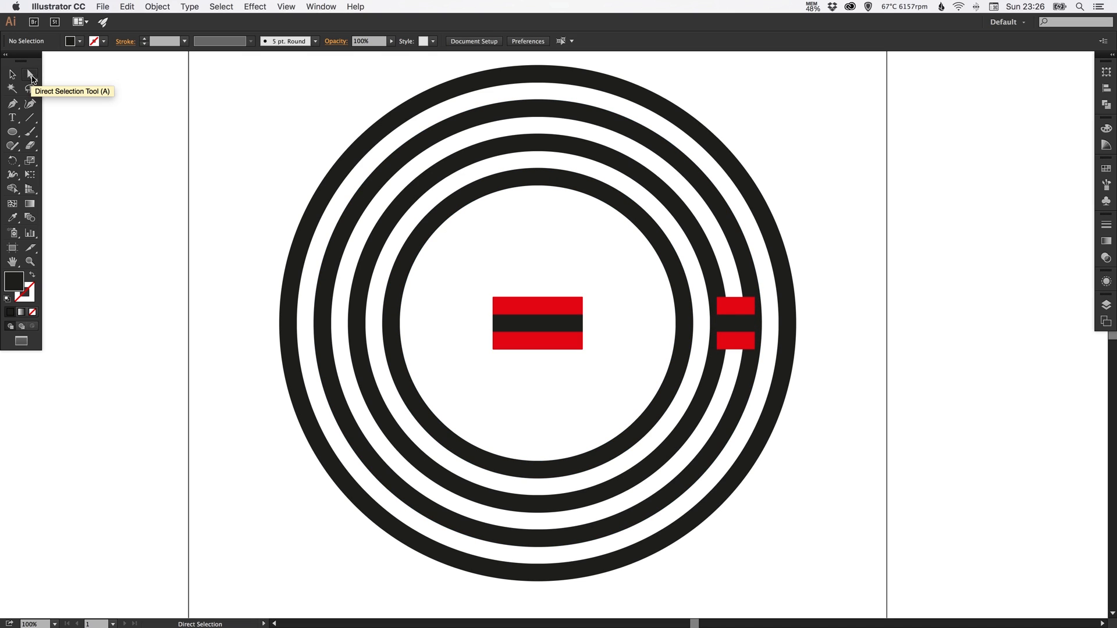
# Return to the Selection tool after narrowing the duplicate bars on the right
pyautogui.click(735, 343)
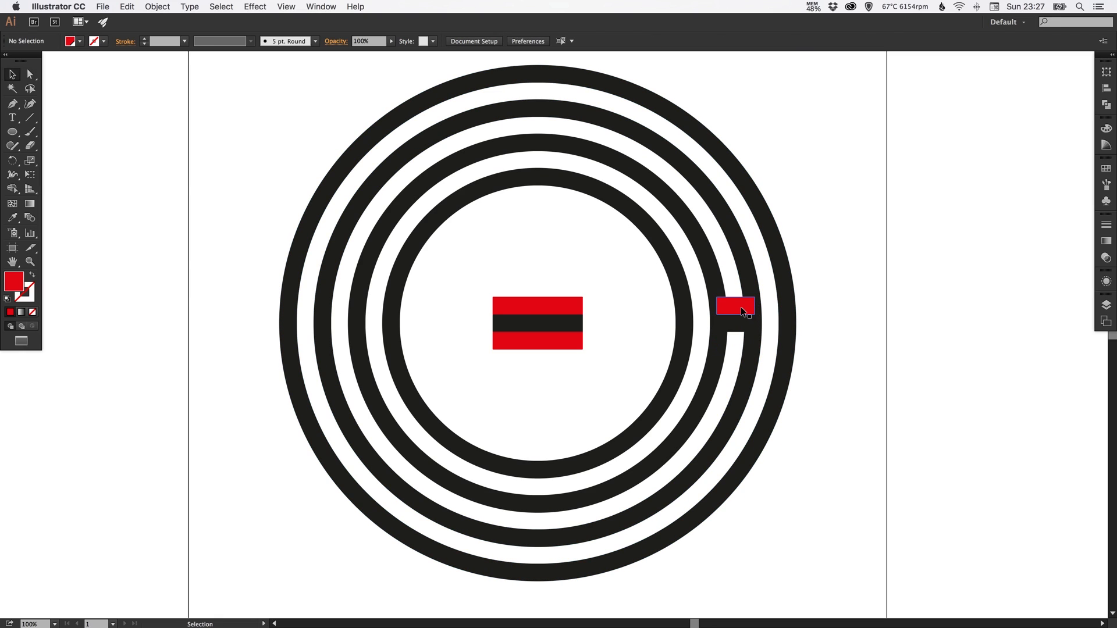
# Widen the right-side red bar and fill it white, keeping the black connector
pyautogui.click(735, 306)
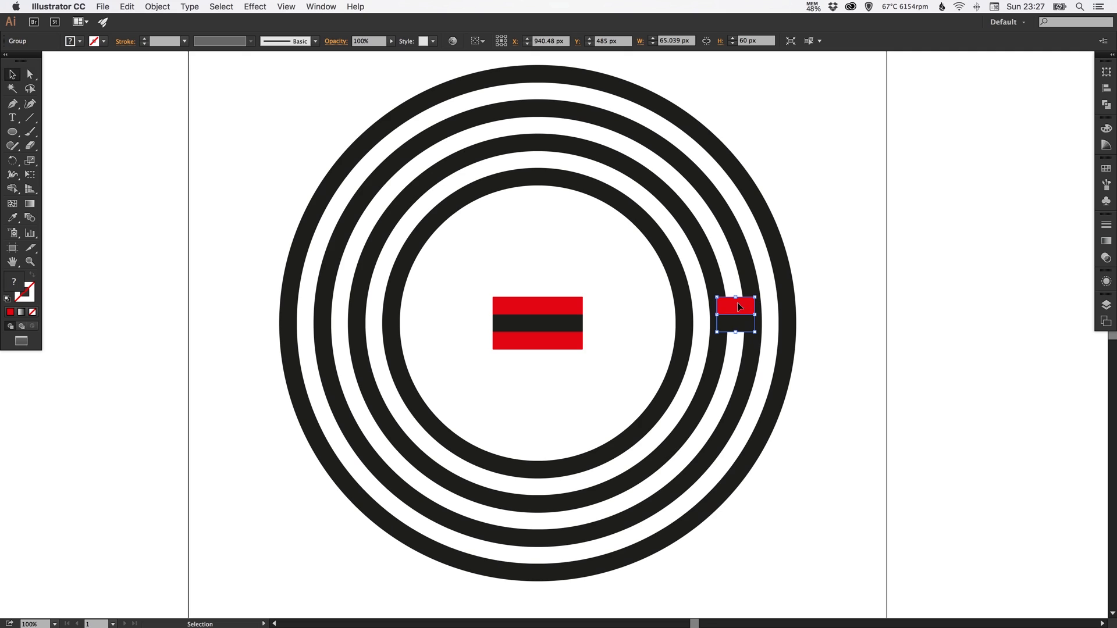
pyautogui.click(156, 6)
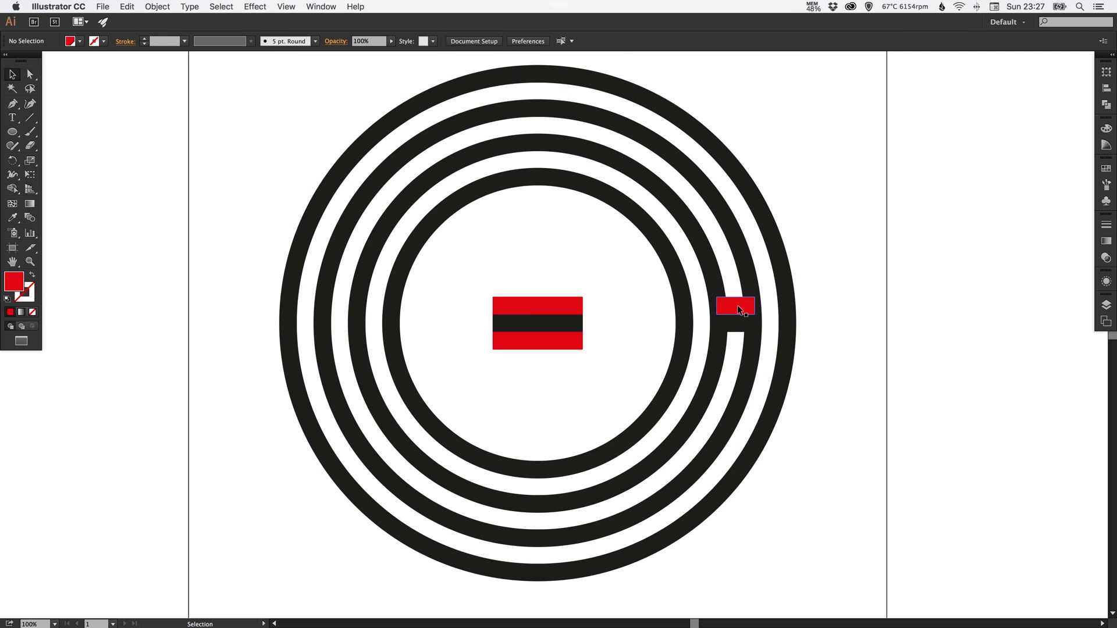
pyautogui.click(734, 307)
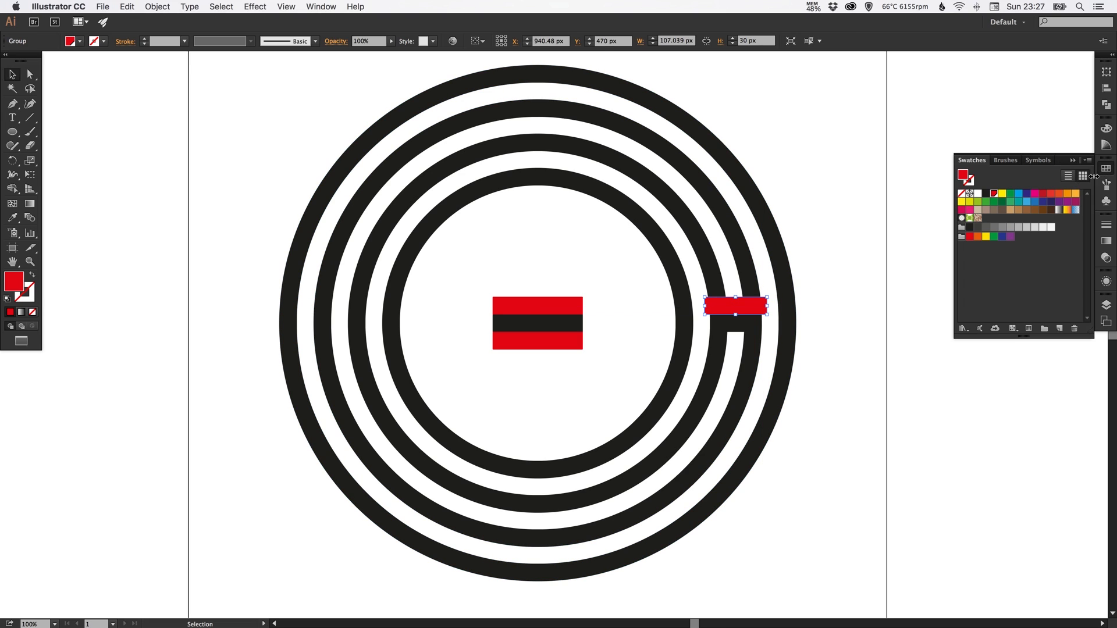
pyautogui.click(980, 194)
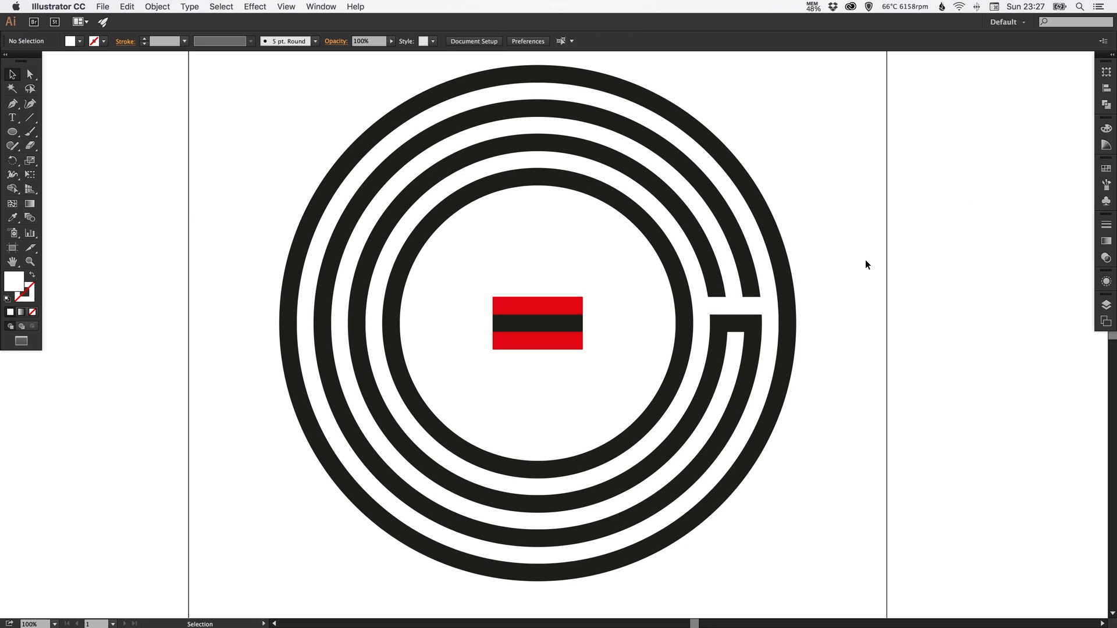
pyautogui.click(734, 308)
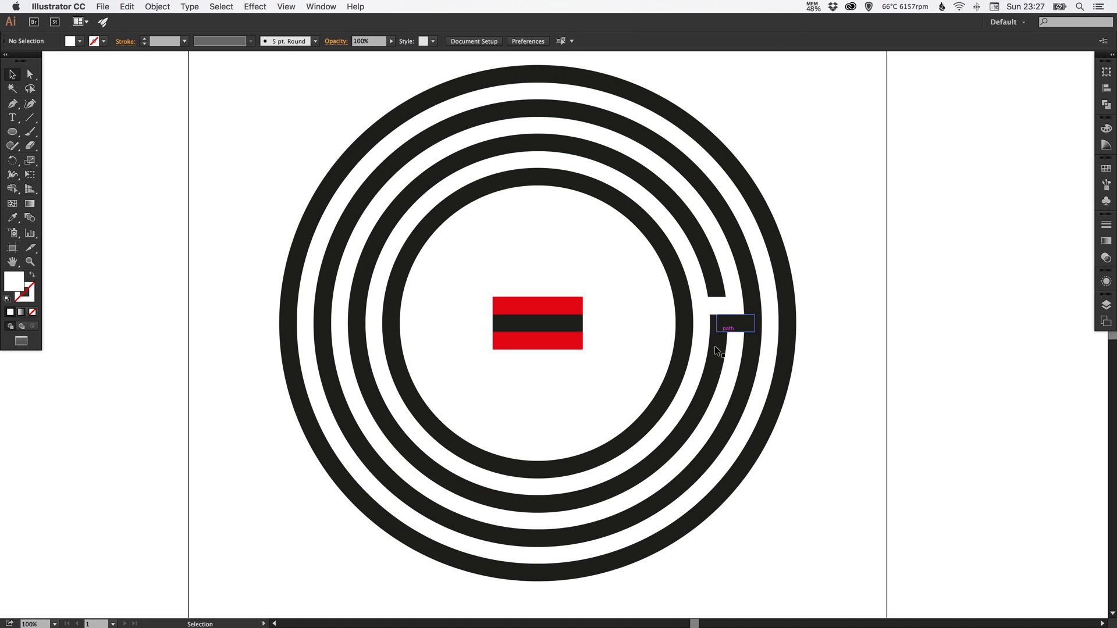
pyautogui.moveTo(849, 504)
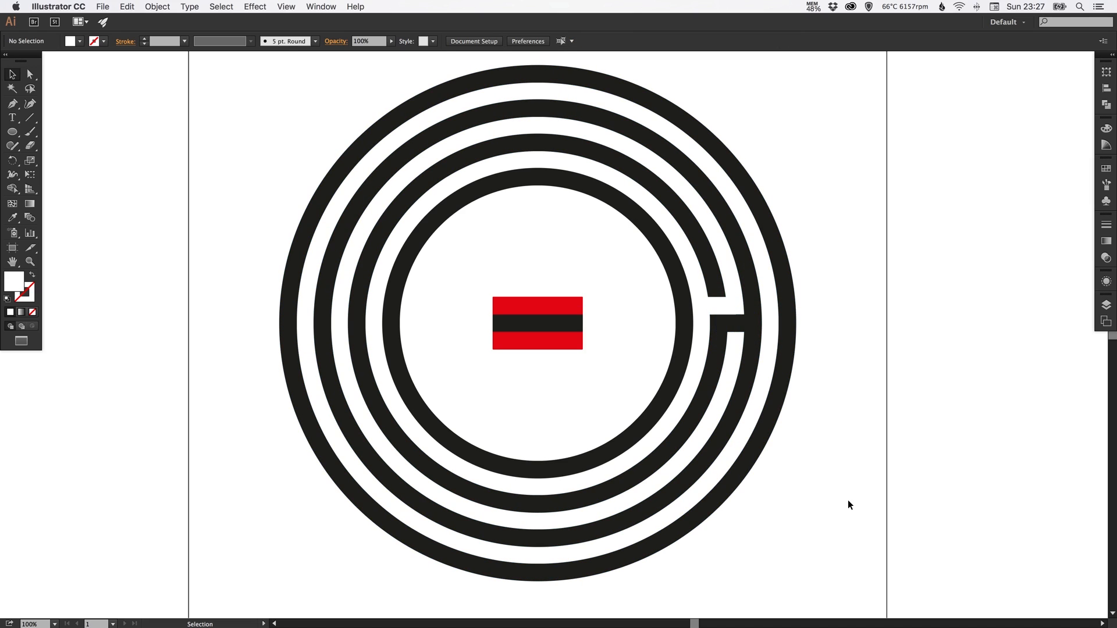
pyautogui.moveTo(578, 286)
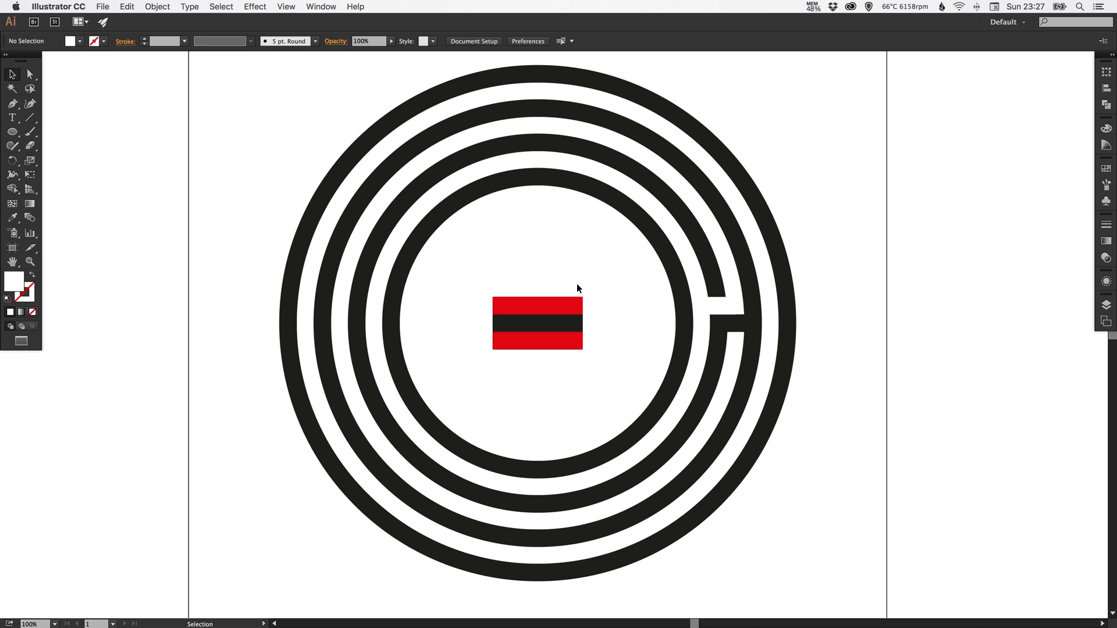
pyautogui.moveTo(551, 311)
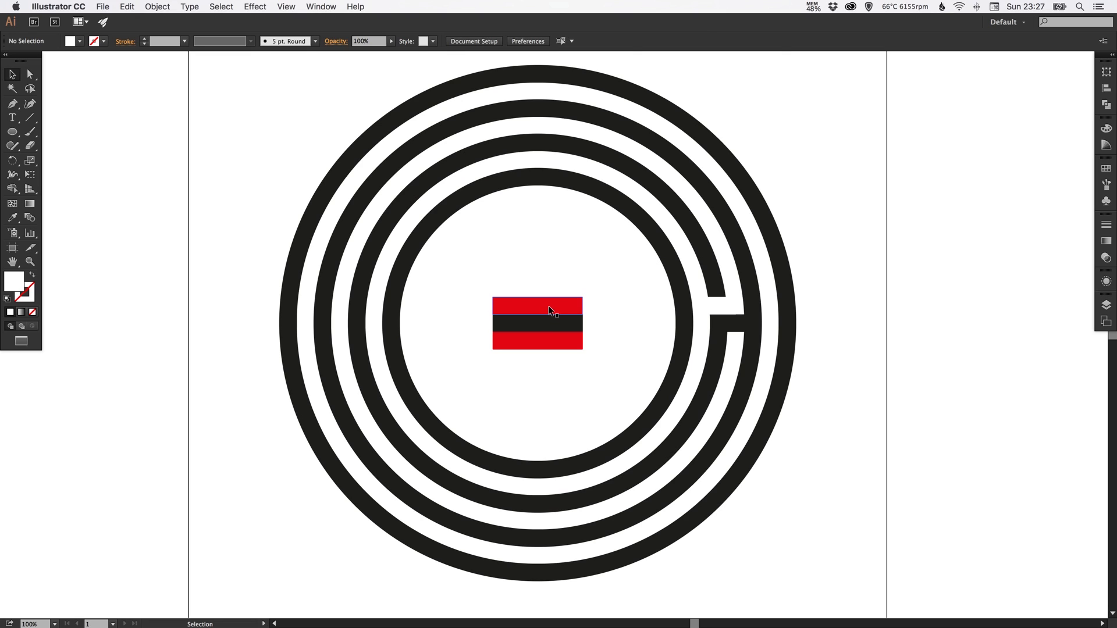
# Delete the left top red bar, whiten the other, and knock it out of the inner ring
pyautogui.click(537, 323)
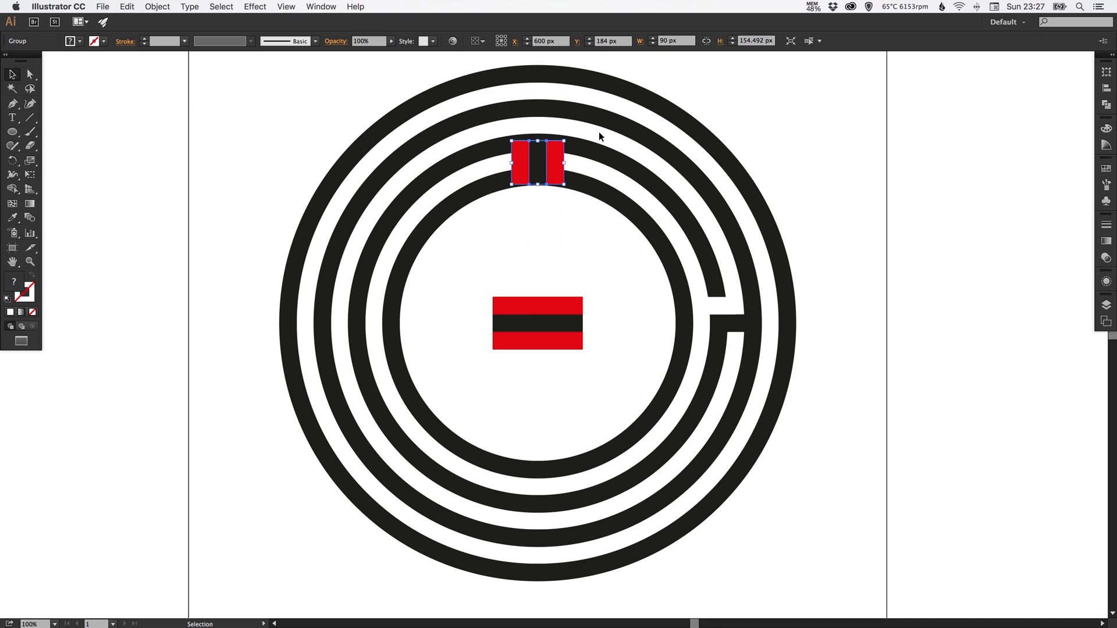
pyautogui.click(30, 74)
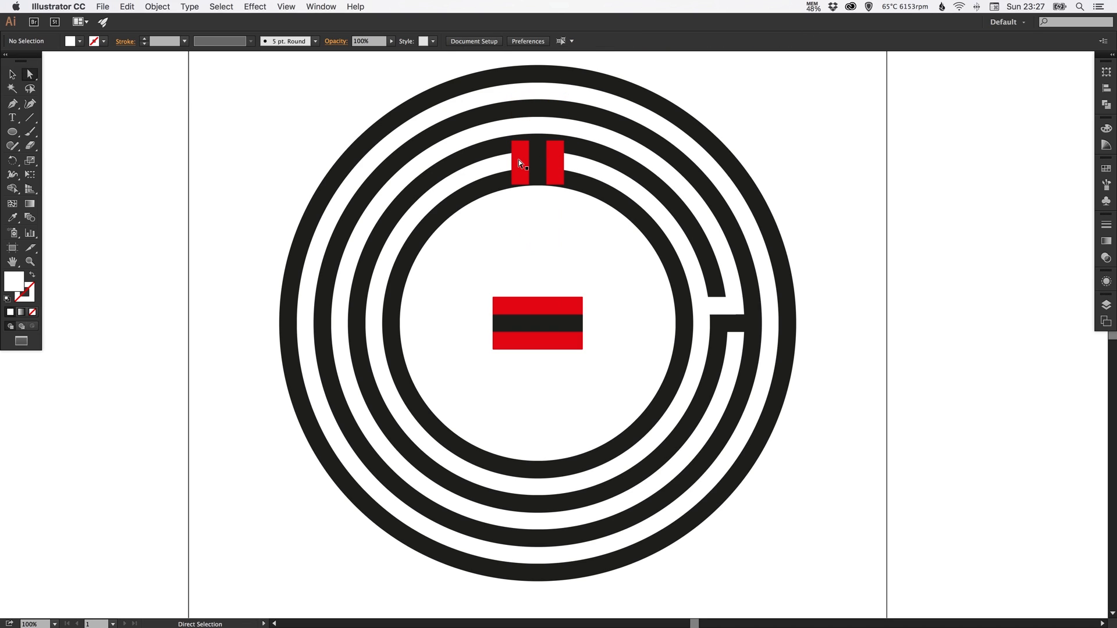
pyautogui.click(518, 162)
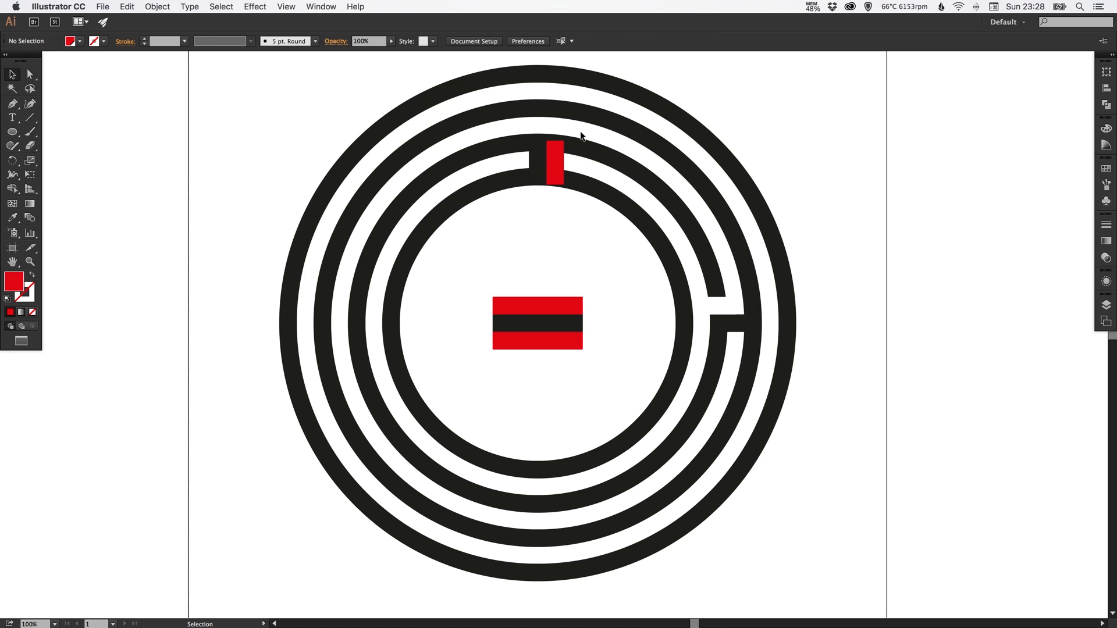
pyautogui.click(554, 162)
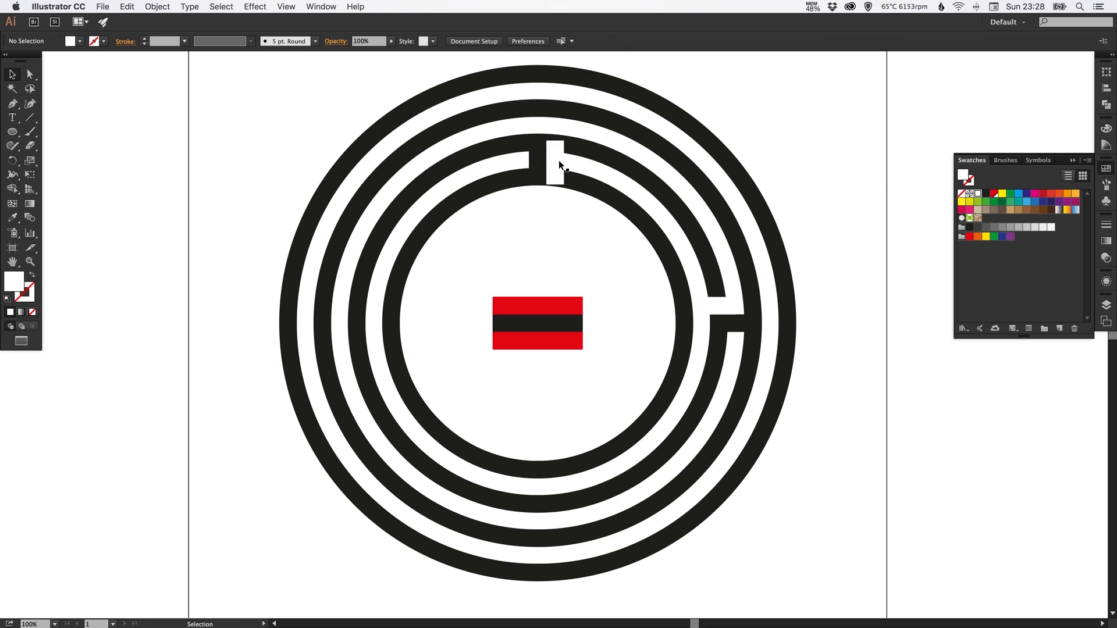
pyautogui.click(555, 160)
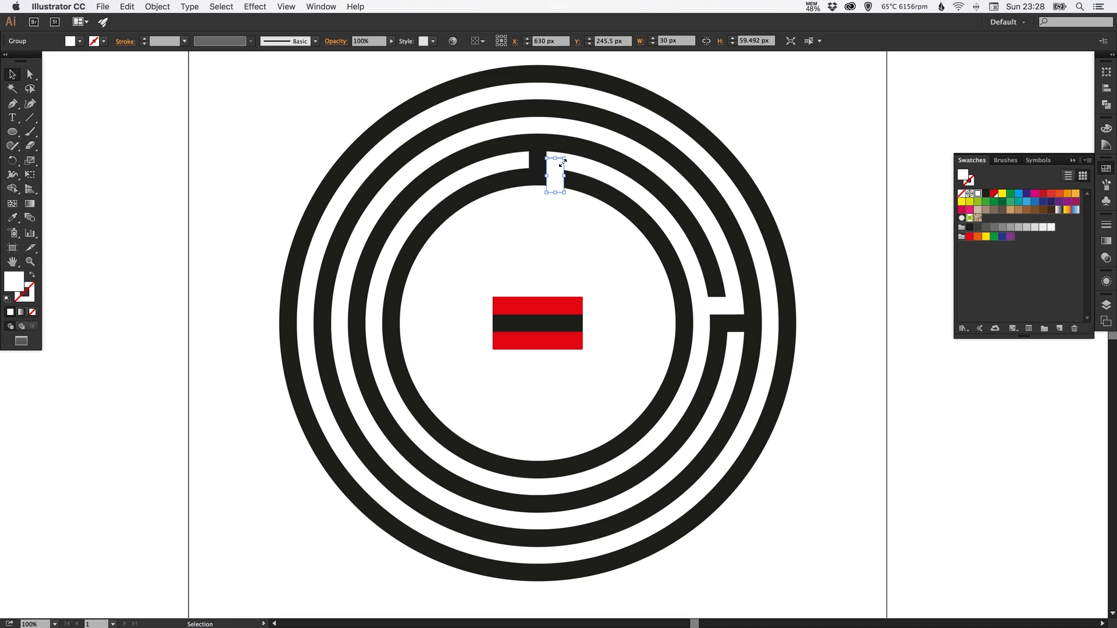
pyautogui.click(517, 227)
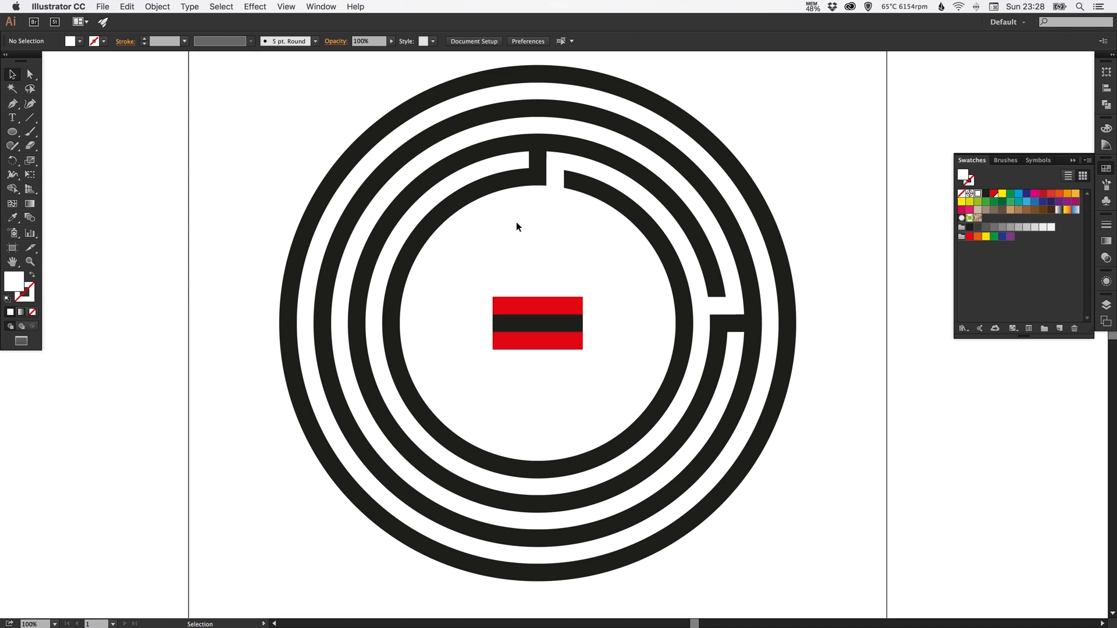
pyautogui.moveTo(592, 152)
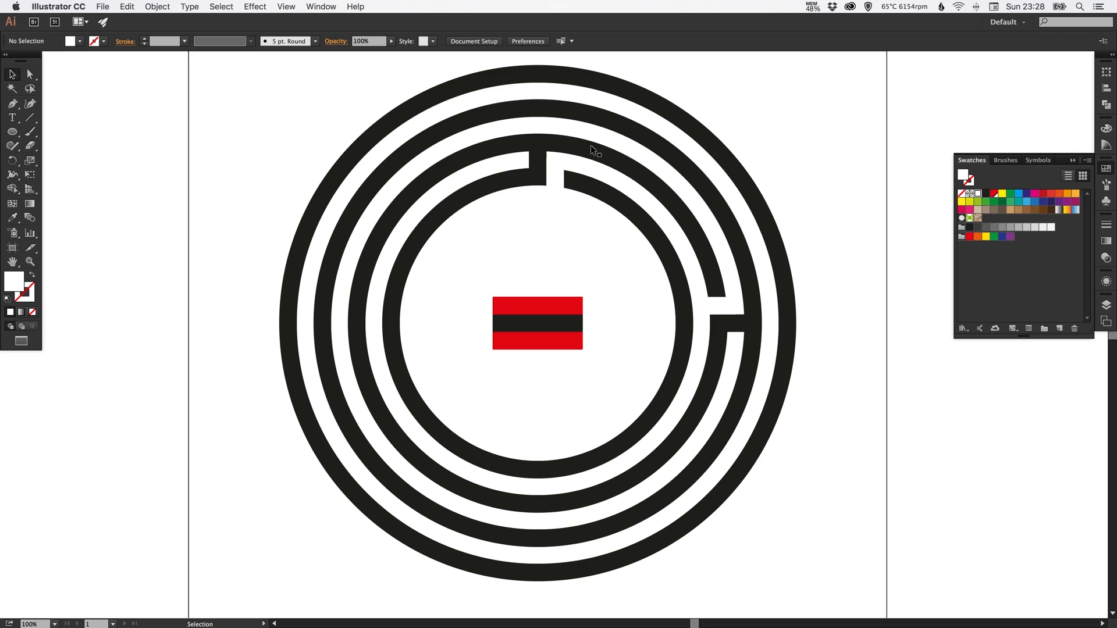
pyautogui.moveTo(448, 499)
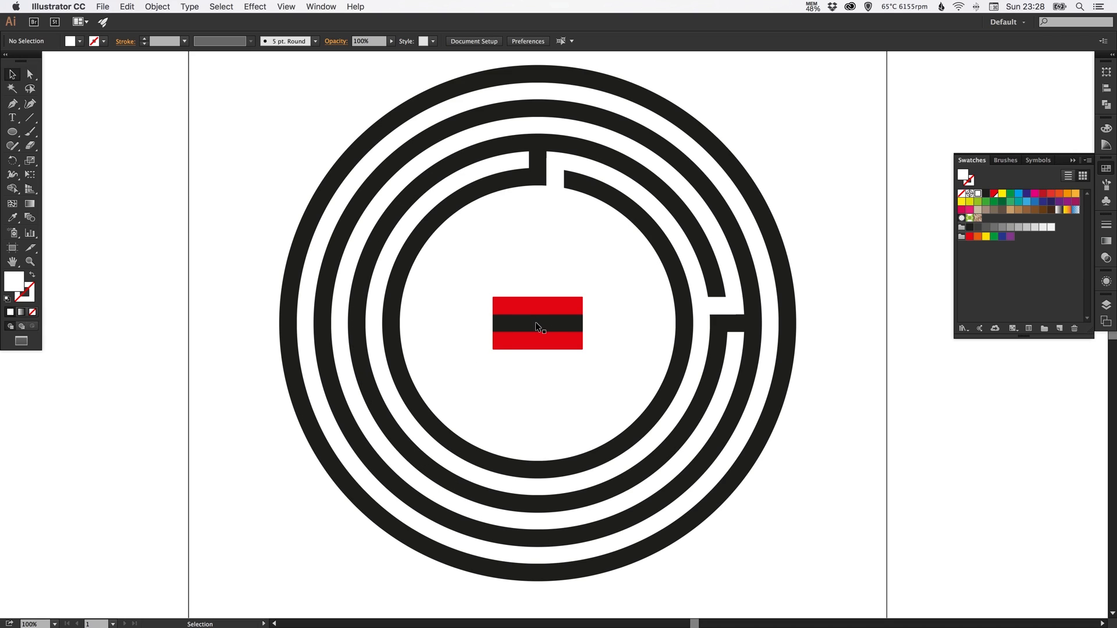
# Subtract a white bar from the outermost ring to open a lower-left gap
pyautogui.click(536, 324)
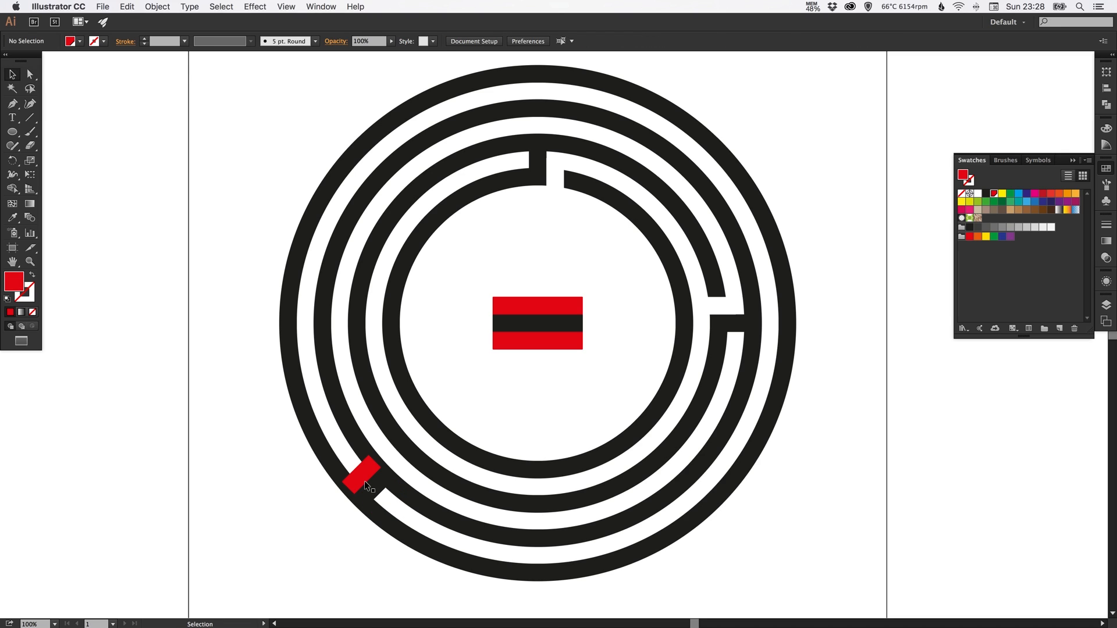
pyautogui.click(156, 7)
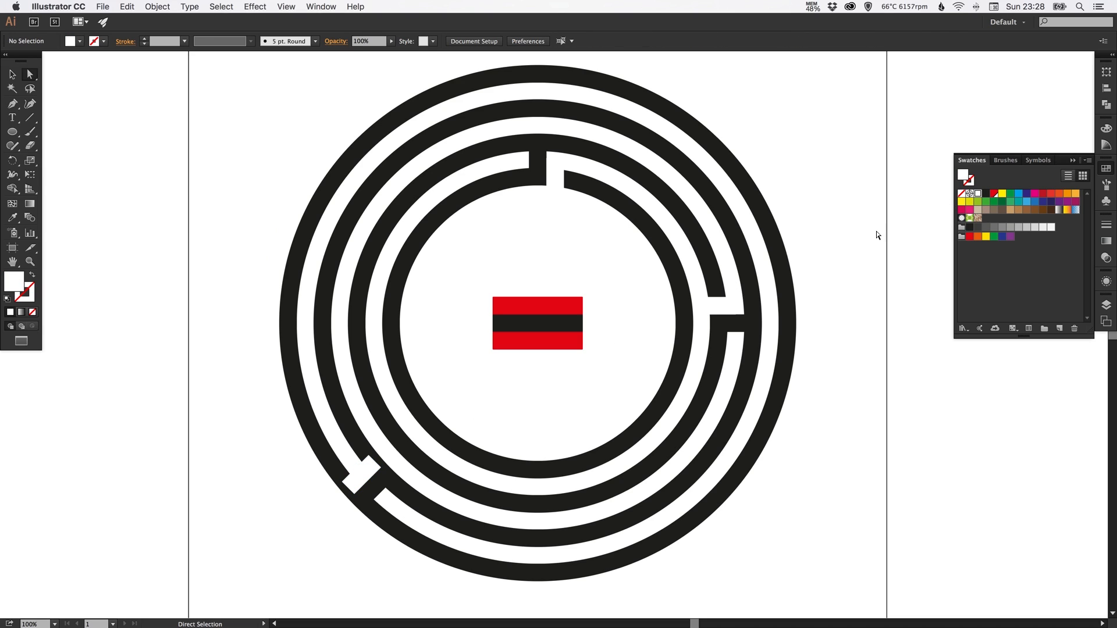
pyautogui.moveTo(365, 475)
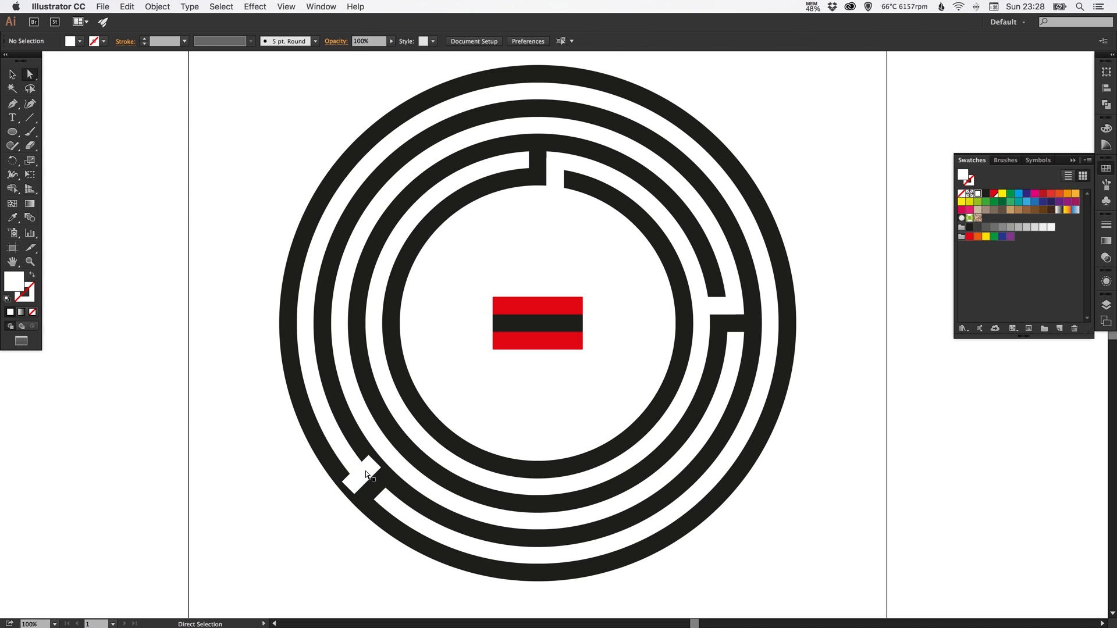
pyautogui.click(359, 475)
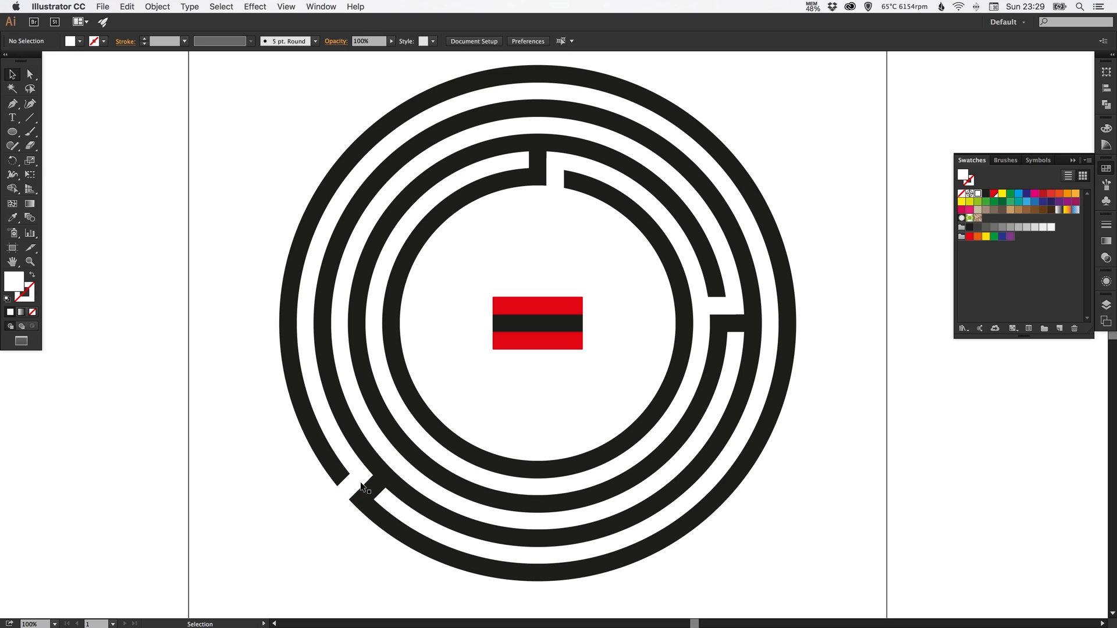
pyautogui.moveTo(390, 432)
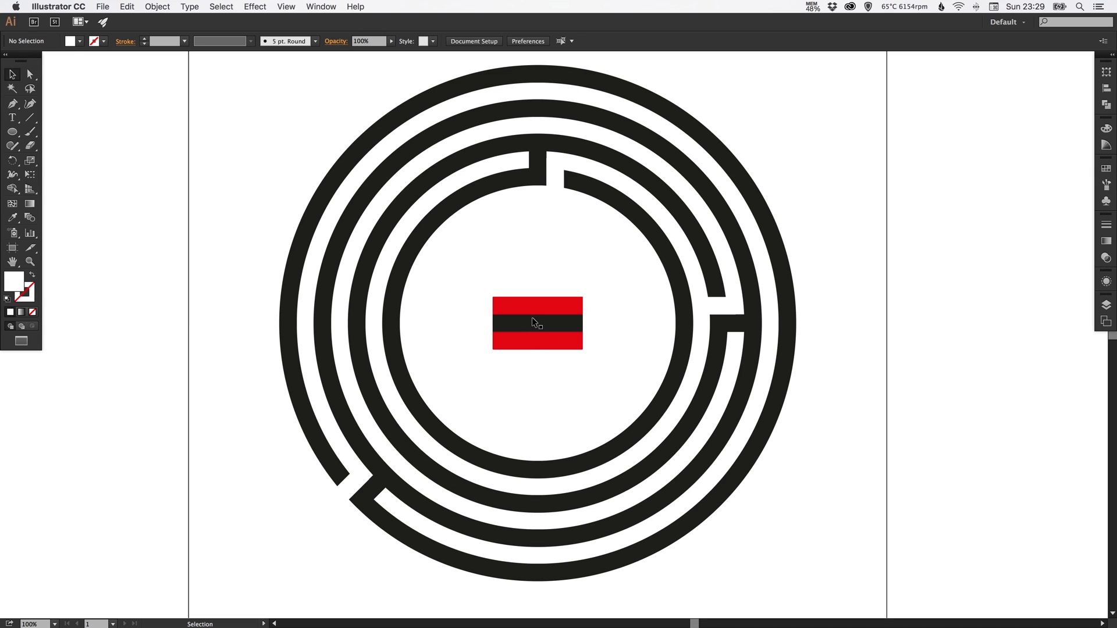
pyautogui.moveTo(565, 322)
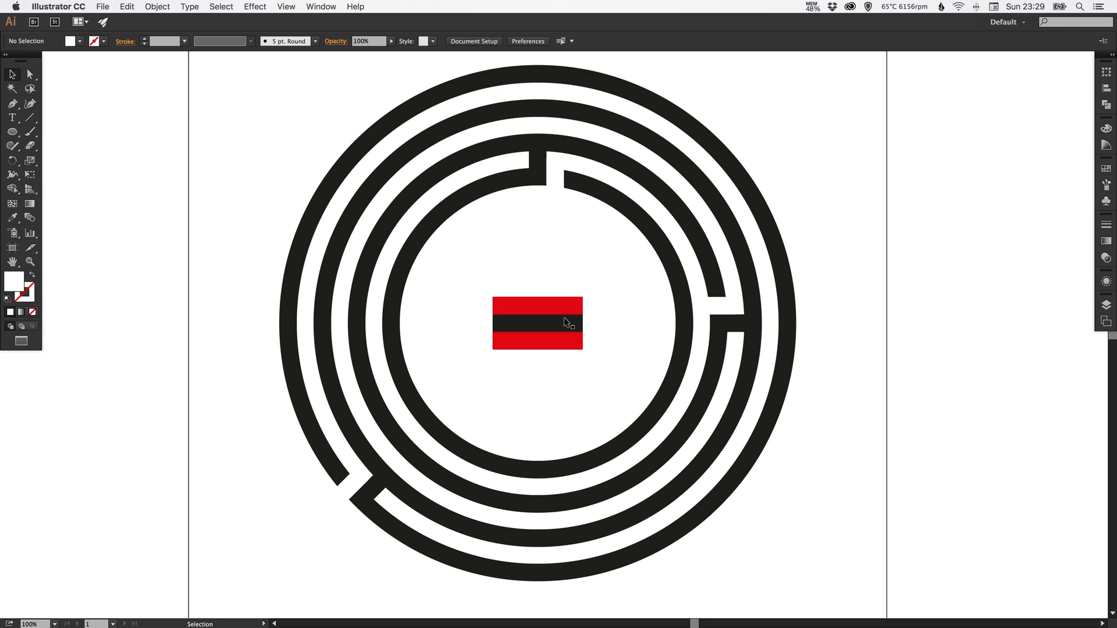
pyautogui.moveTo(562, 330)
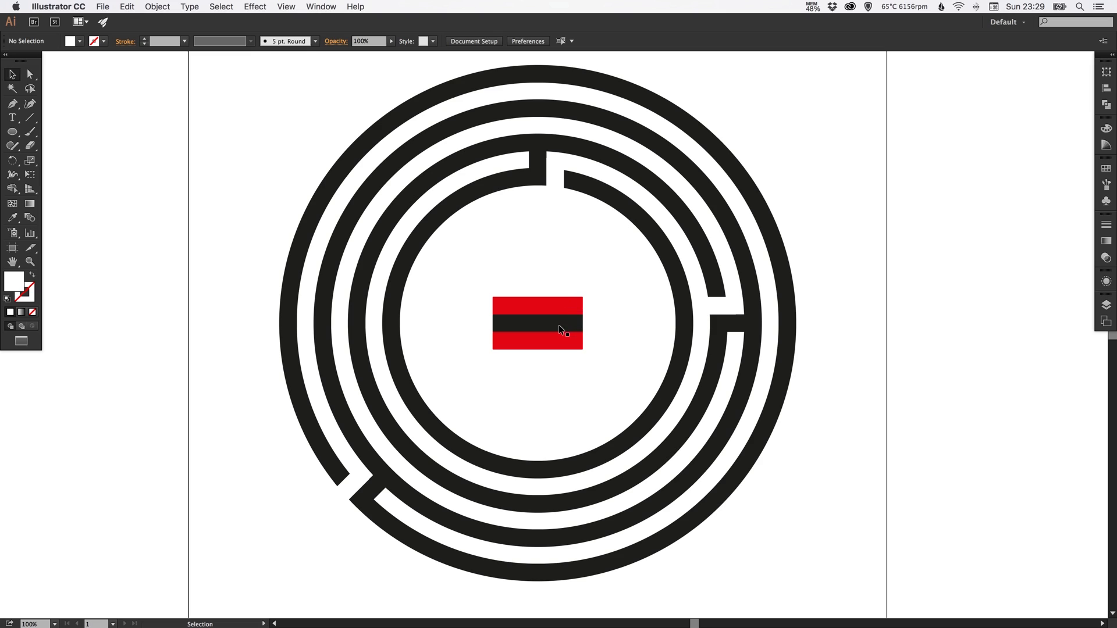
# Place a copied helper group at lower right and subtract its white bar from the ring
pyautogui.click(536, 324)
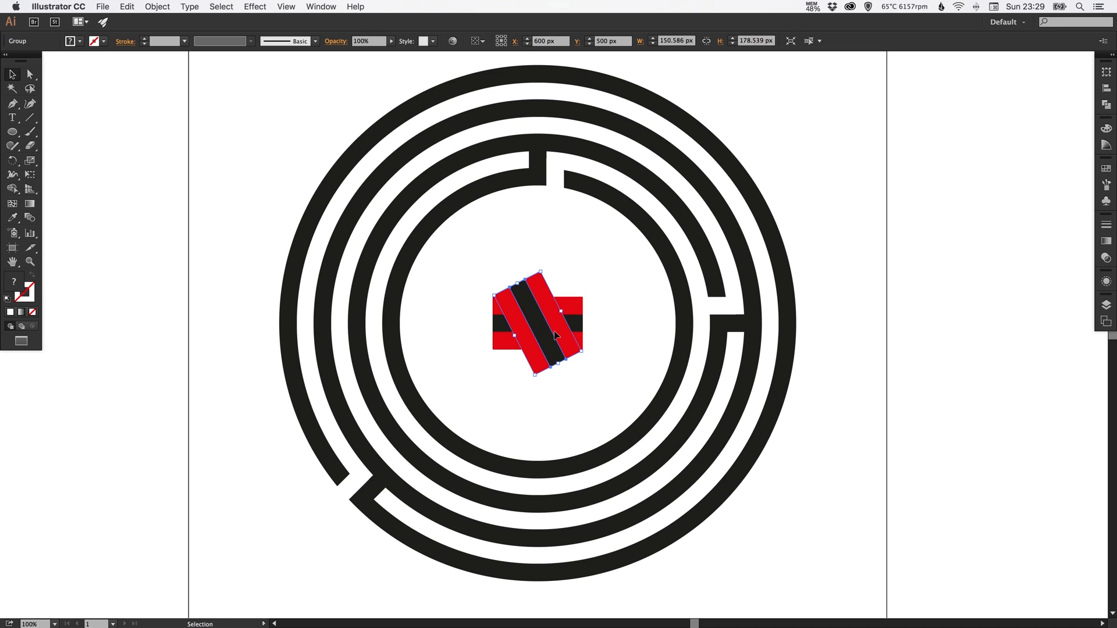
pyautogui.moveTo(528, 307)
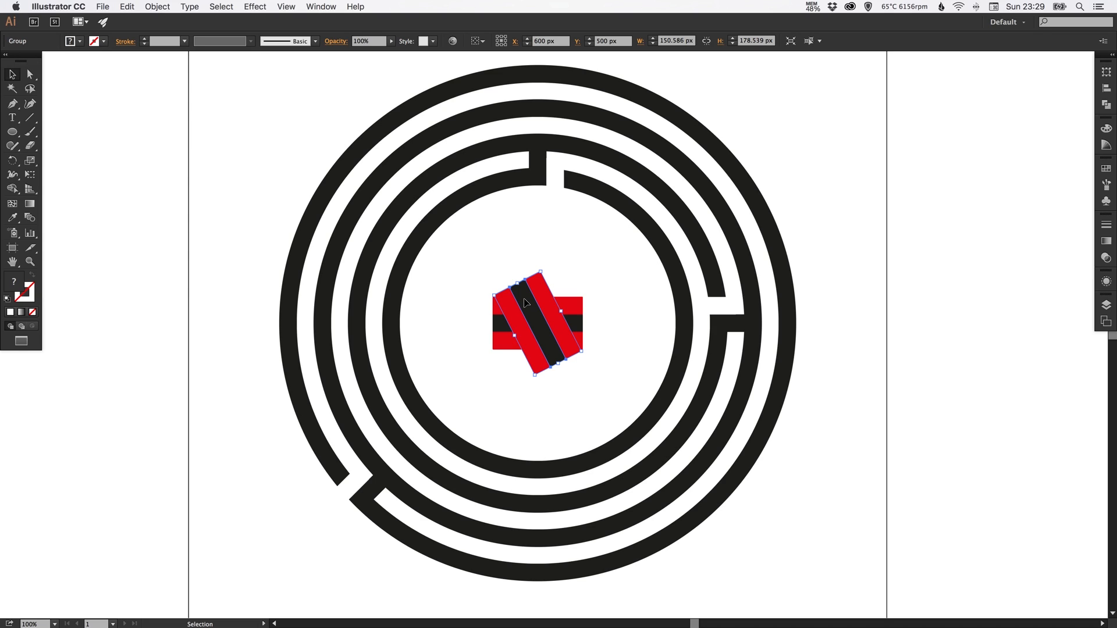
pyautogui.moveTo(530, 302)
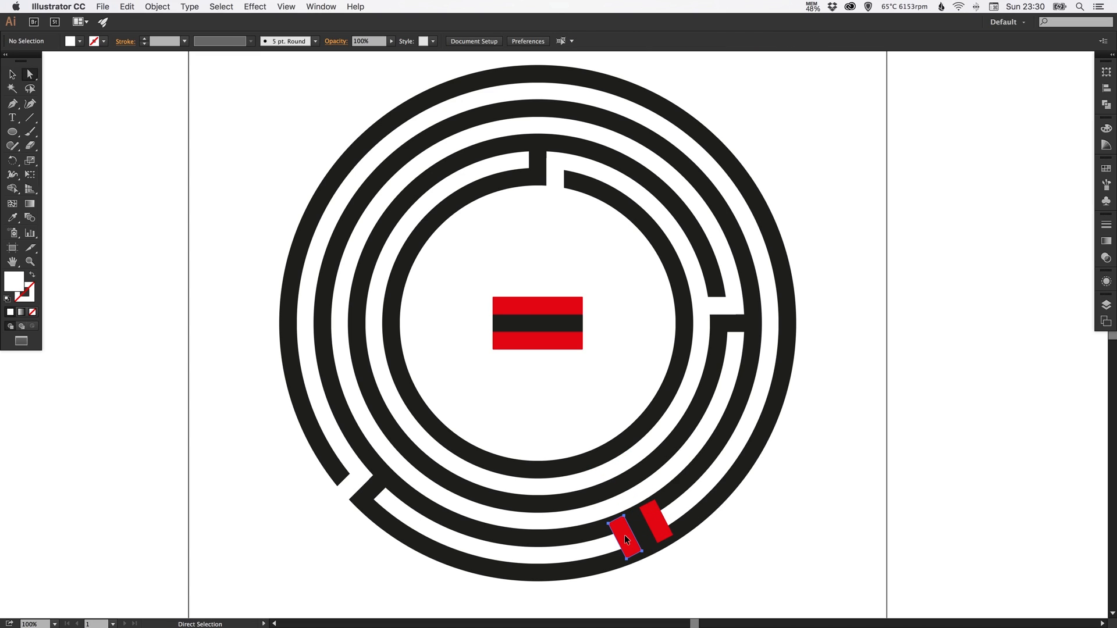
pyautogui.click(157, 6)
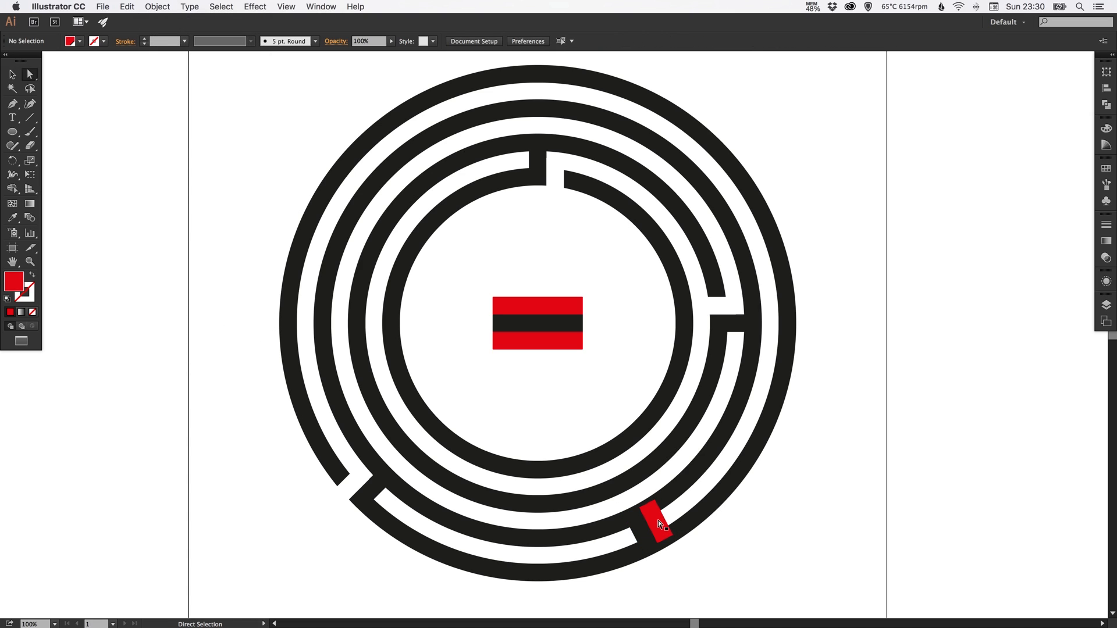
pyautogui.click(654, 520)
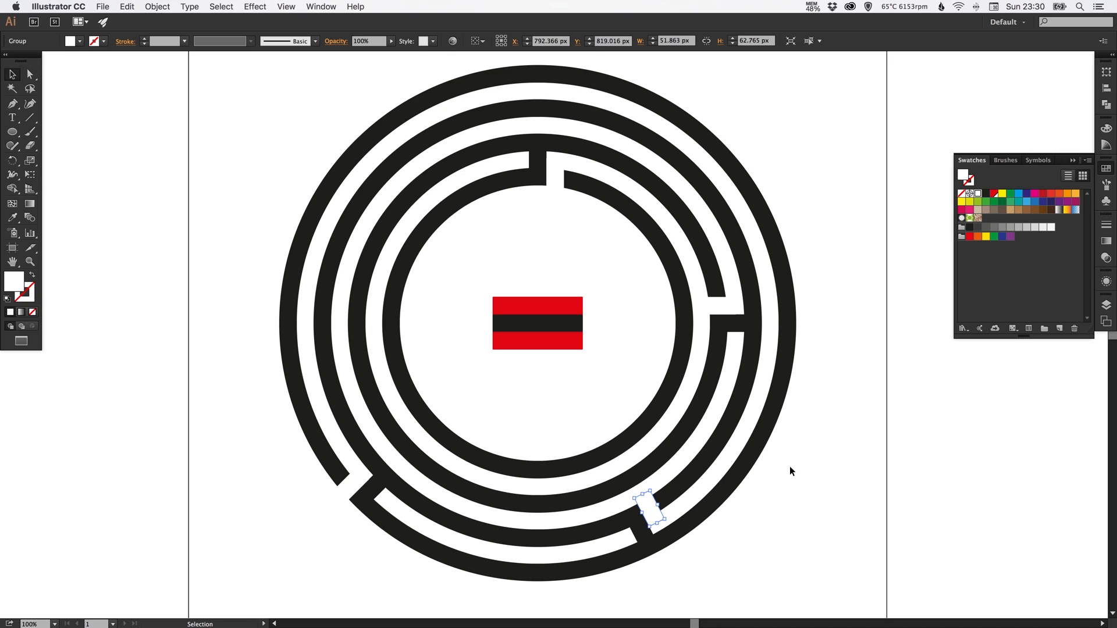
pyautogui.click(737, 228)
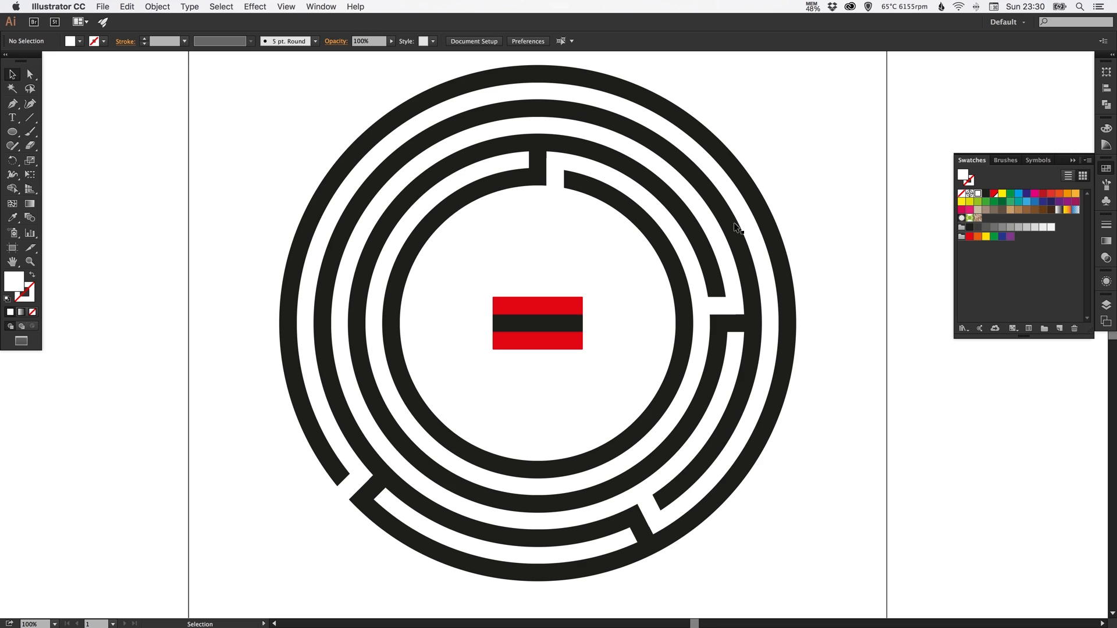
pyautogui.moveTo(422, 434)
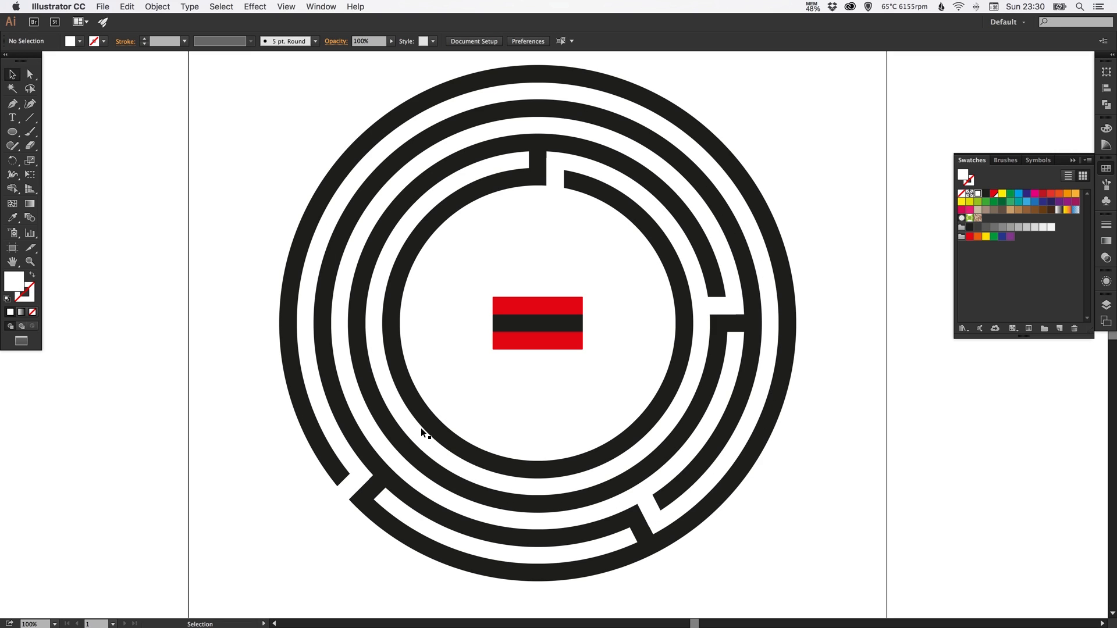
pyautogui.moveTo(689, 306)
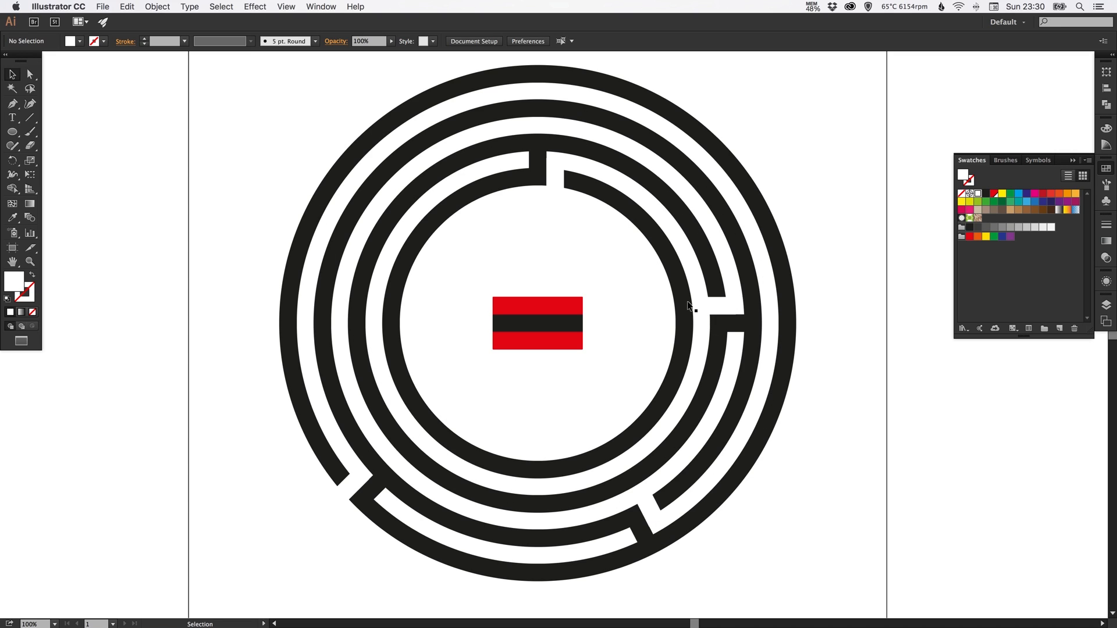
pyautogui.moveTo(640, 161)
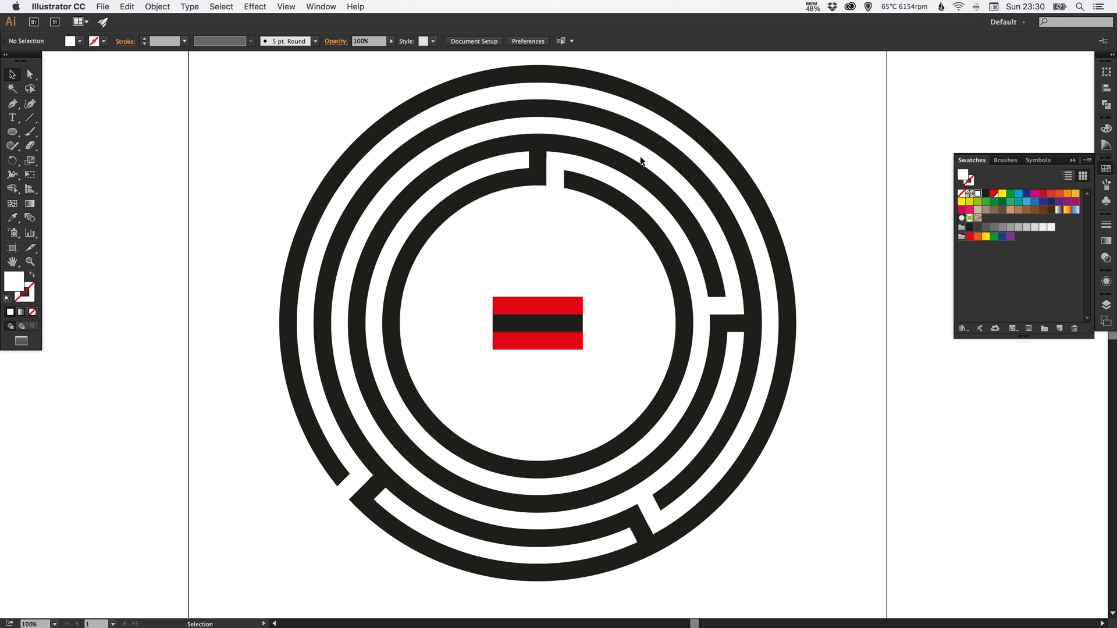
pyautogui.moveTo(358, 164)
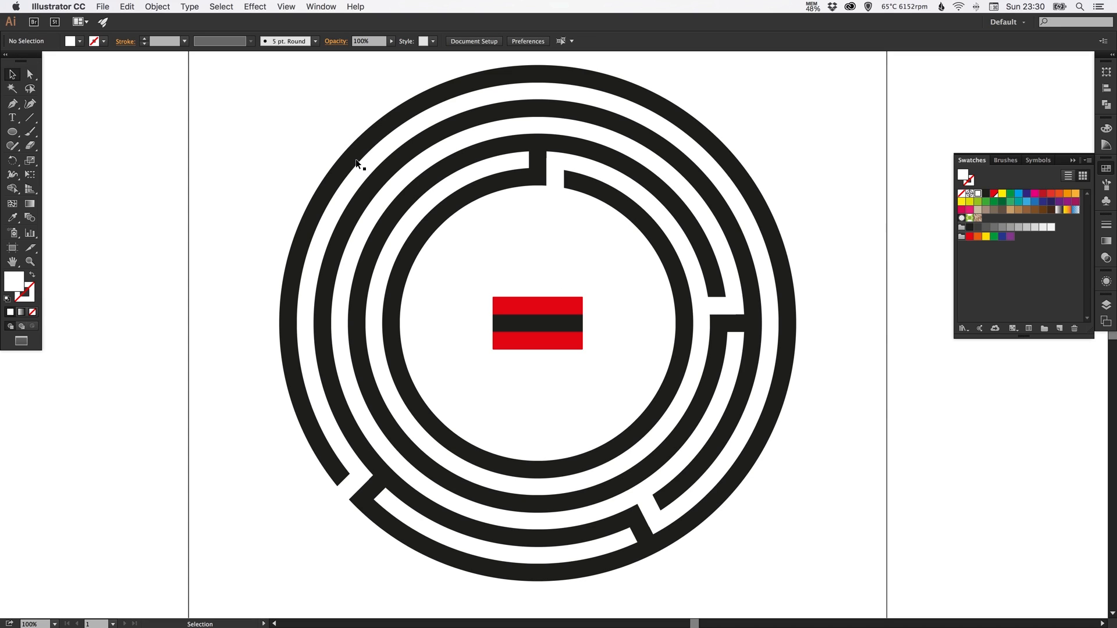
pyautogui.moveTo(355, 161)
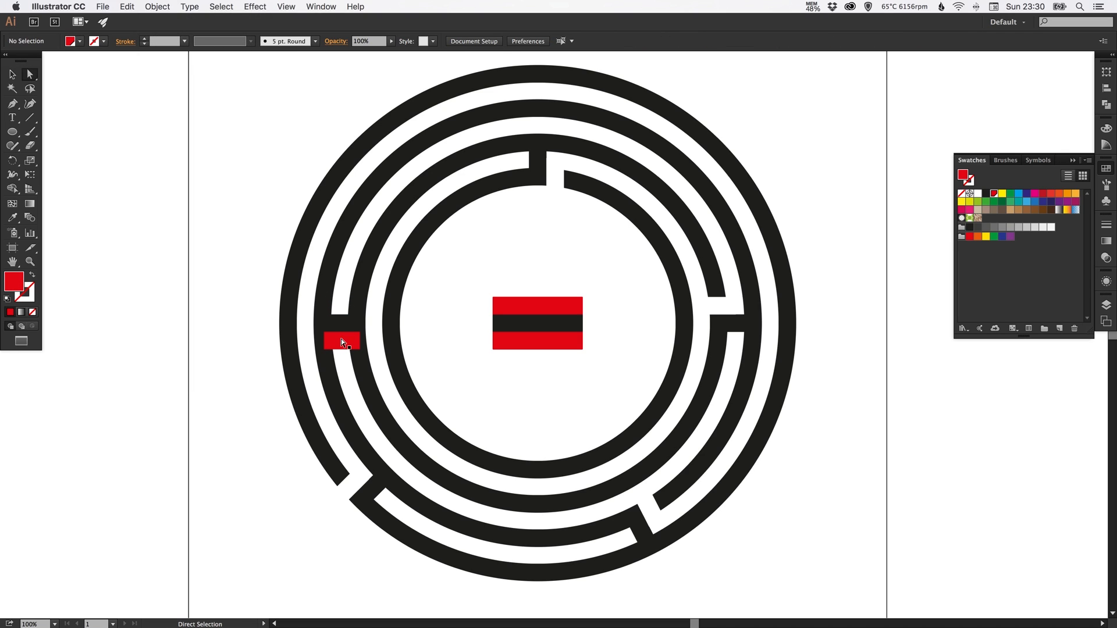
# Position white gap pieces over the left-side and upper-left rings beside their connectors
pyautogui.click(342, 339)
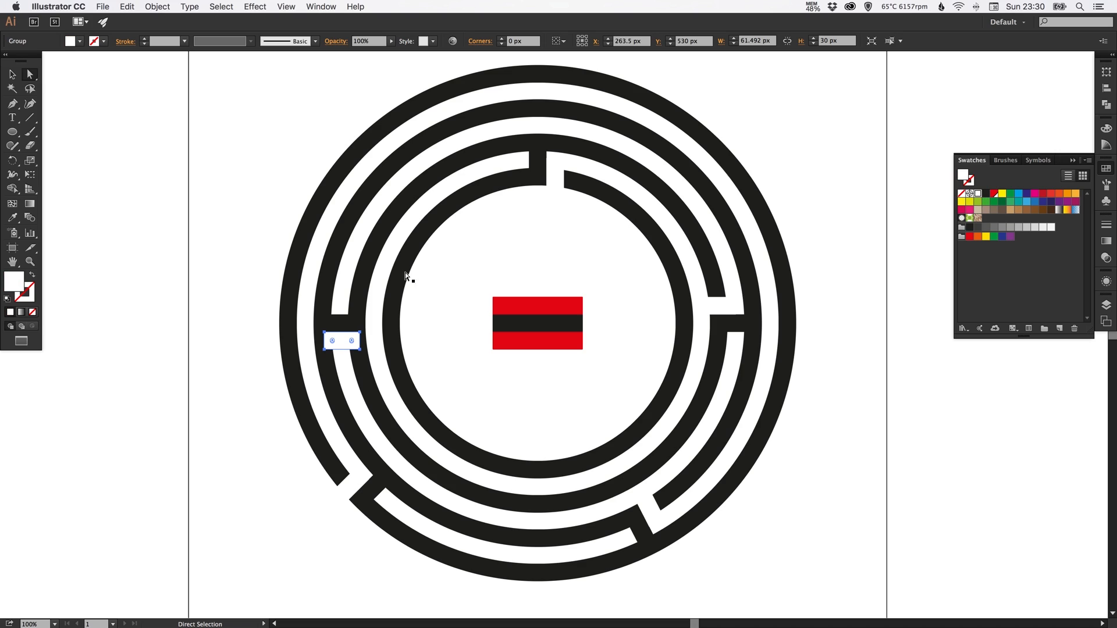
pyautogui.click(11, 74)
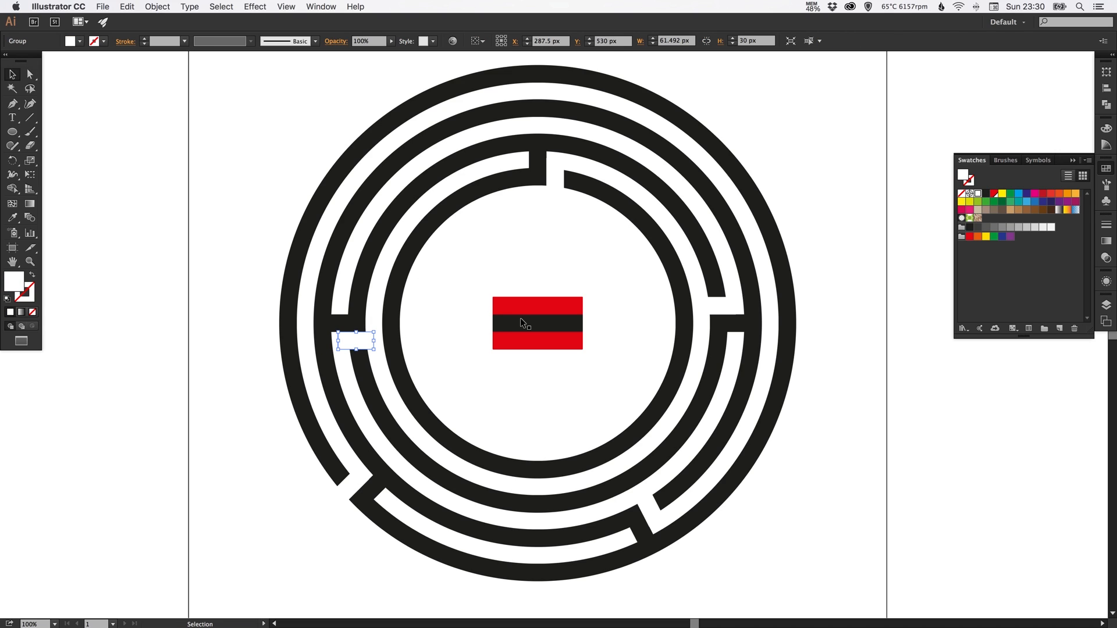
pyautogui.click(536, 324)
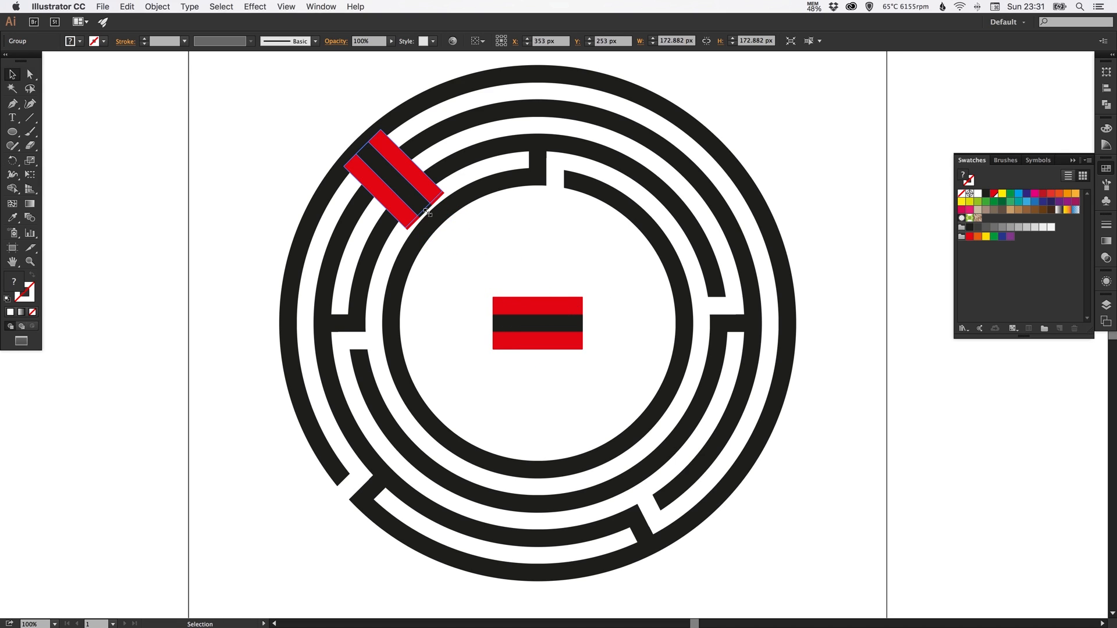
pyautogui.click(12, 74)
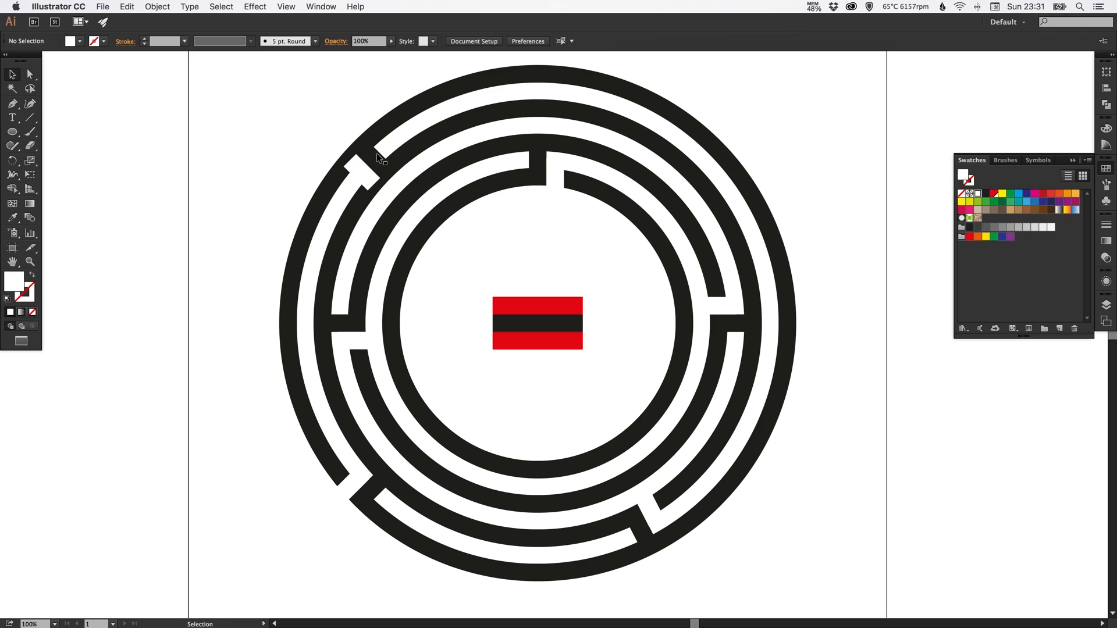
pyautogui.click(360, 171)
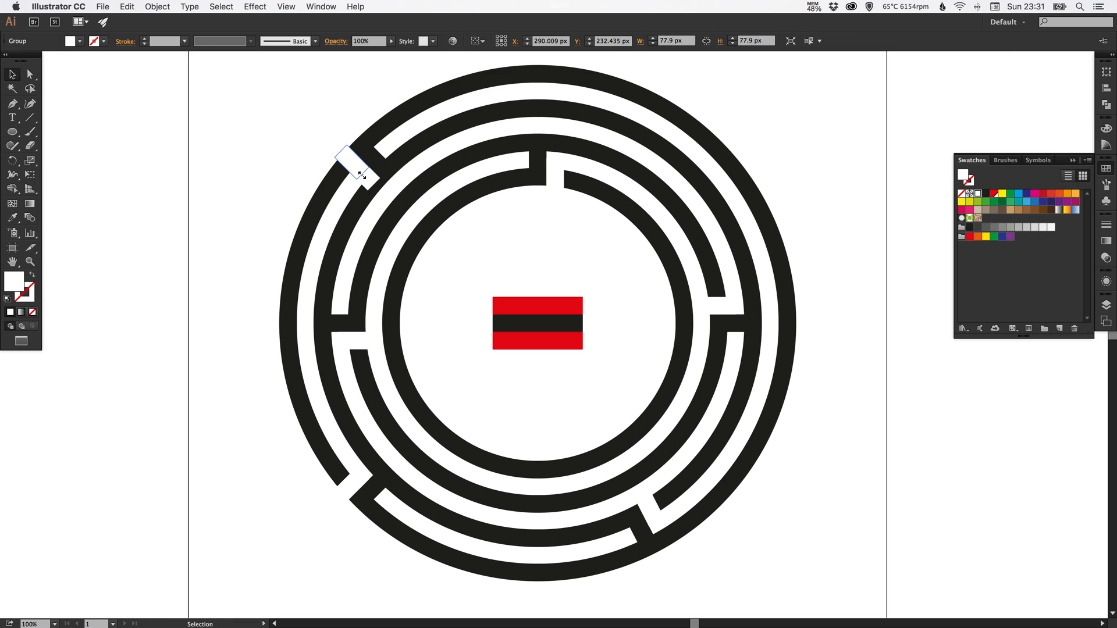
pyautogui.click(431, 99)
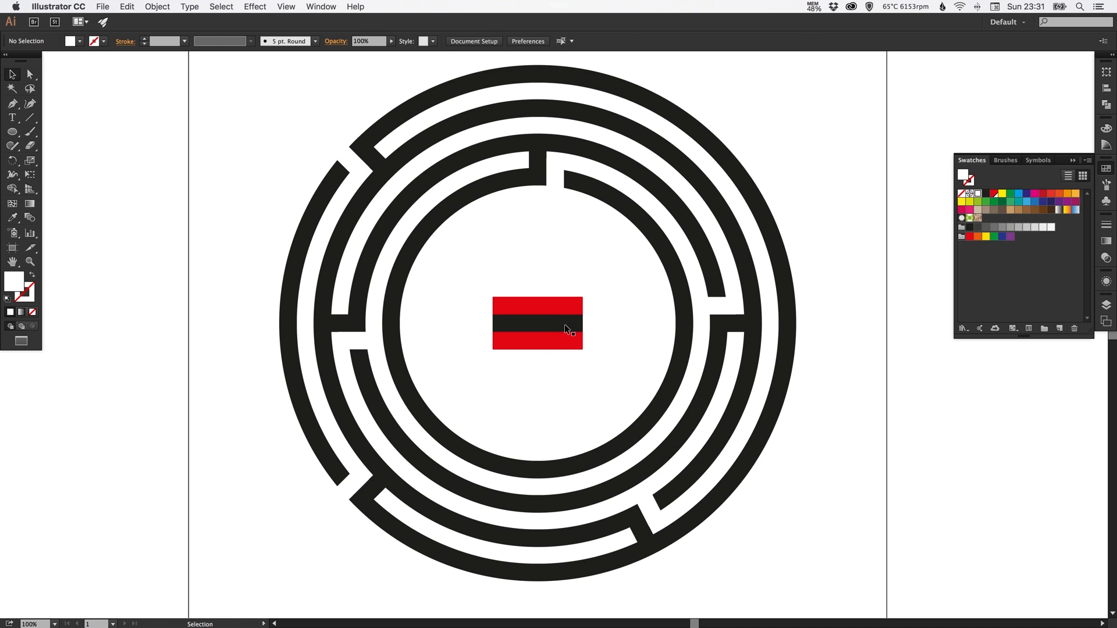
# Place a copied sample piece at the upper-right rings and recolour its red shape
pyautogui.click(536, 322)
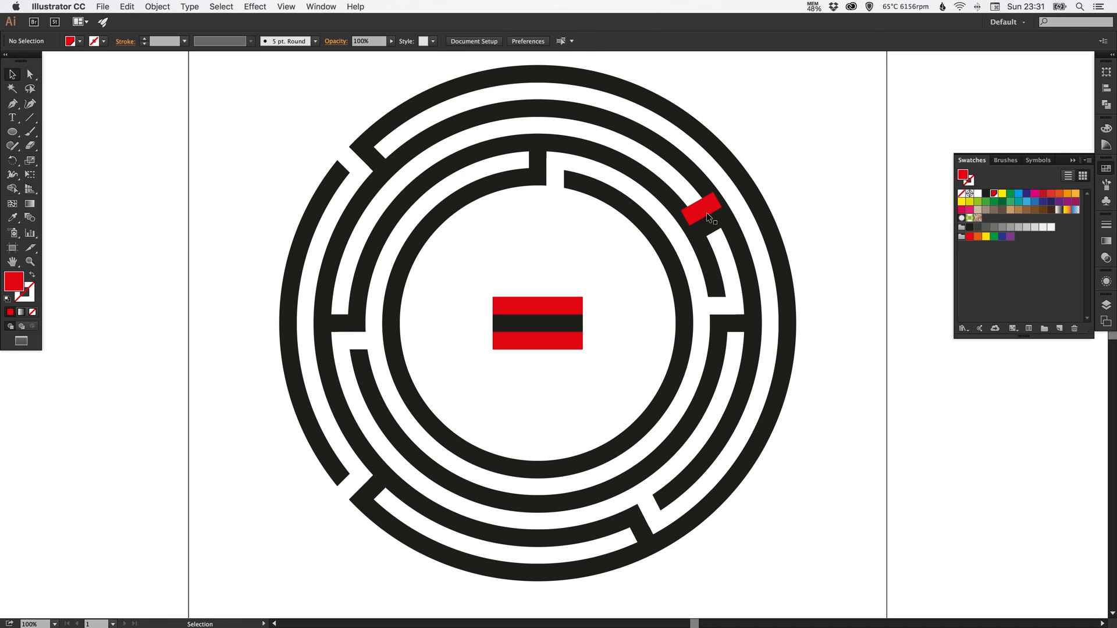
pyautogui.click(157, 6)
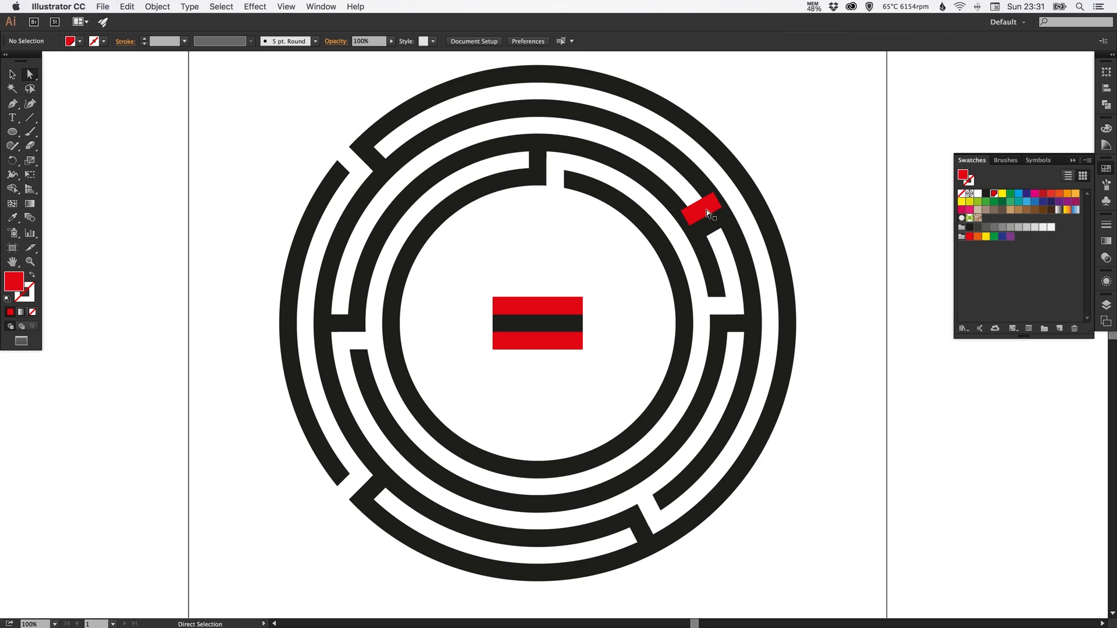
pyautogui.click(701, 210)
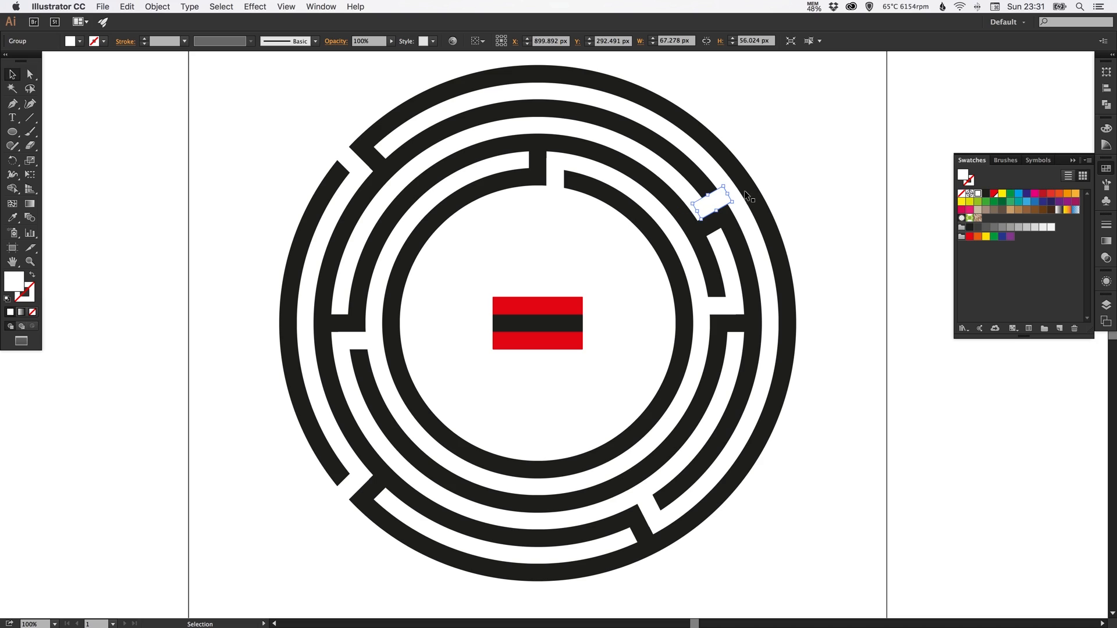
pyautogui.click(510, 385)
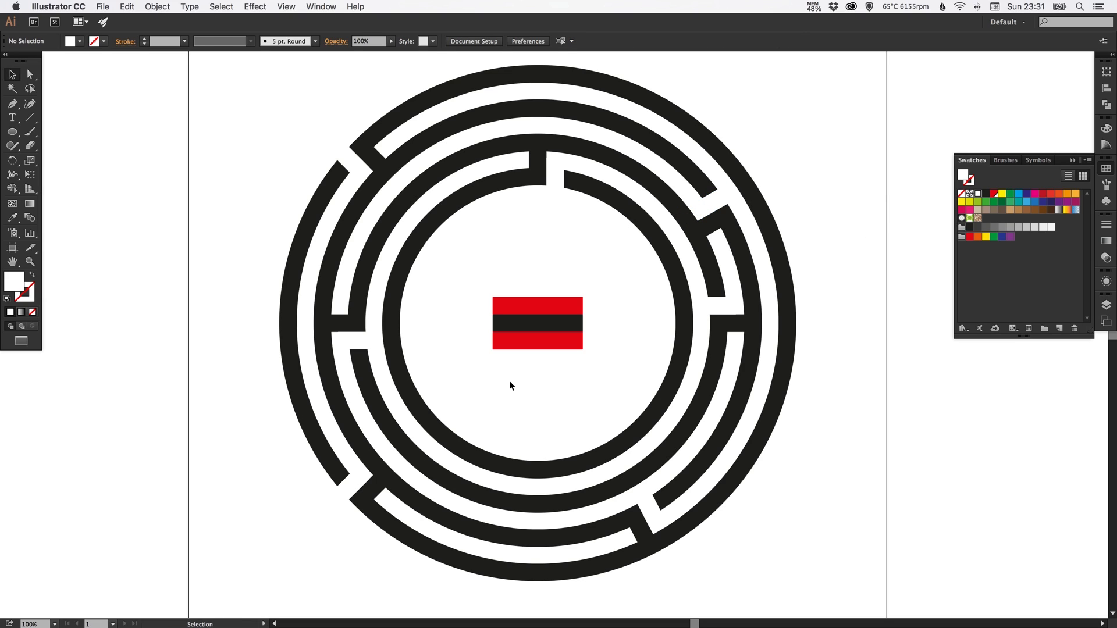
# Delete the red-and-black sample bars at the maze centre
pyautogui.click(537, 324)
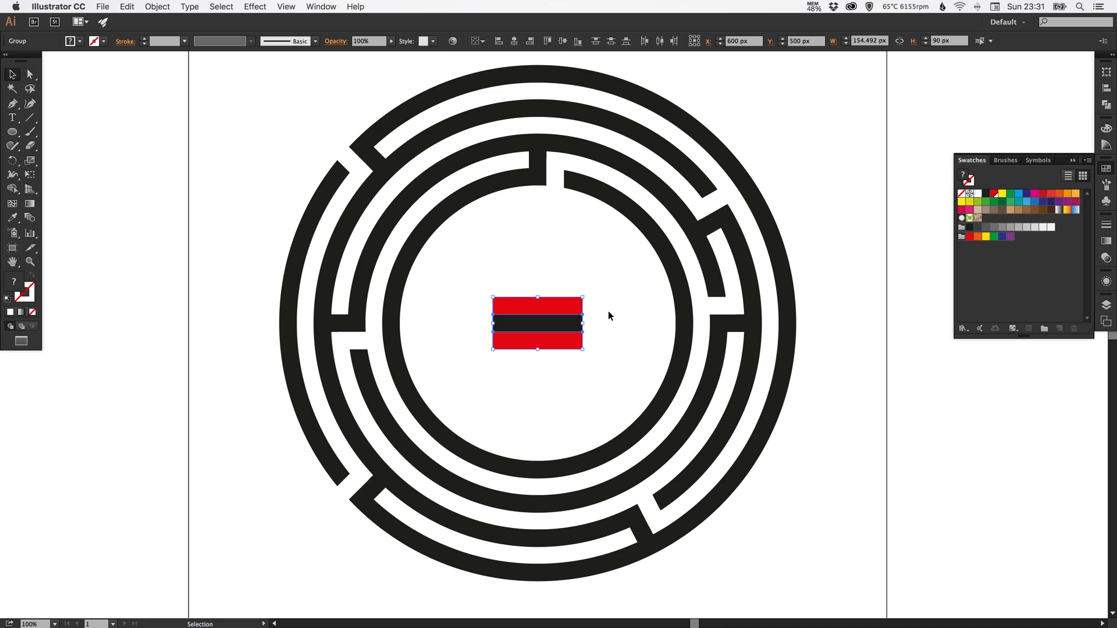
pyautogui.press('Delete')
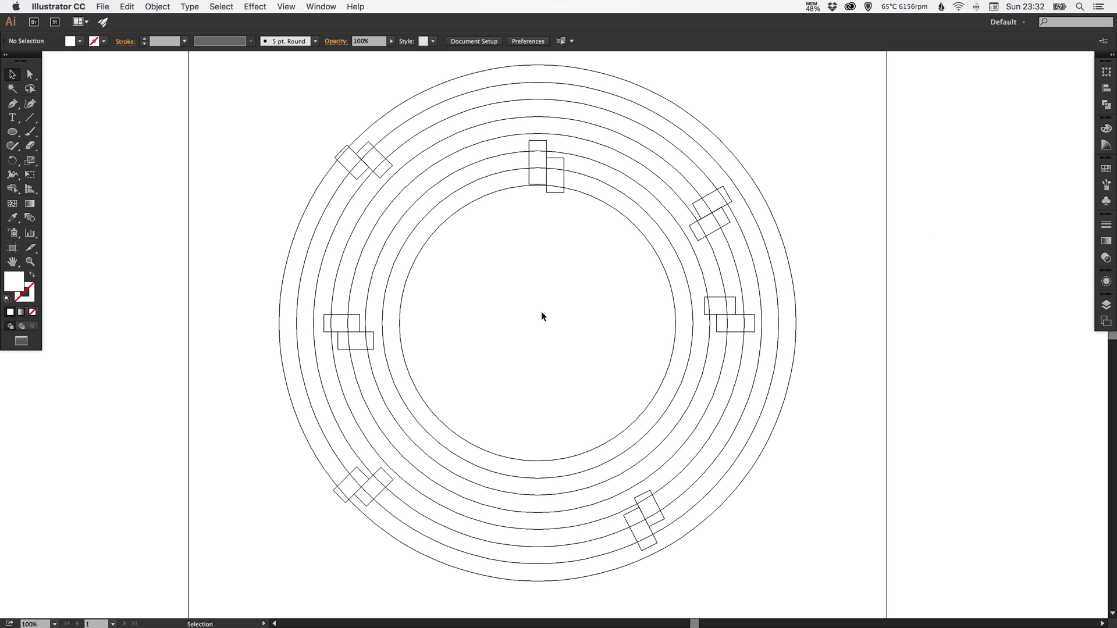
pyautogui.moveTo(344, 165)
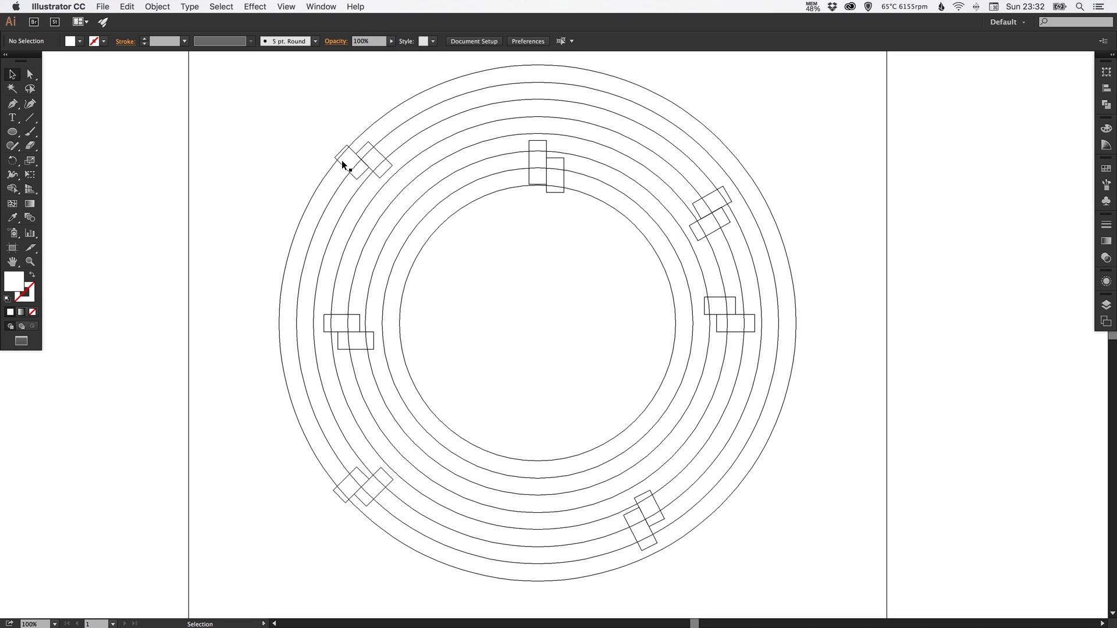
pyautogui.moveTo(569, 491)
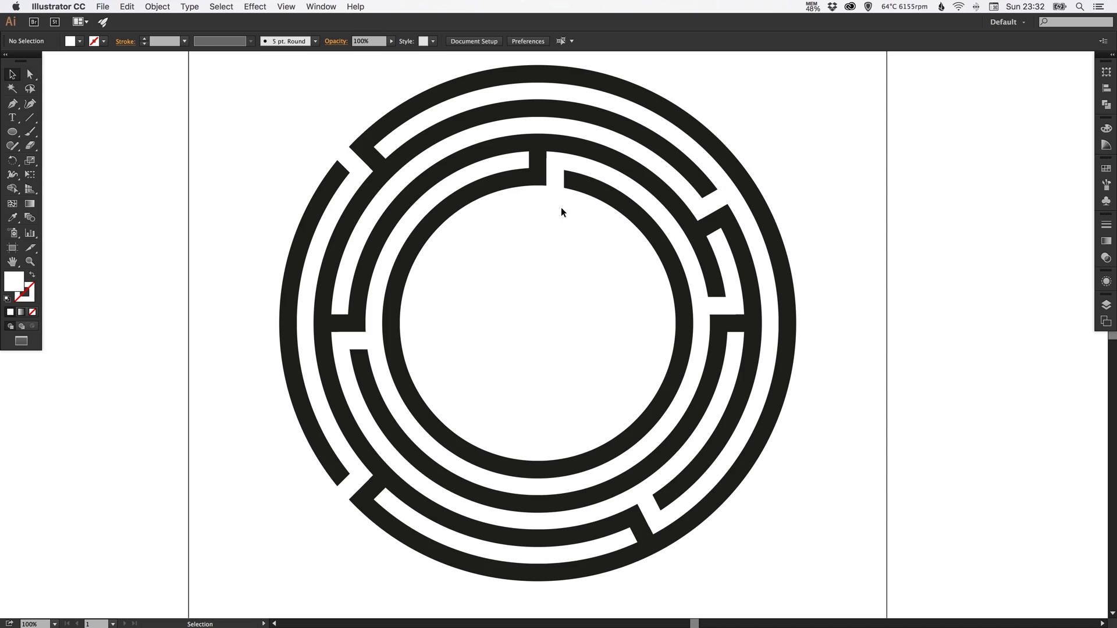
pyautogui.moveTo(558, 185)
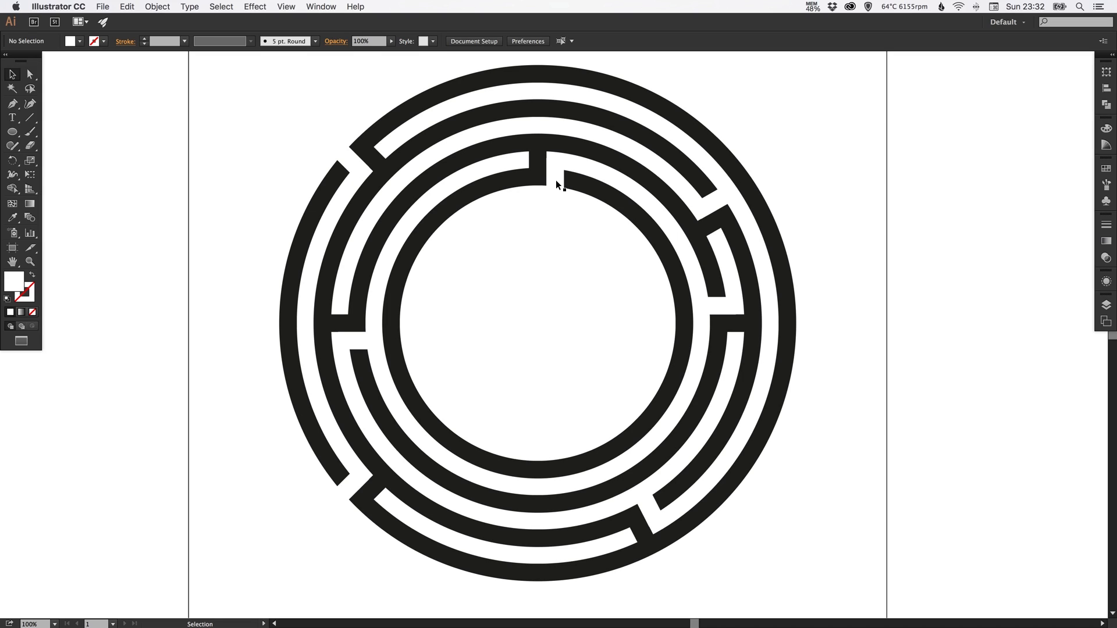
pyautogui.moveTo(529, 304)
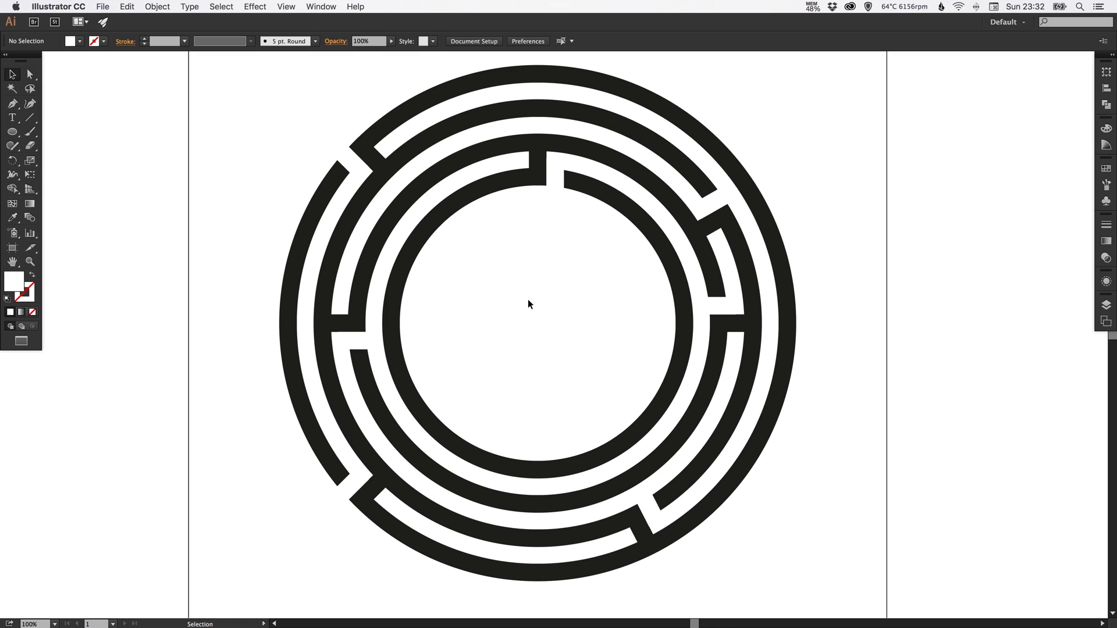
pyautogui.moveTo(373, 187)
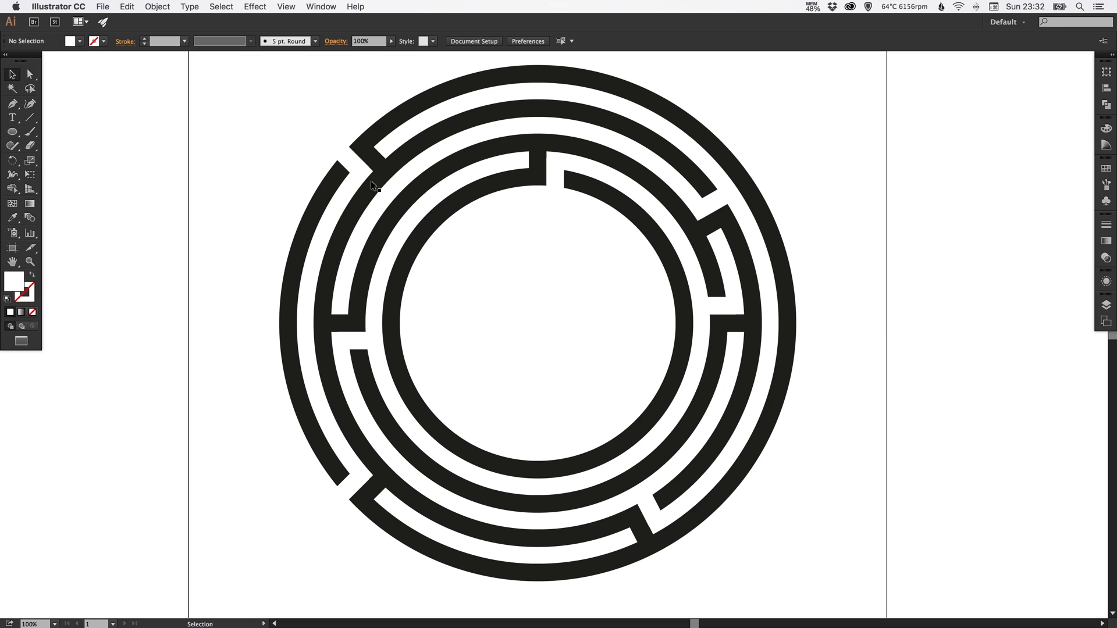
pyautogui.moveTo(106, 143)
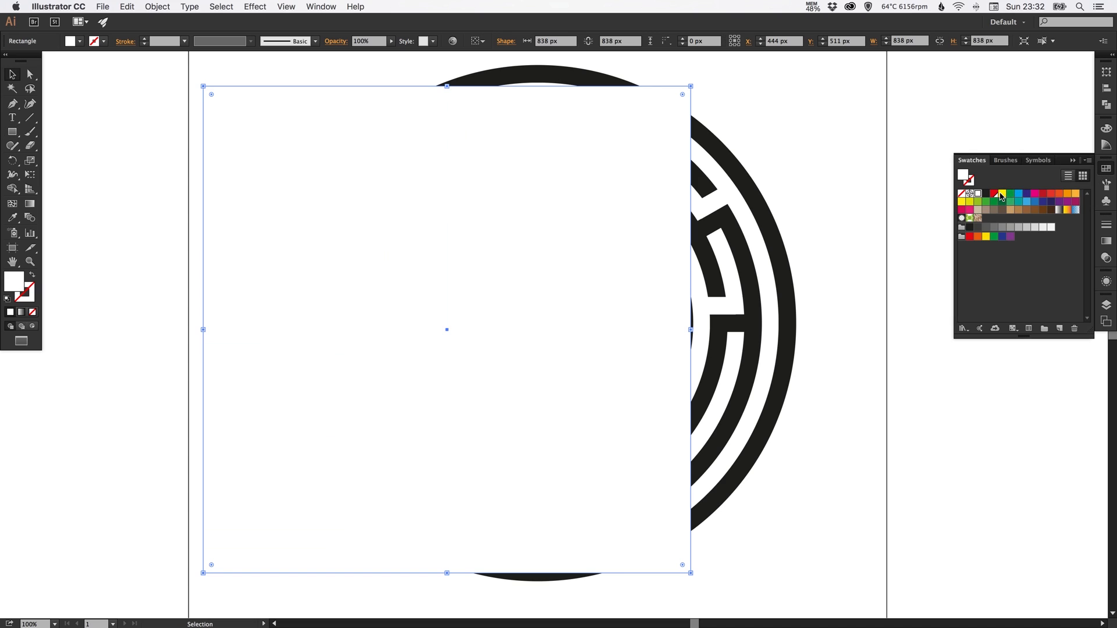
# Fill the new background square with the yellow swatch
pyautogui.click(1000, 193)
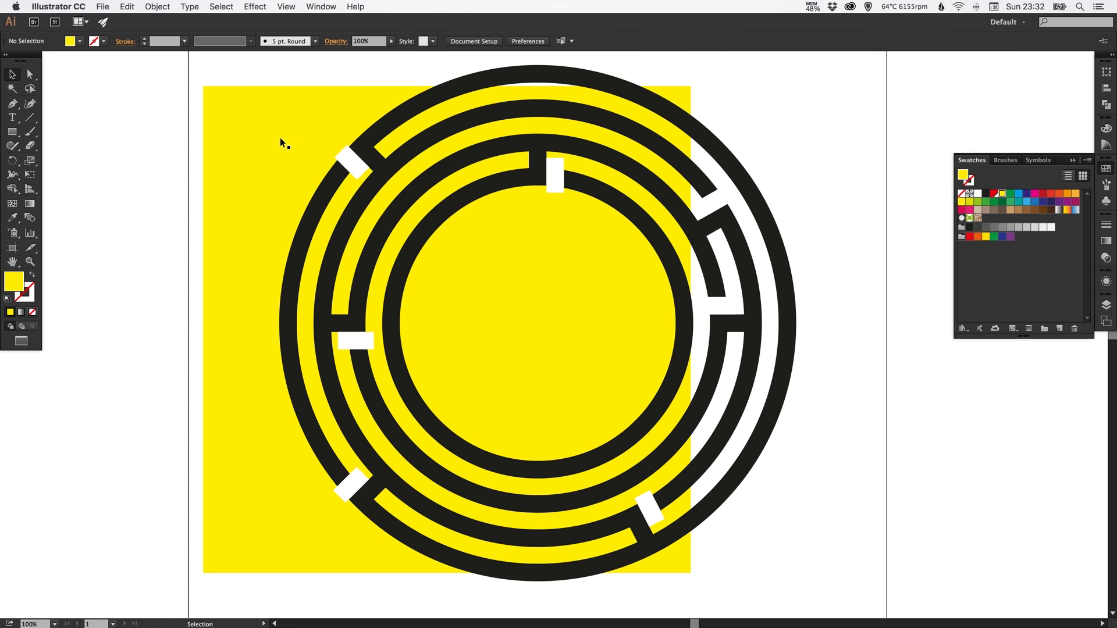
pyautogui.moveTo(281, 118)
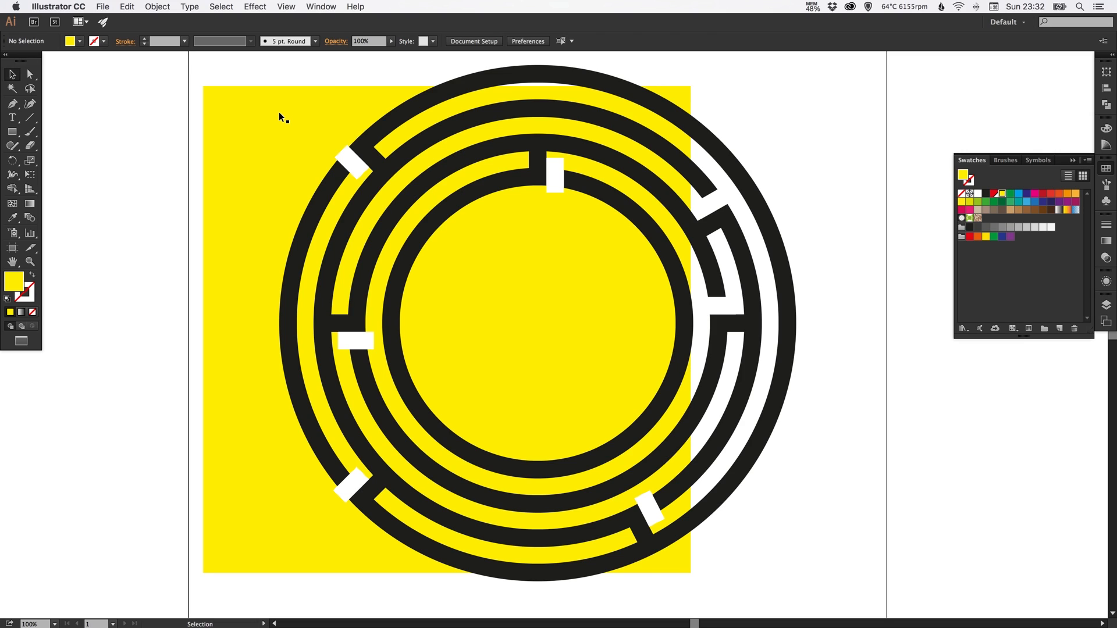
pyautogui.moveTo(454, 165)
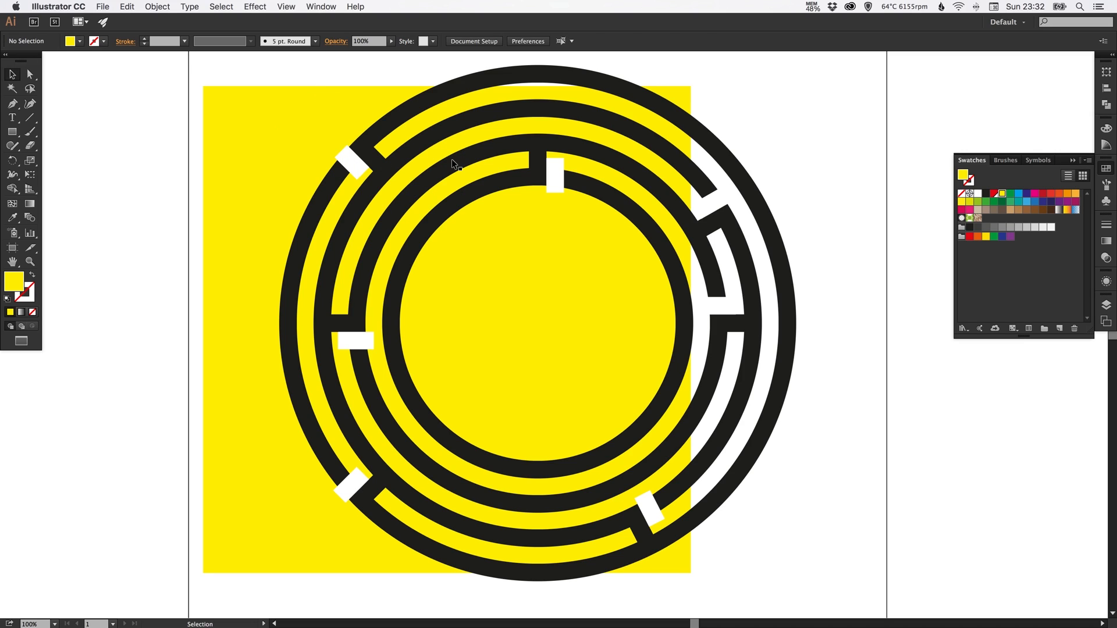
pyautogui.moveTo(261, 160)
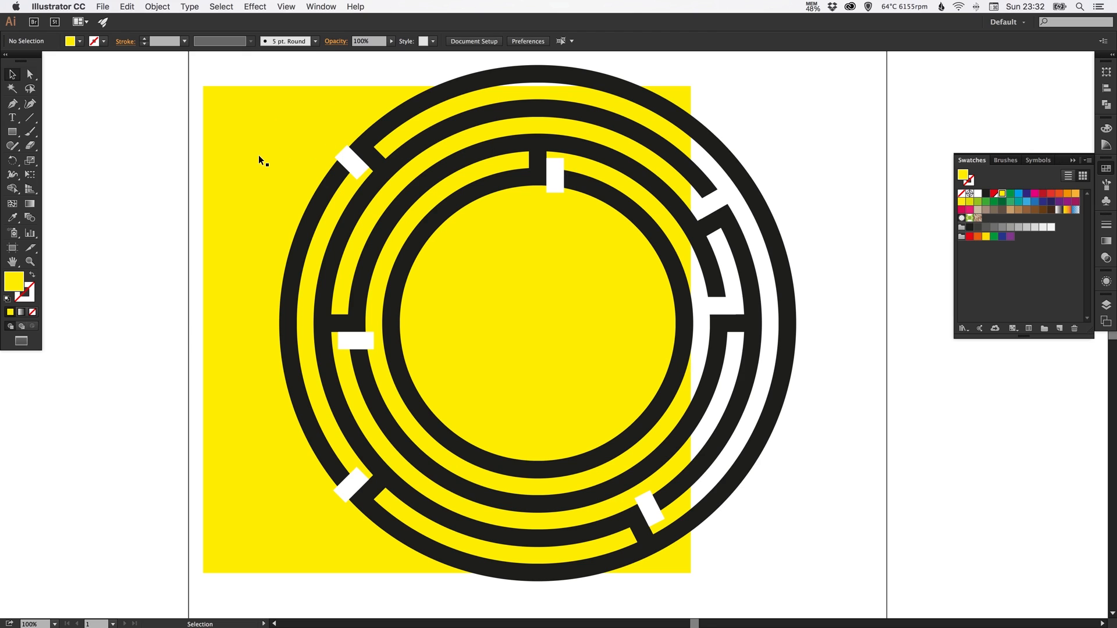
# Enlarge the yellow background to a 1200 px square at X 600, Y 500
pyautogui.click(264, 160)
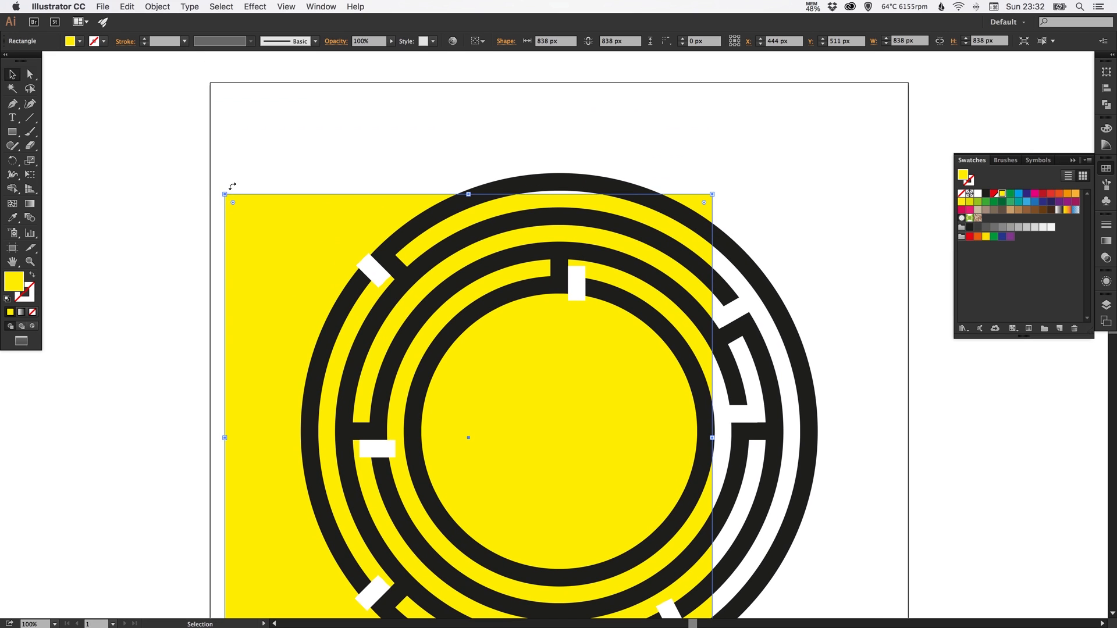
pyautogui.moveTo(225, 194); pyautogui.dragTo(214, 83)
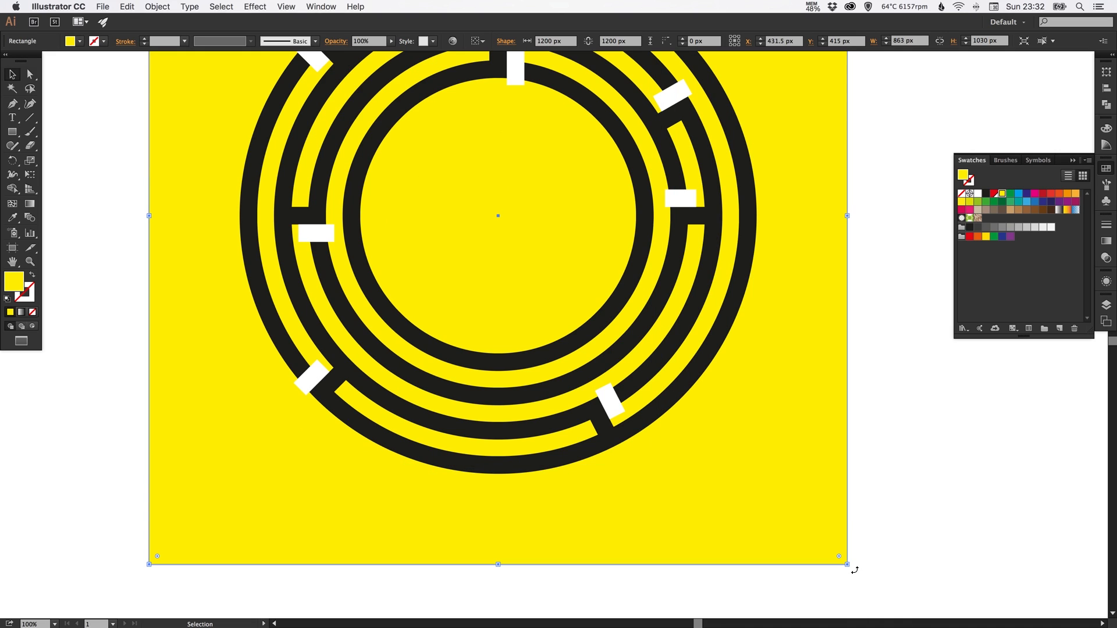
pyautogui.click(156, 7)
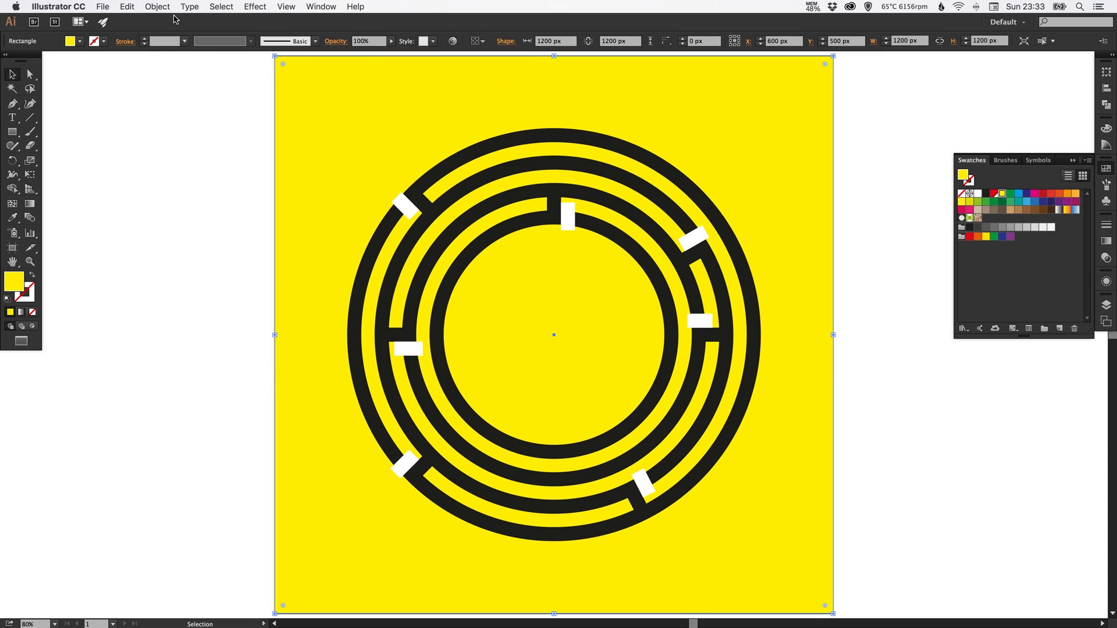
pyautogui.click(336, 224)
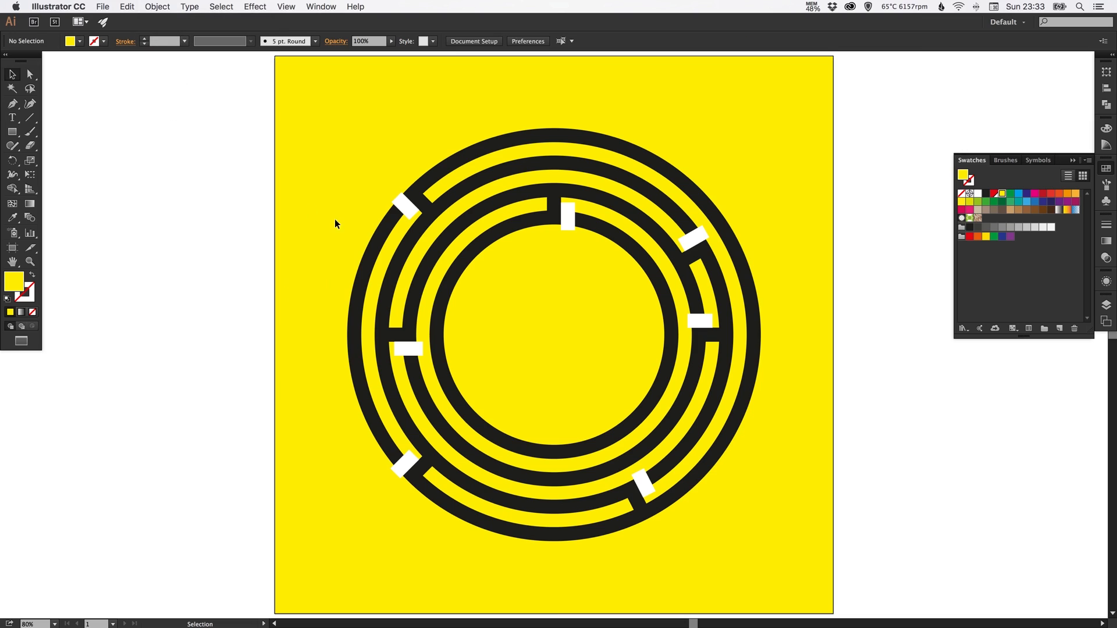
pyautogui.moveTo(402, 210)
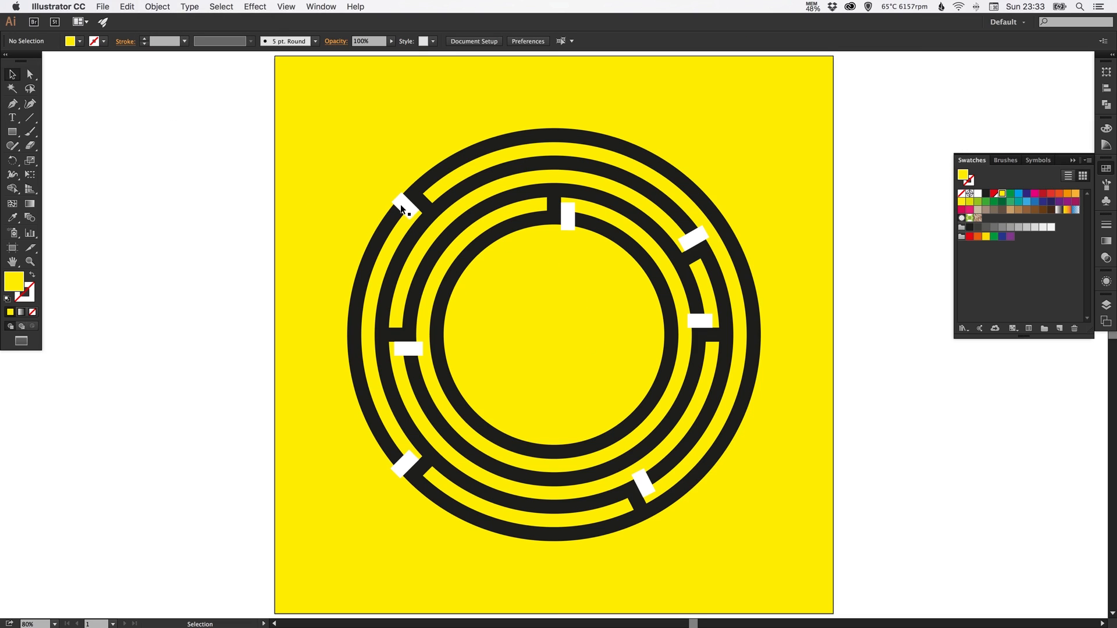
pyautogui.moveTo(447, 206)
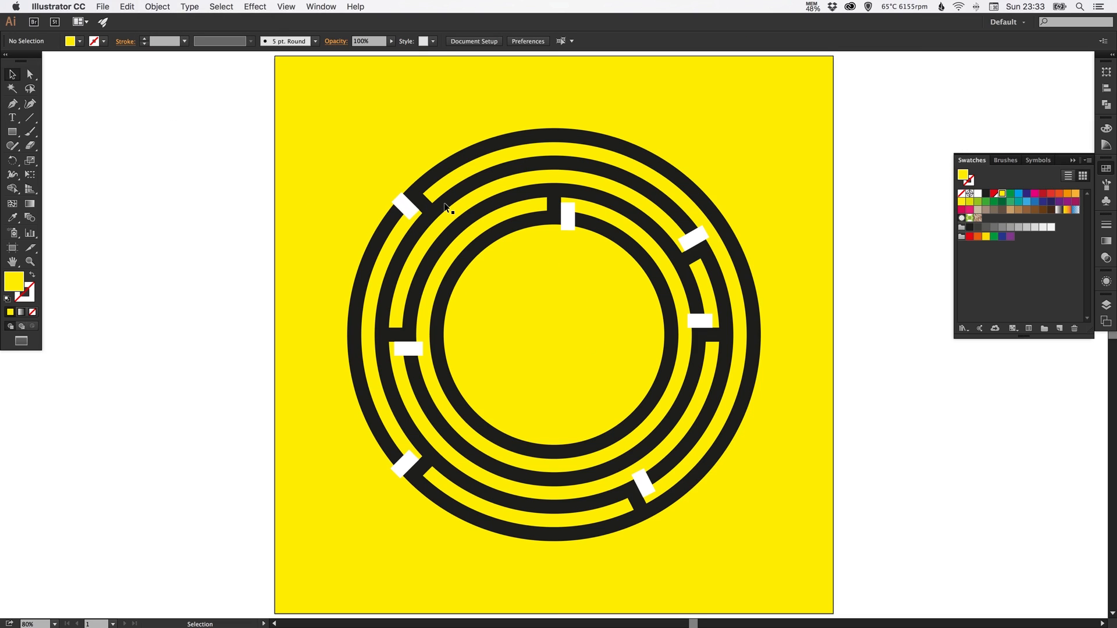
# Select all black rings and connectors by matching colour and Unite them in Pathfinder
pyautogui.click(450, 206)
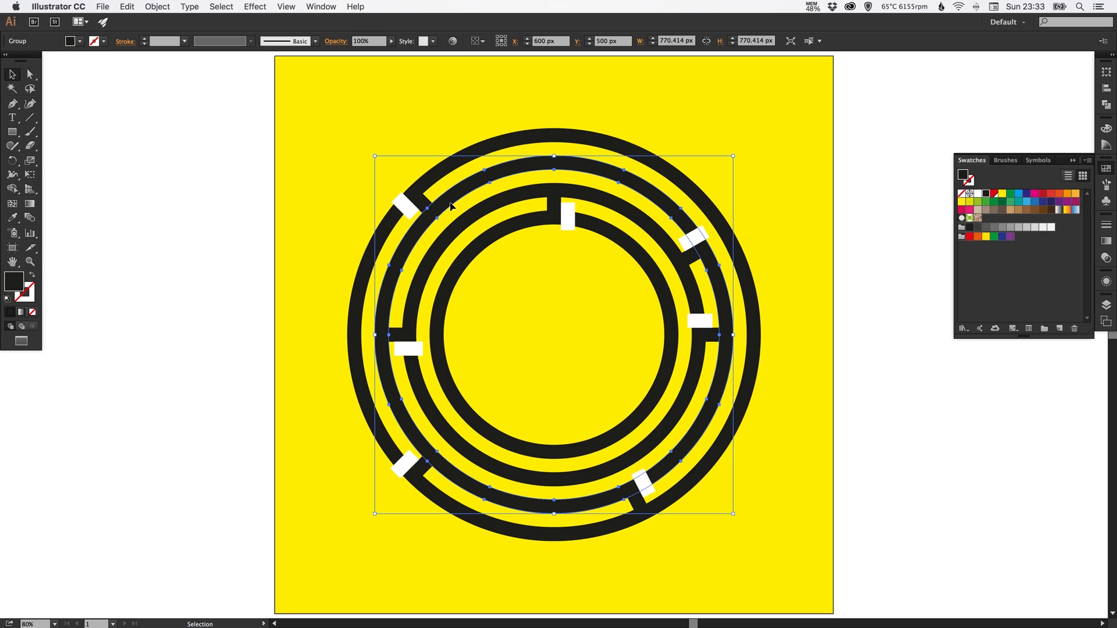
pyautogui.click(12, 88)
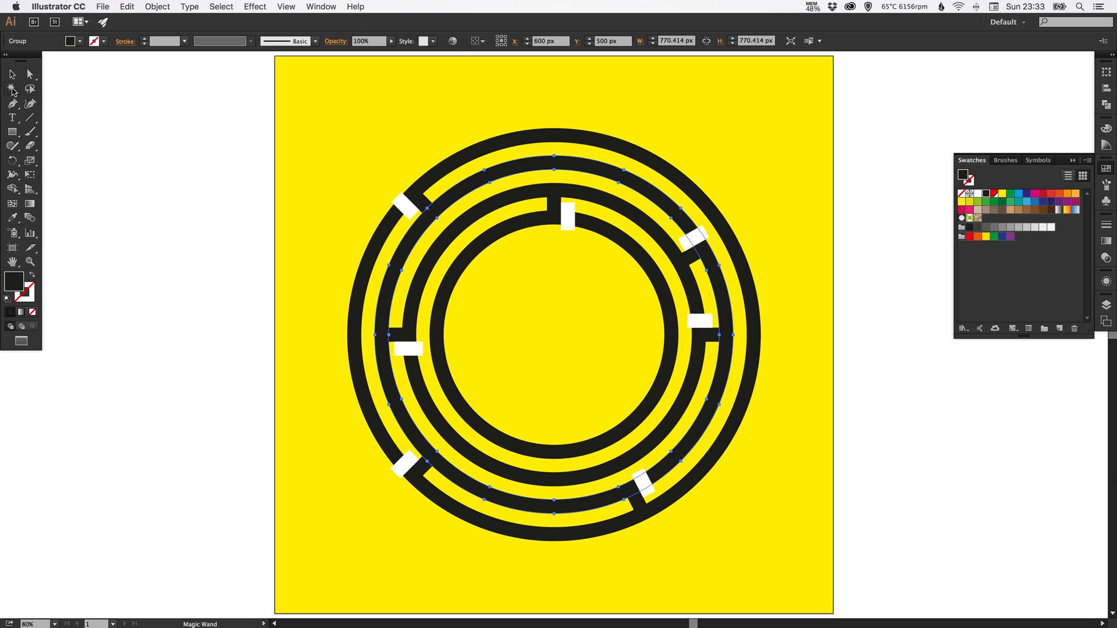
pyautogui.click(518, 146)
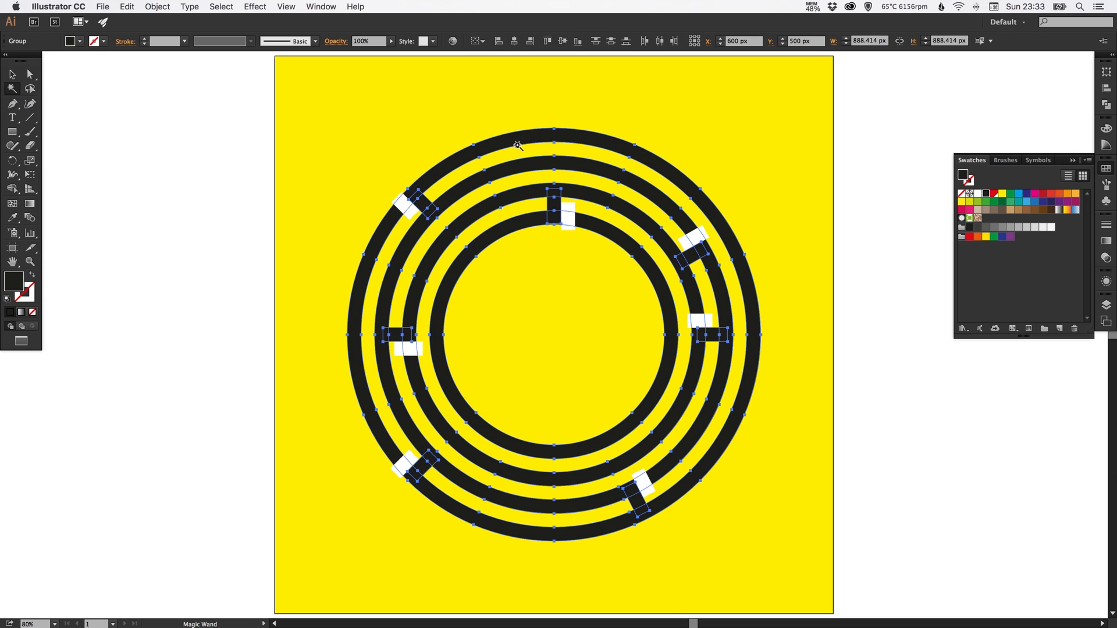
pyautogui.moveTo(518, 71)
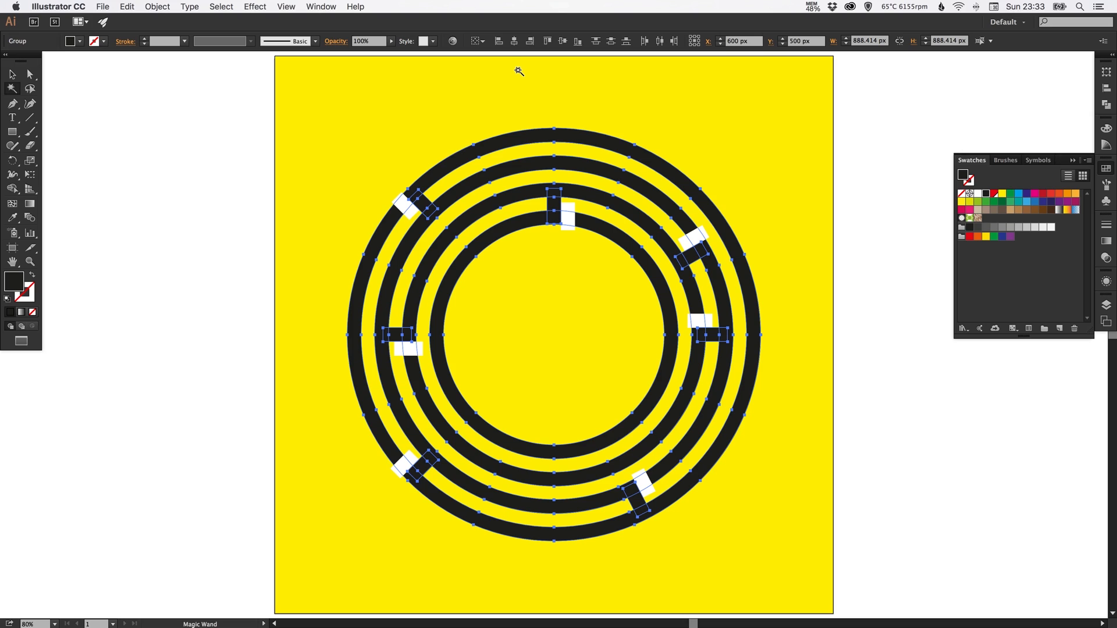
pyautogui.click(12, 73)
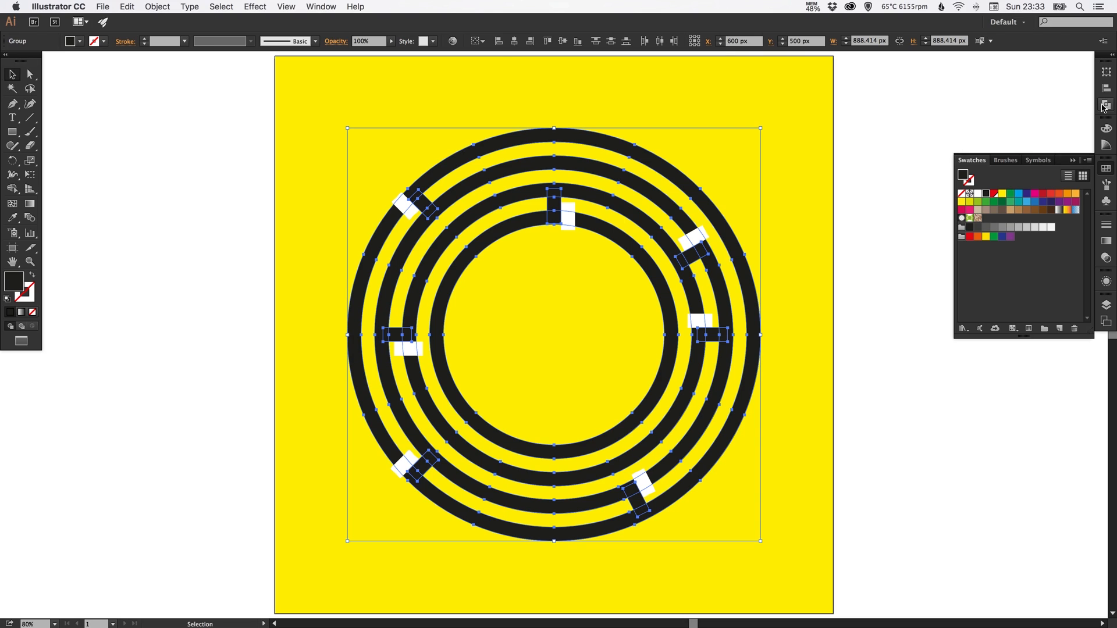
pyautogui.click(1105, 105)
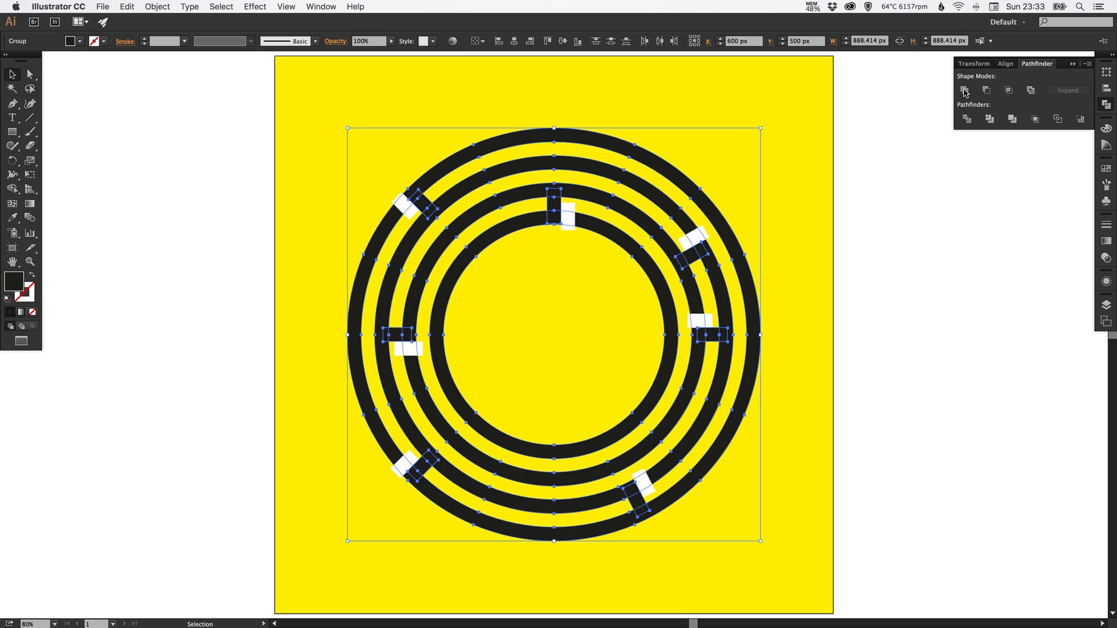
pyautogui.click(963, 89)
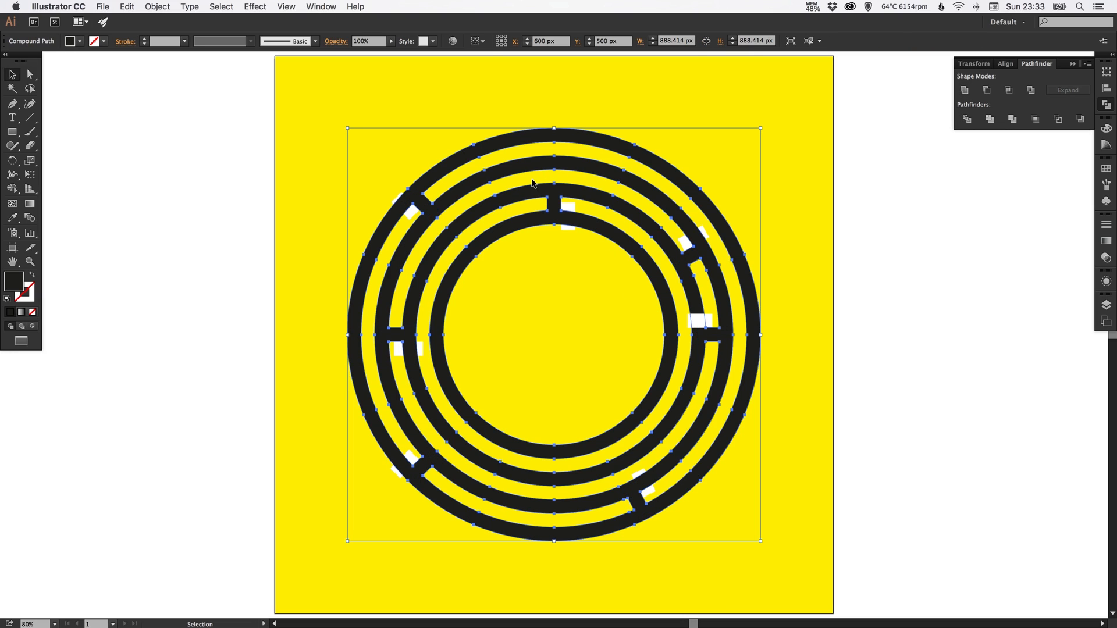
pyautogui.click(10, 74)
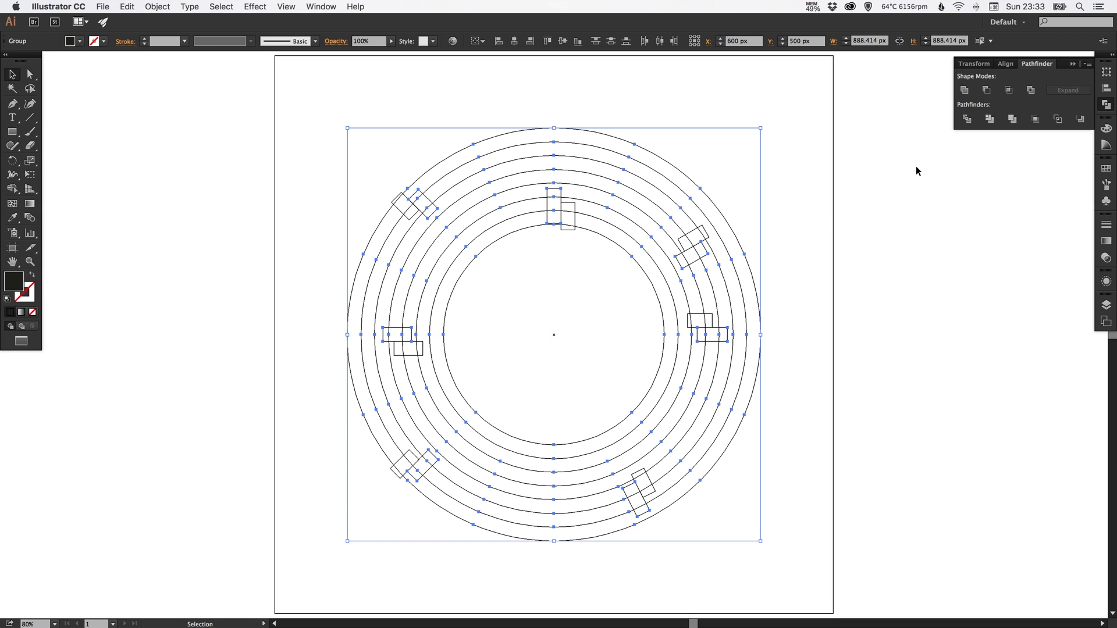
pyautogui.click(10, 74)
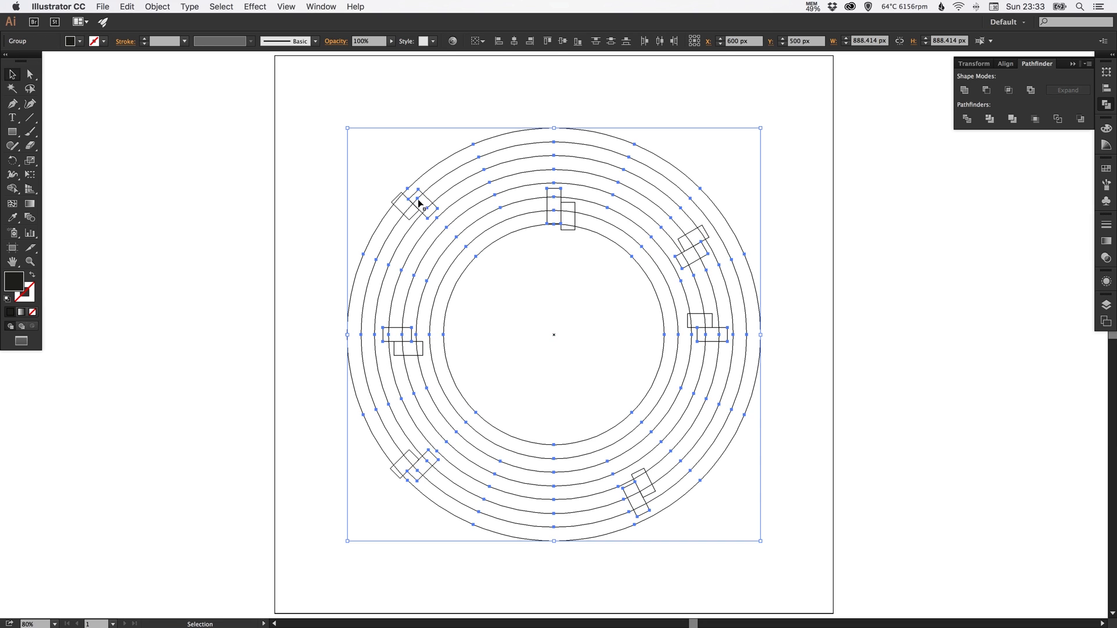
pyautogui.click(942, 229)
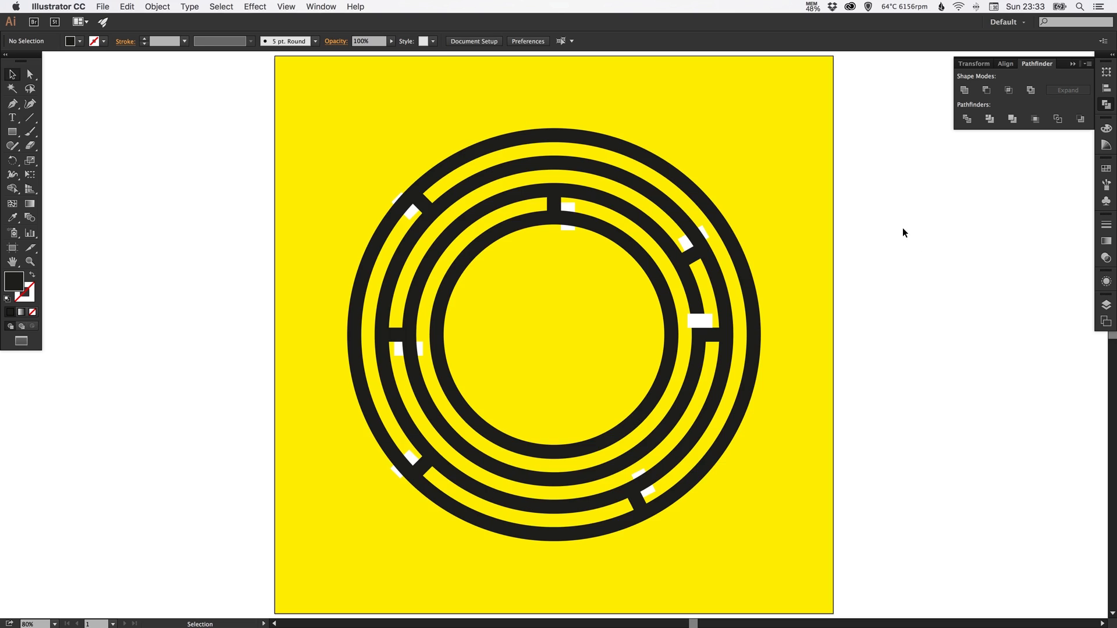
pyautogui.moveTo(434, 210)
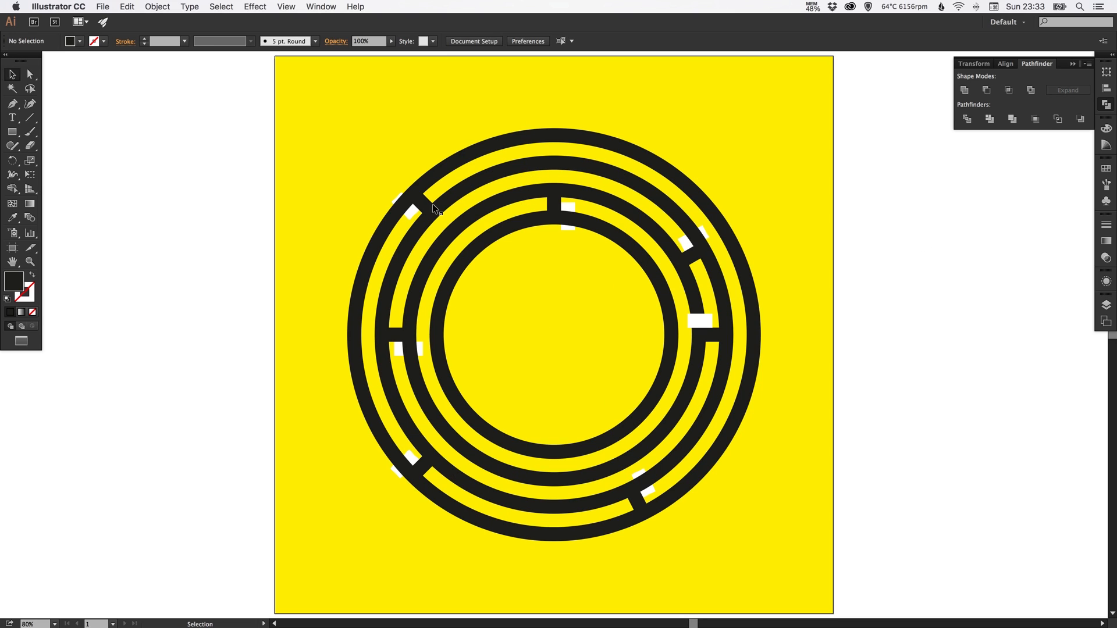
pyautogui.moveTo(434, 183)
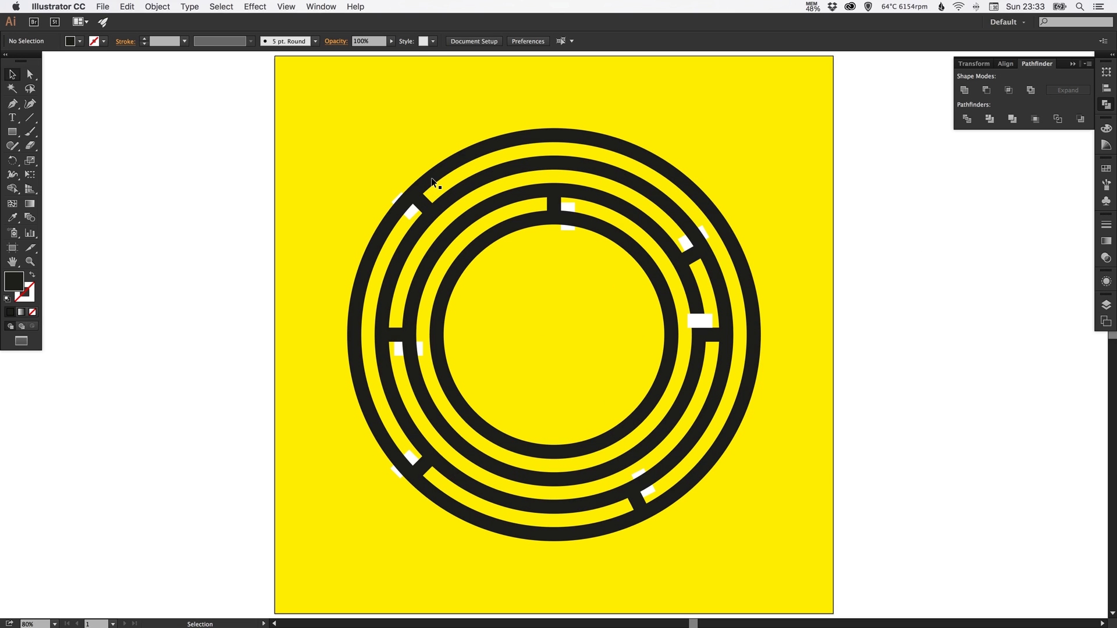
# Bring the white gap rectangles to the front and join them into one compound path
pyautogui.click(410, 207)
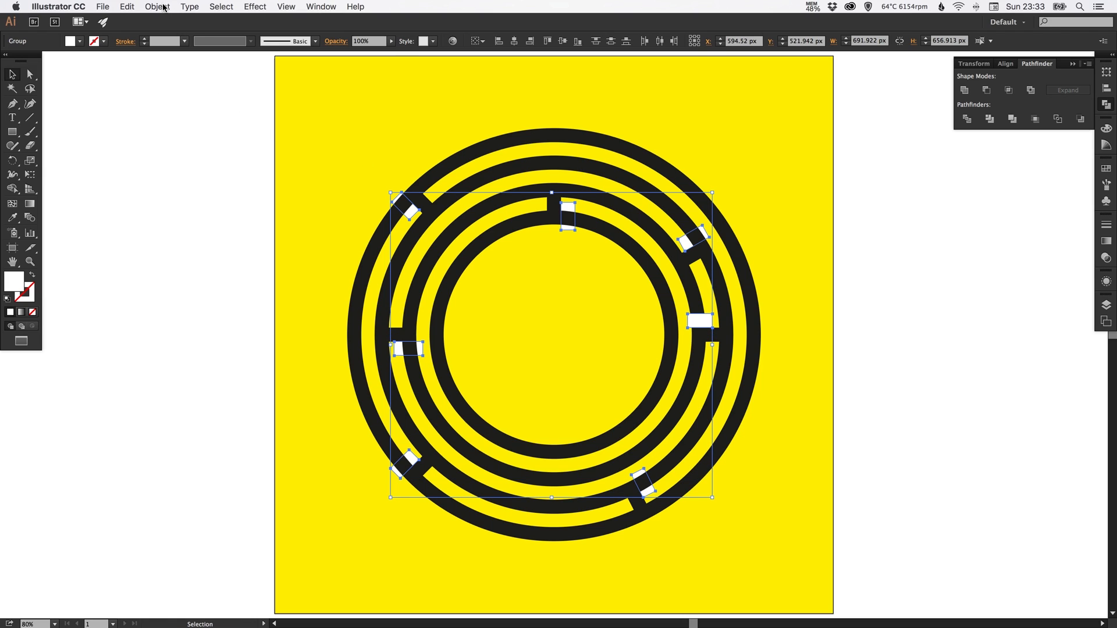
pyautogui.click(157, 6)
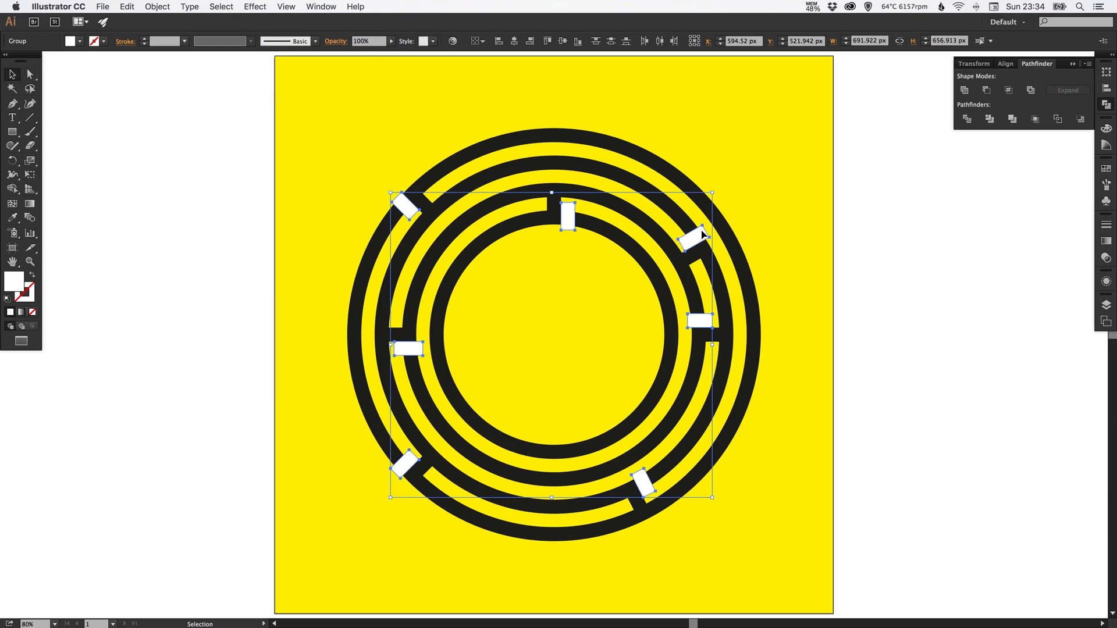
pyautogui.moveTo(964, 89)
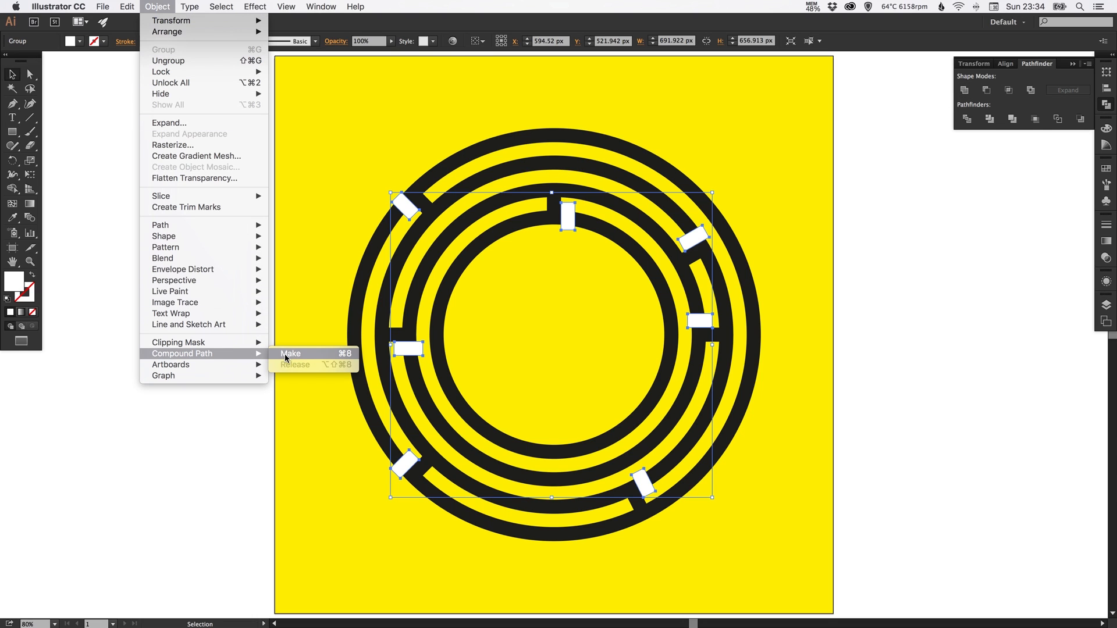
pyautogui.click(291, 354)
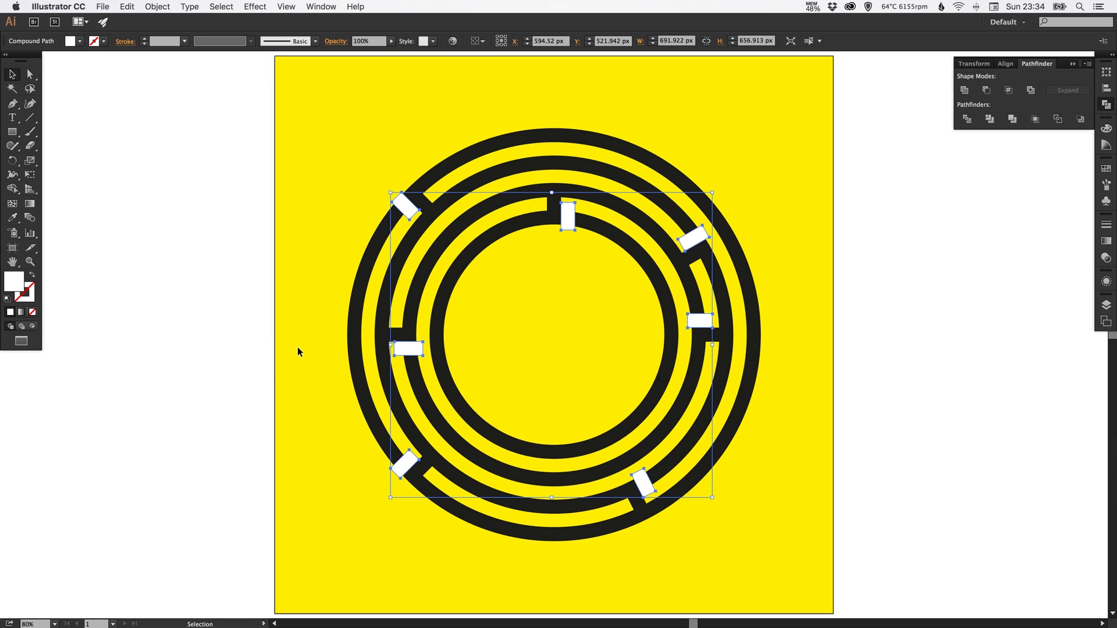
pyautogui.moveTo(637, 429)
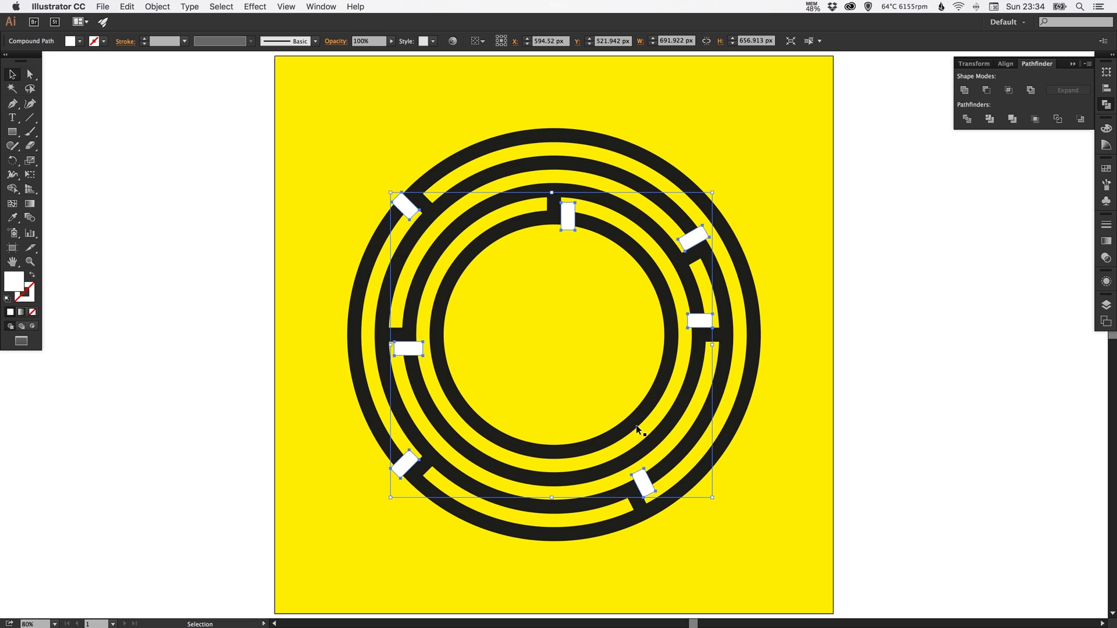
pyautogui.moveTo(391, 228)
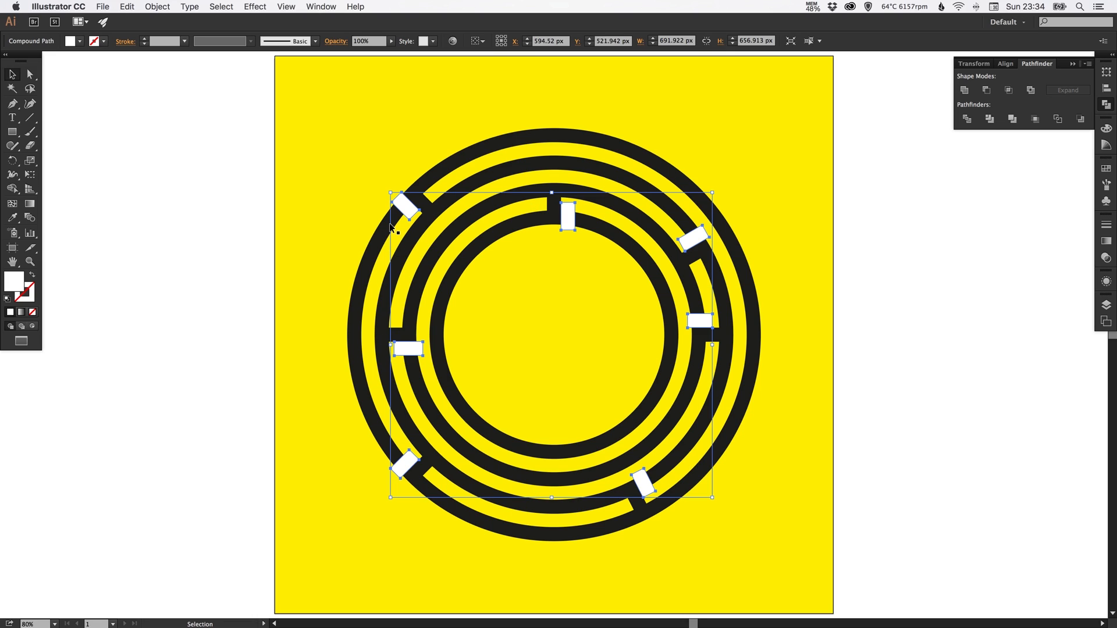
pyautogui.moveTo(496, 125)
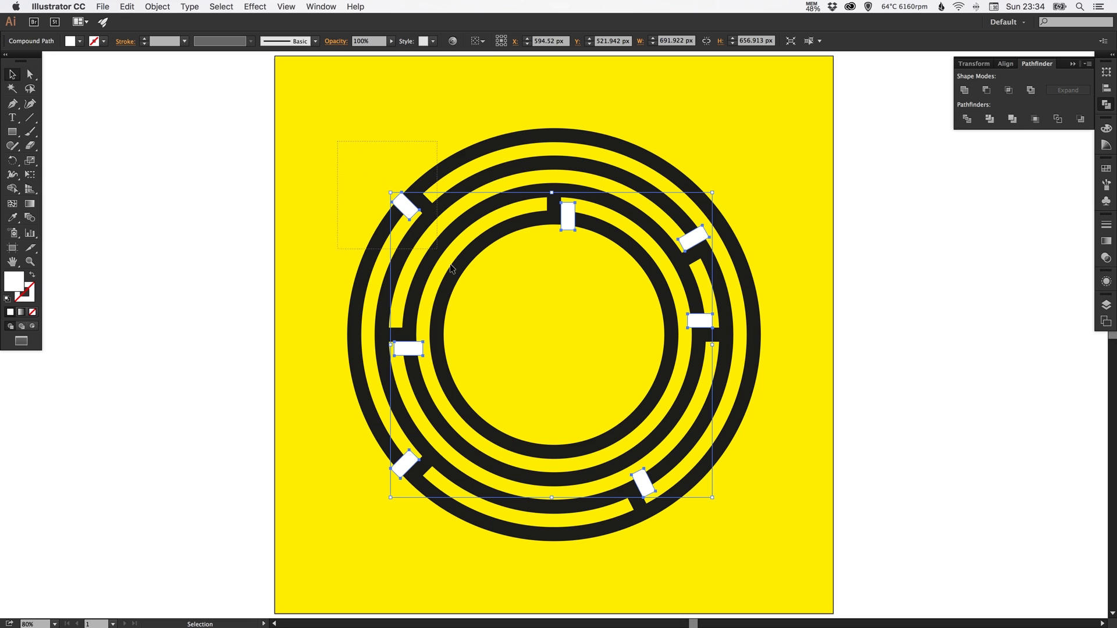
pyautogui.click(524, 260)
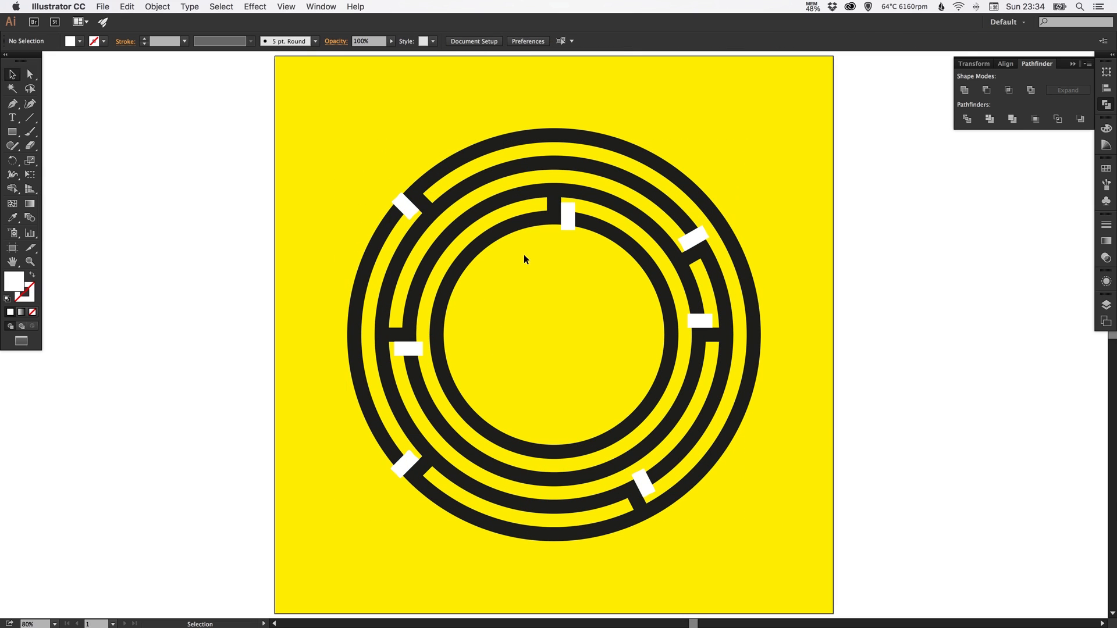
pyautogui.moveTo(507, 201)
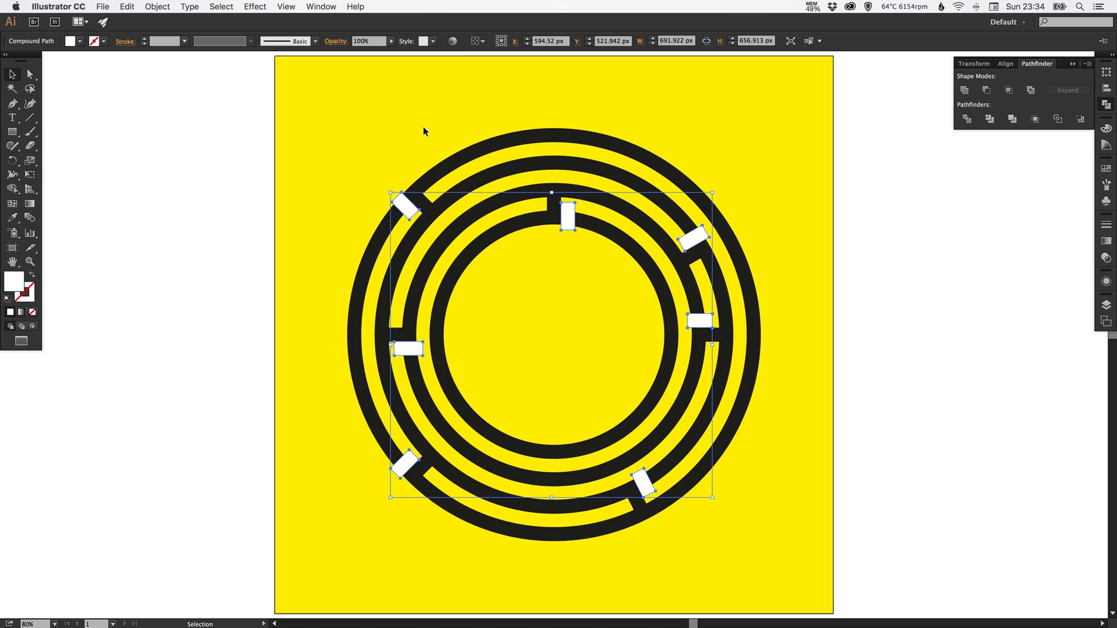
# Subtract the white compound path from the black rings with Pathfinder Minus Front
pyautogui.click(795, 577)
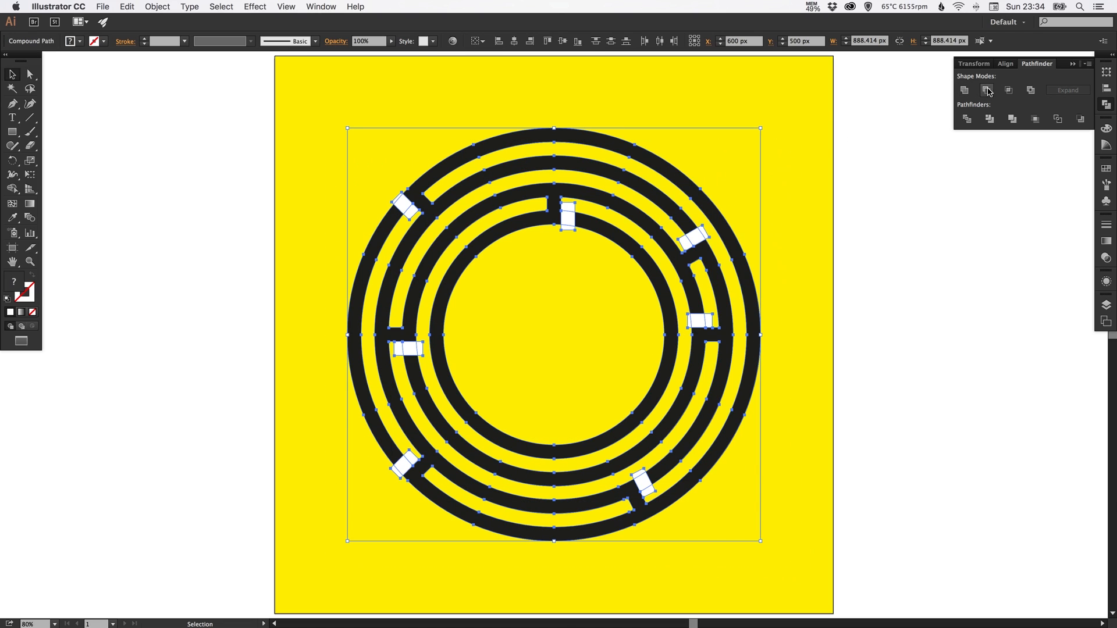
pyautogui.moveTo(987, 89)
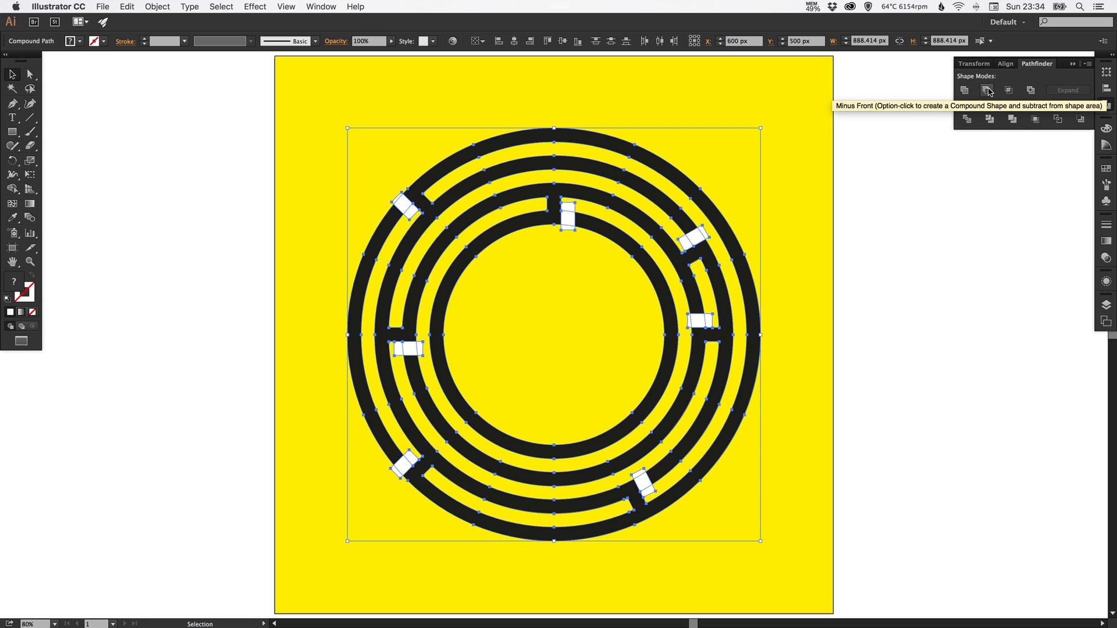
pyautogui.click(986, 89)
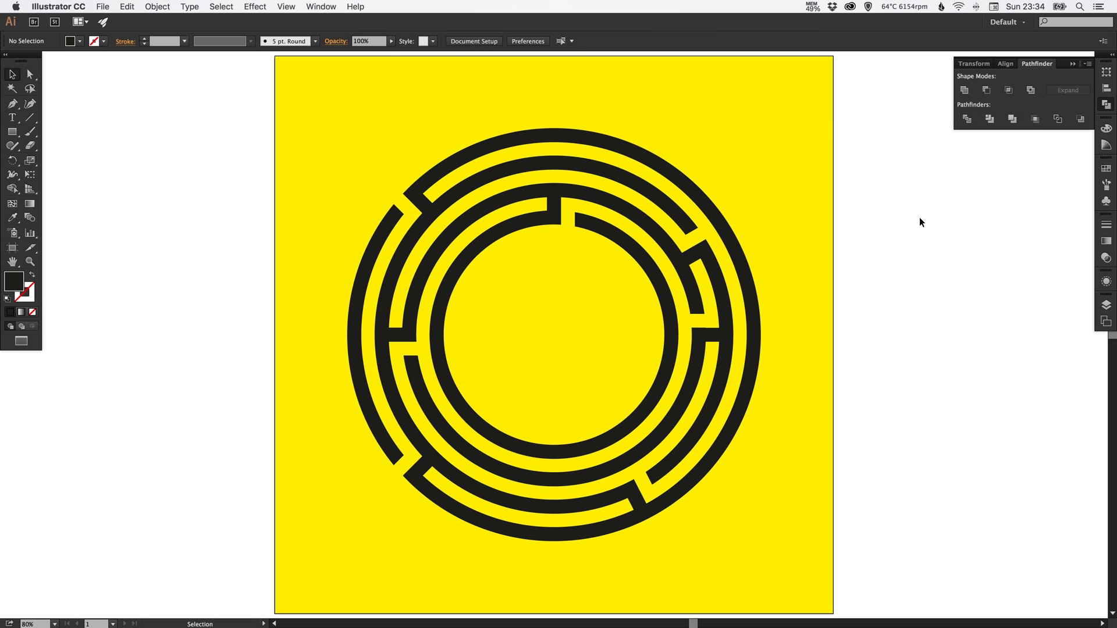
pyautogui.moveTo(675, 447)
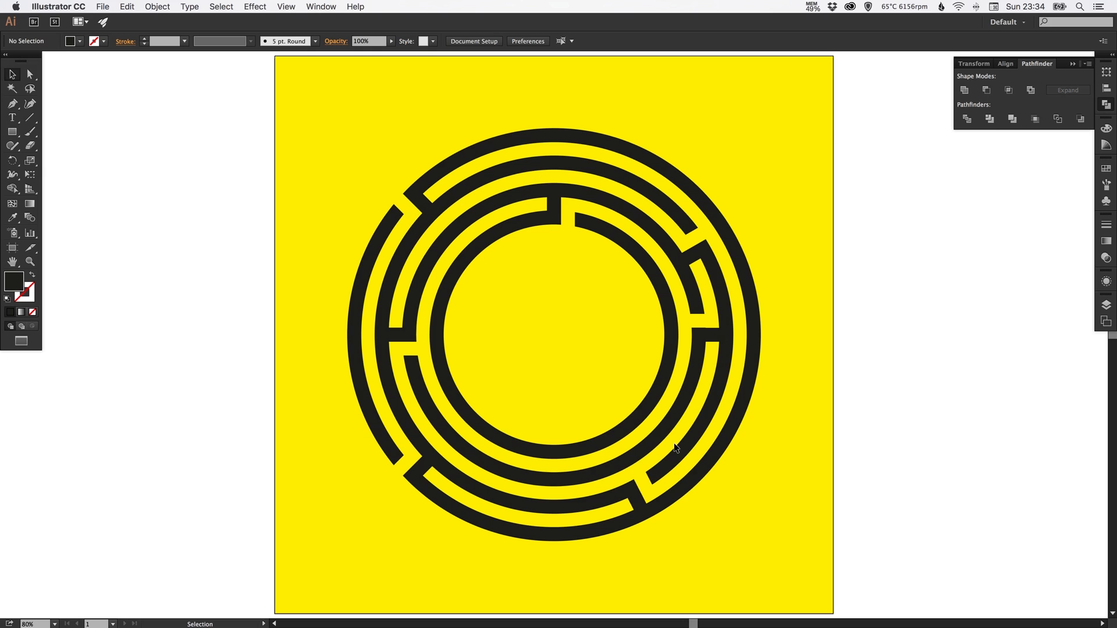
pyautogui.moveTo(757, 99)
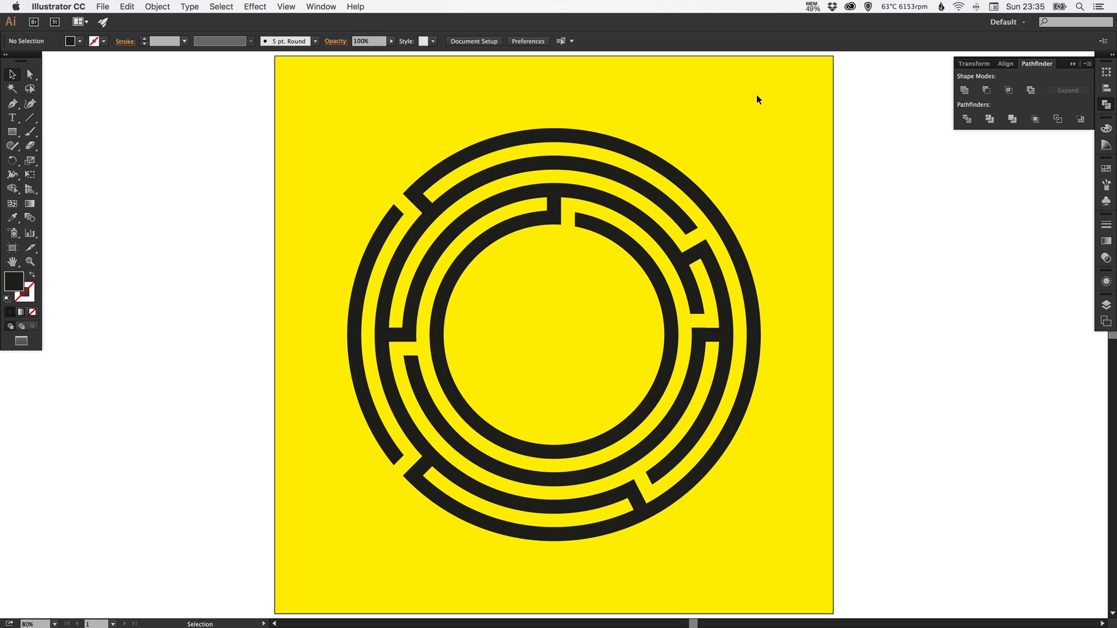
pyautogui.moveTo(394, 144)
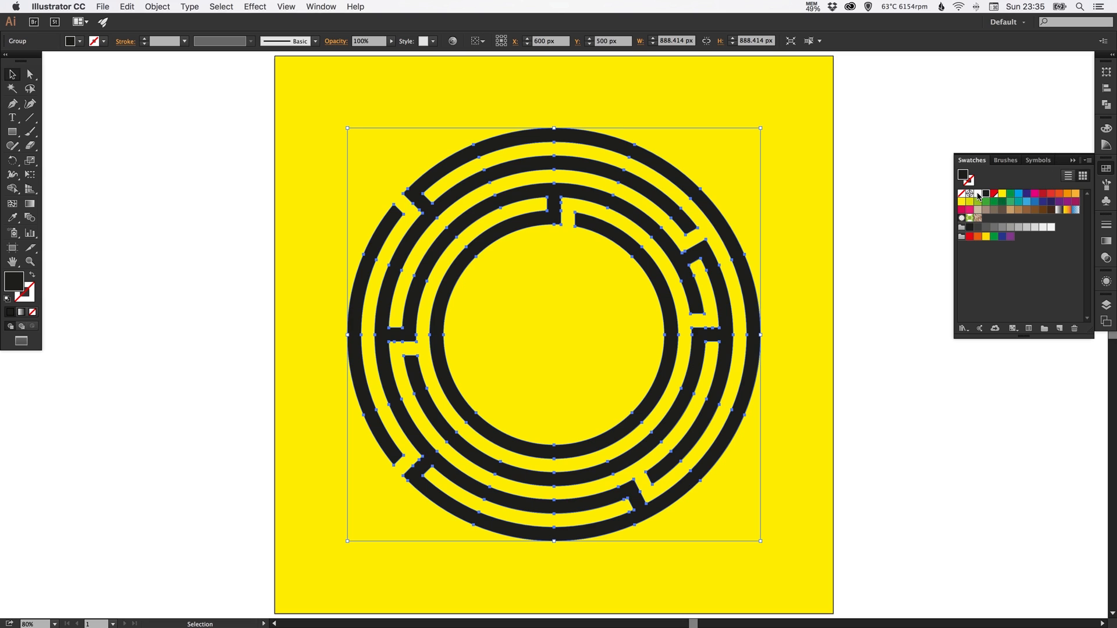
# Fill the maze rings white and the background square black, then close Swatches
pyautogui.click(986, 193)
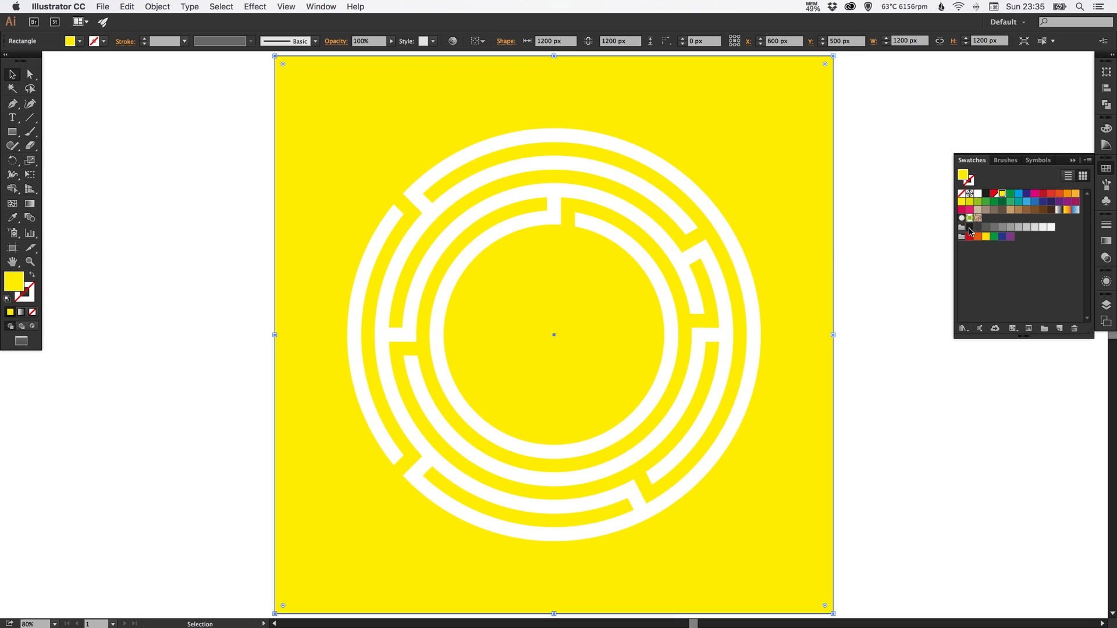
pyautogui.click(969, 236)
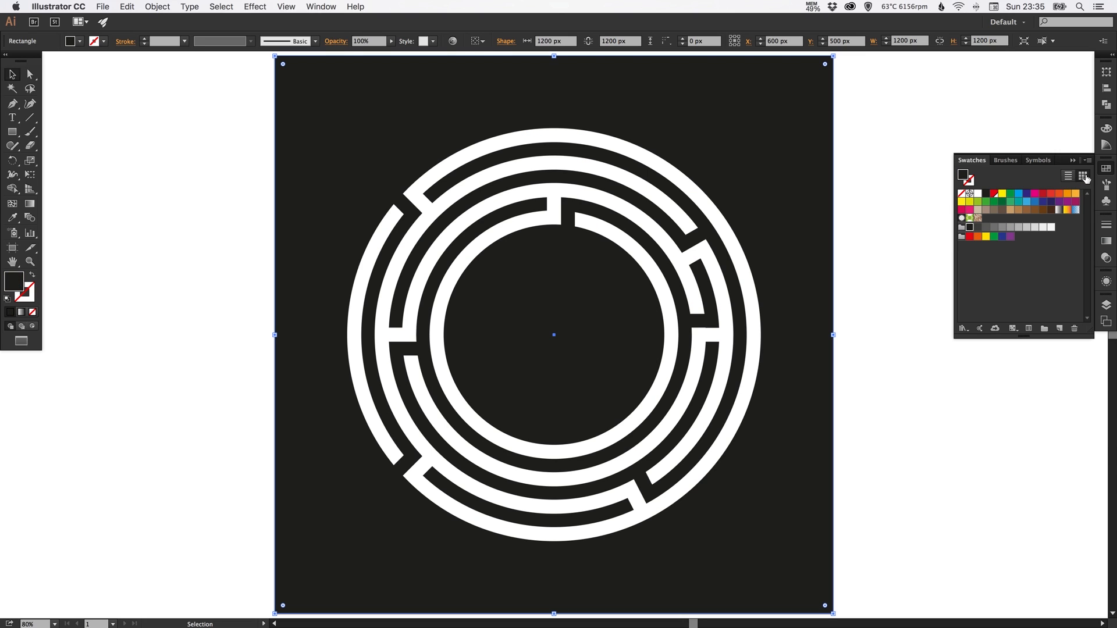
pyautogui.click(966, 237)
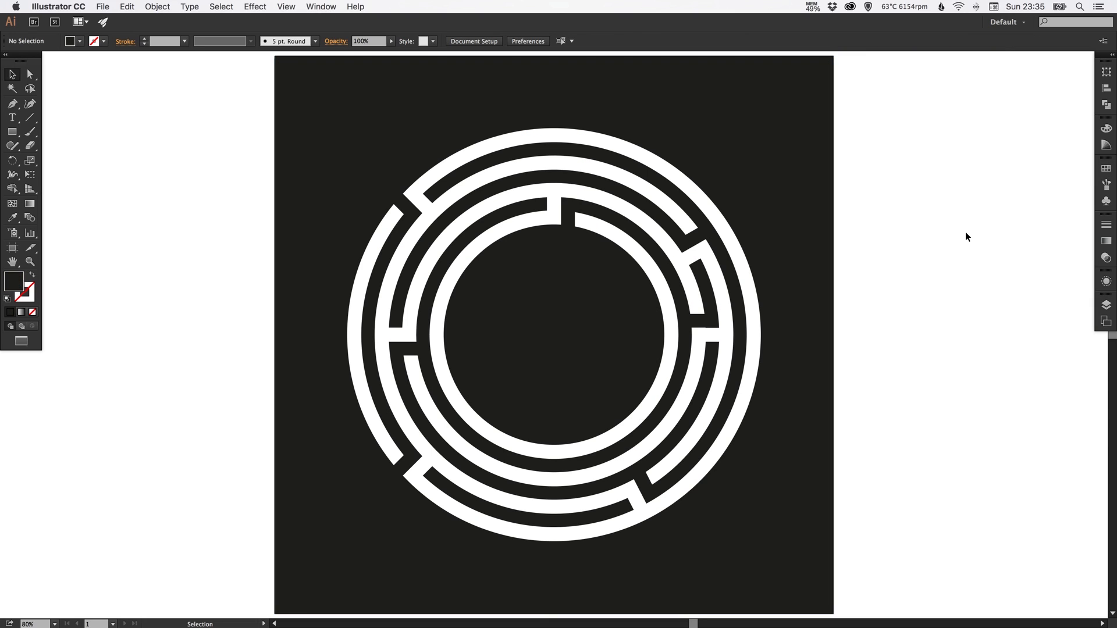
pyautogui.moveTo(961, 237)
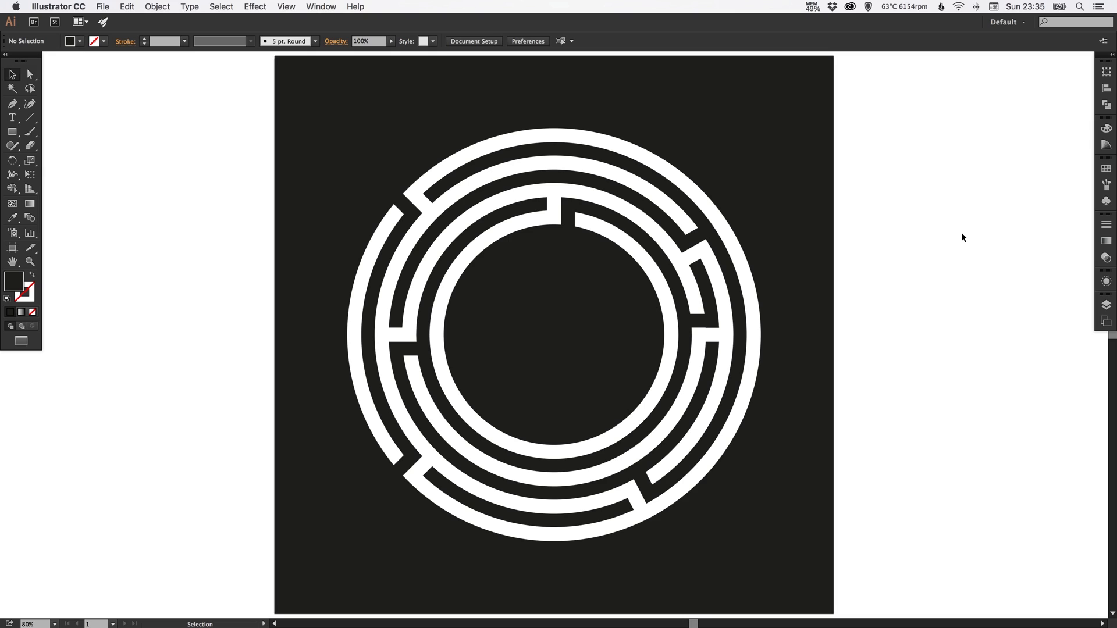